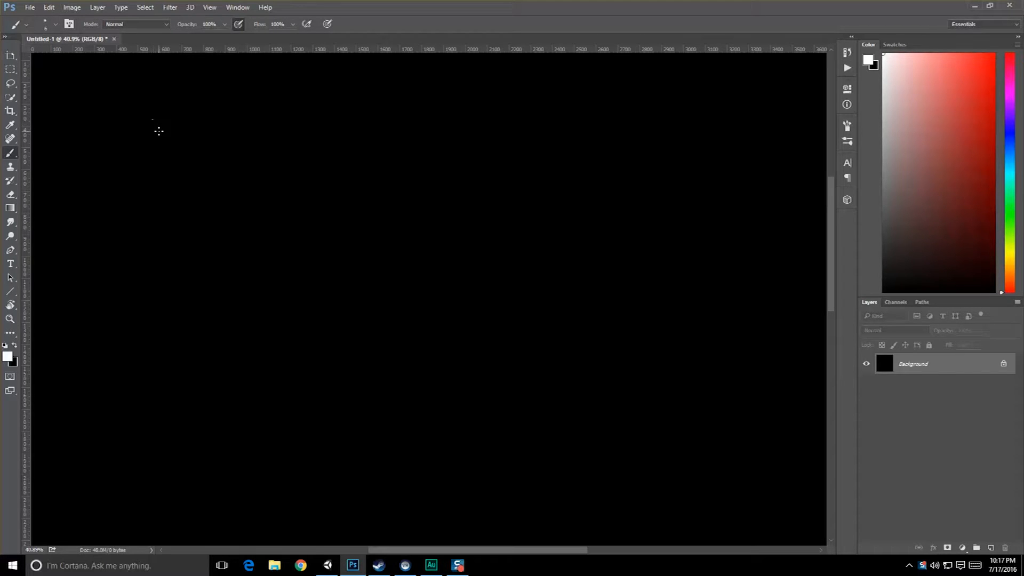
mouse_move(165, 120)
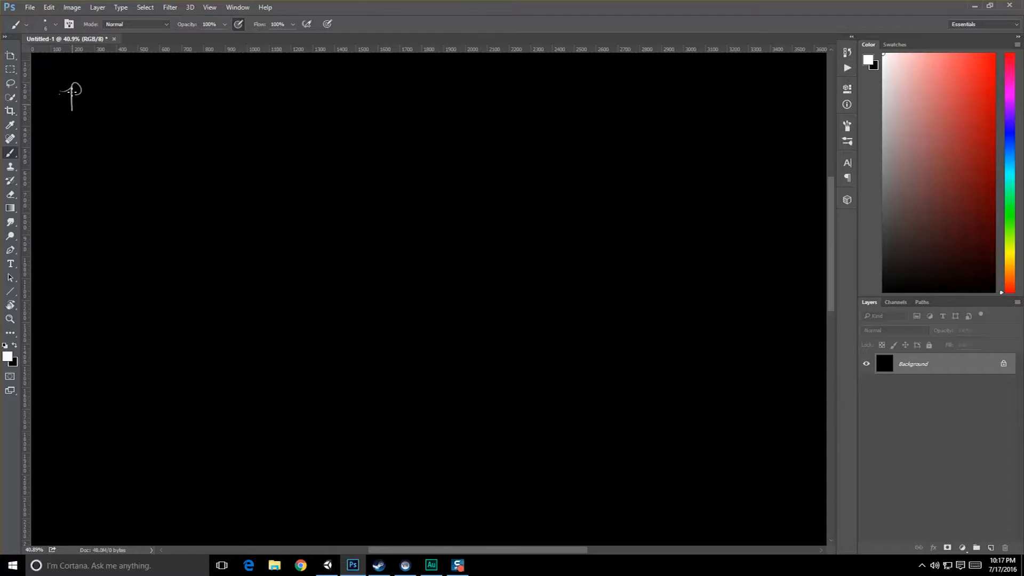
Step: Handwrite 'PowerManager' and 'Powered' on the black canvas with arrows between them
left_click_drag(68, 95, 138, 98)
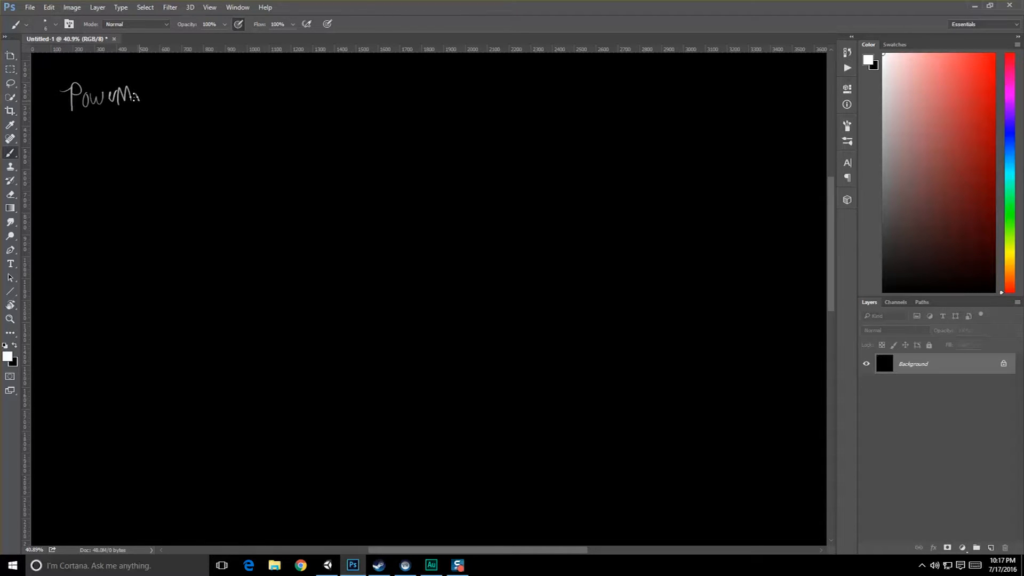
left_click_drag(141, 98, 176, 98)
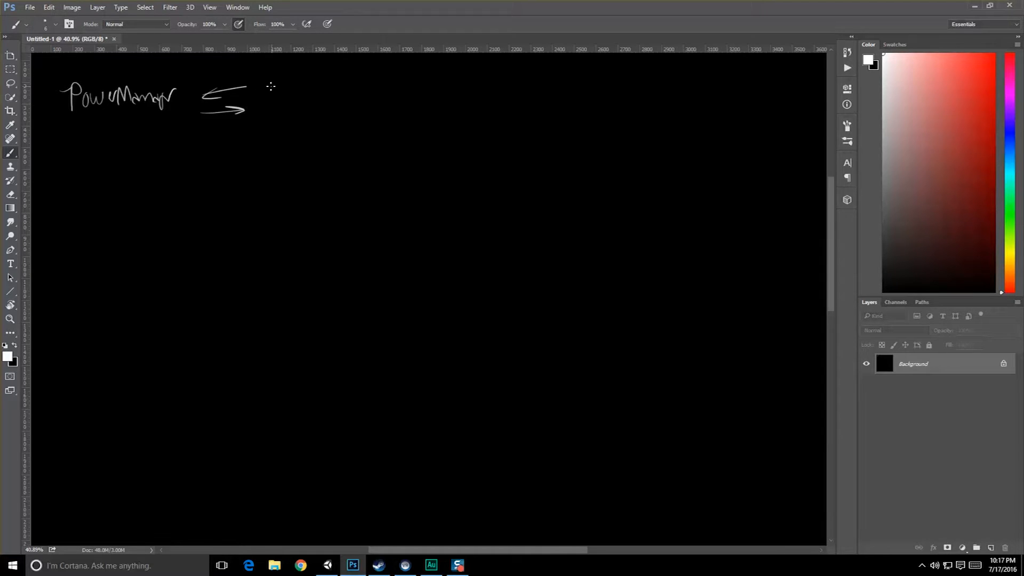
left_click_drag(280, 105, 326, 98)
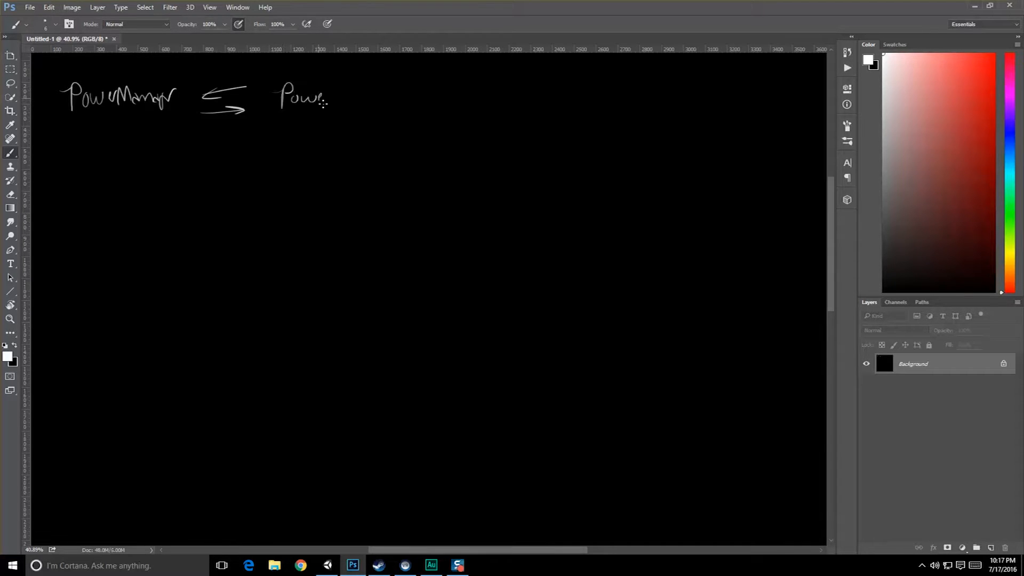
left_click_drag(317, 98, 348, 98)
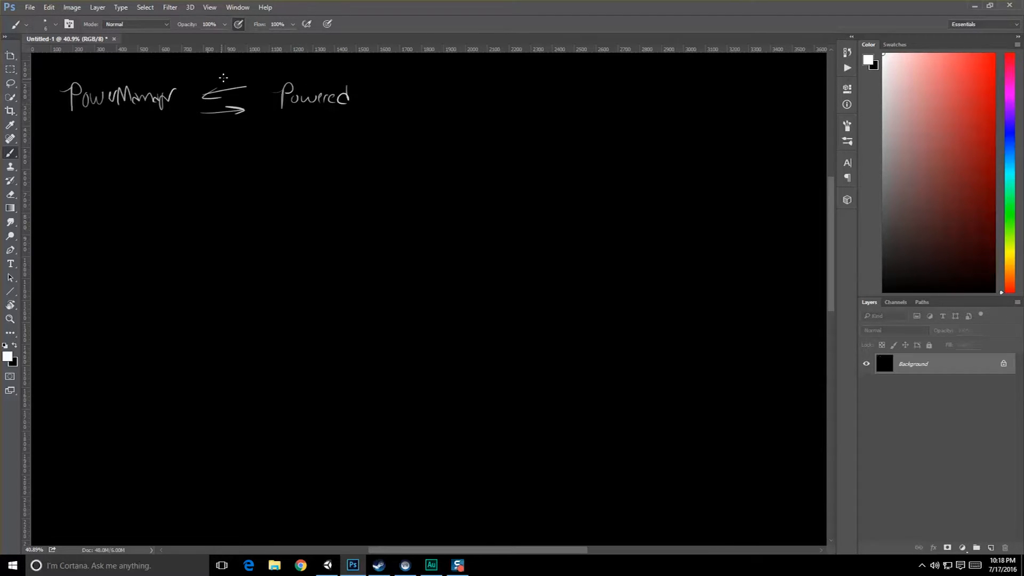
mouse_move(210, 72)
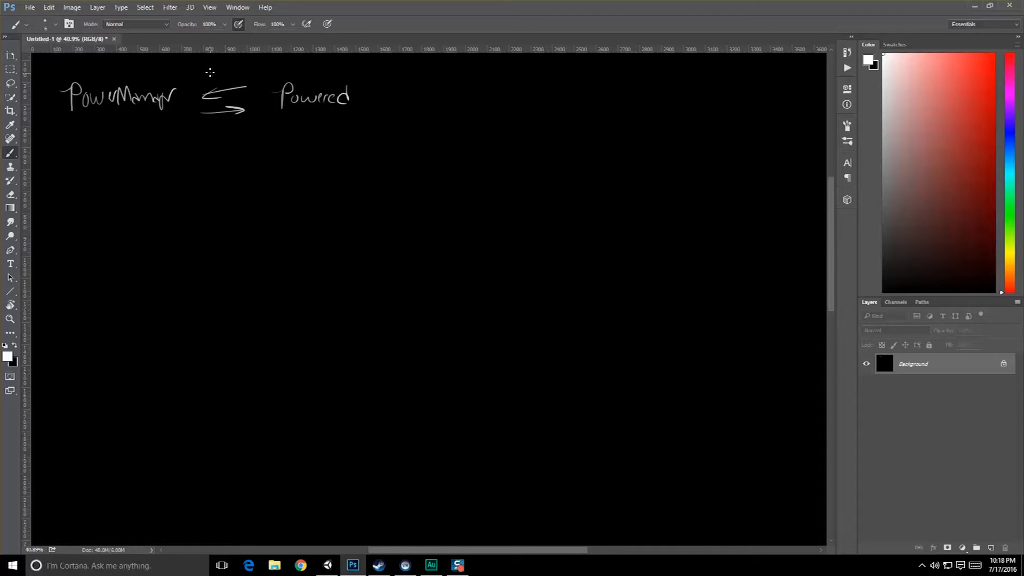
Step: Label the arrows 'use', underline PowerManager and circle Powered
left_click_drag(209, 78, 251, 71)
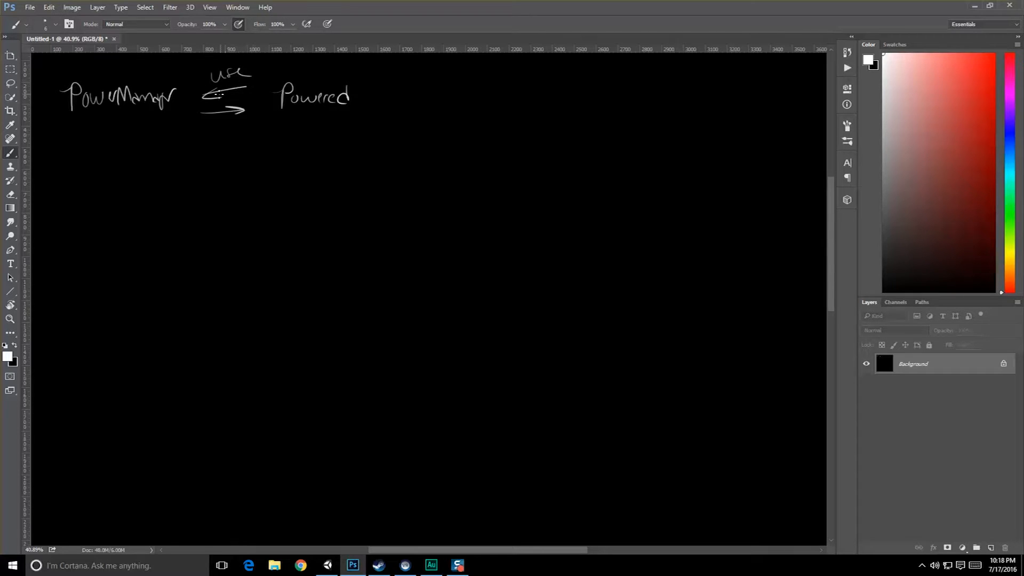
left_click_drag(206, 97, 255, 97)
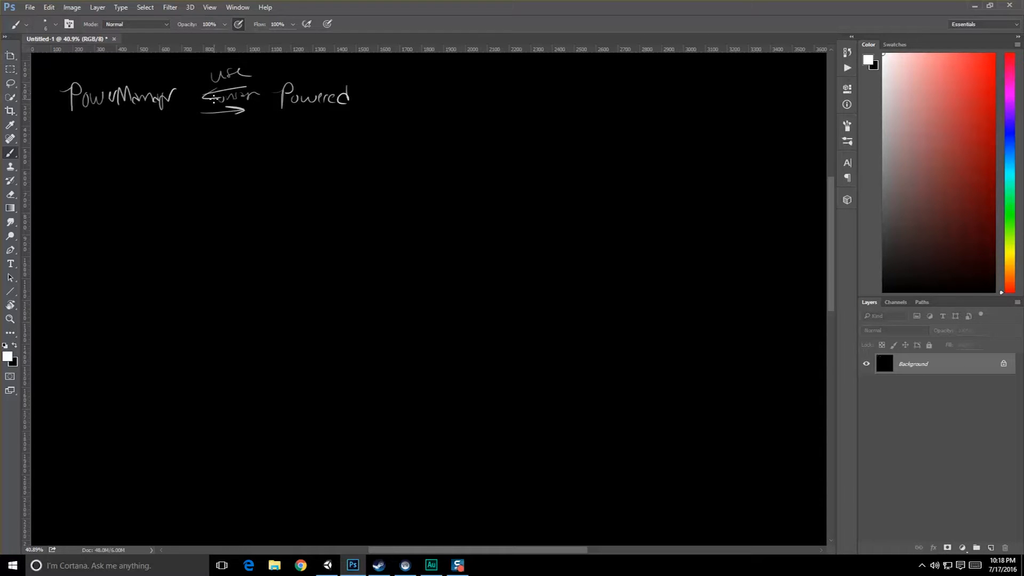
mouse_move(294, 111)
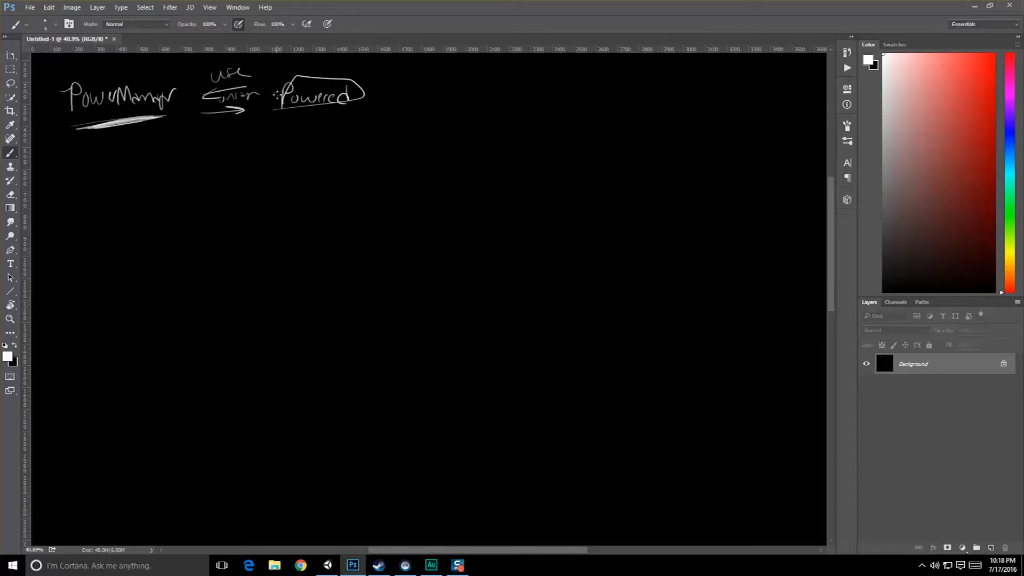
left_click_drag(274, 116, 350, 116)
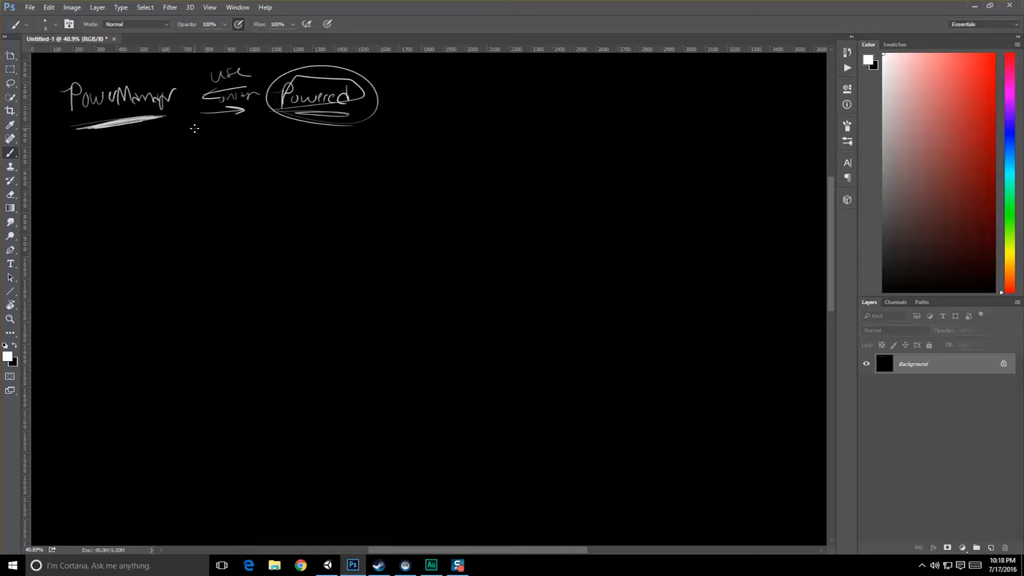
mouse_move(176, 167)
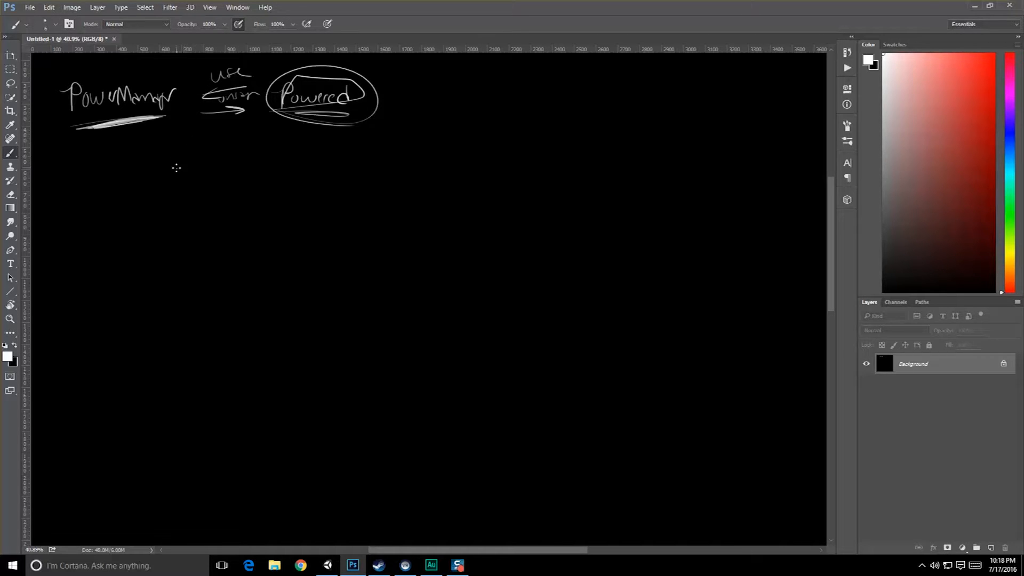
mouse_move(188, 170)
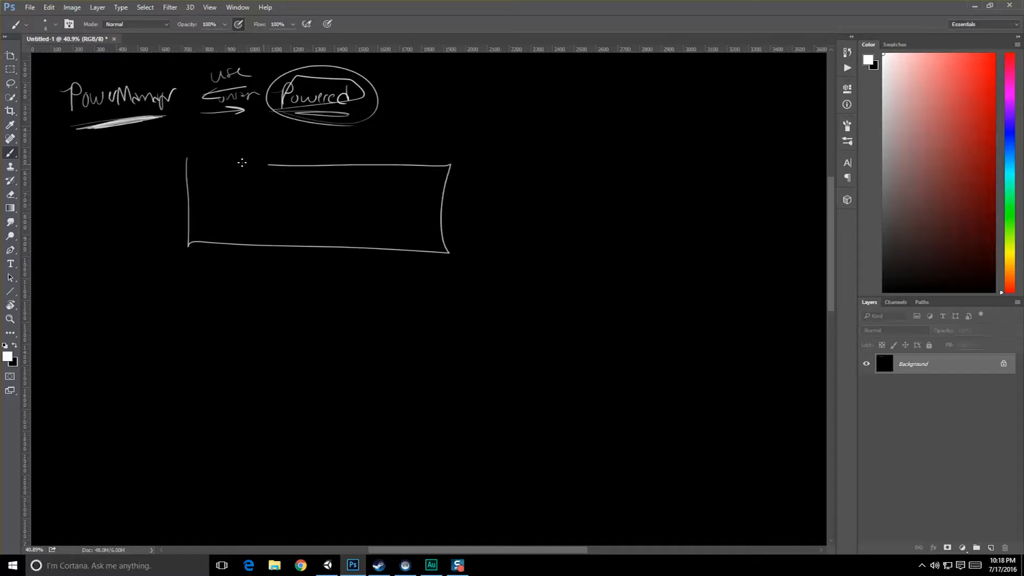
Step: Draw the divided usage bar outline and begin writing 'PowerUsageGraphic' beneath it
left_click_drag(222, 163, 320, 246)
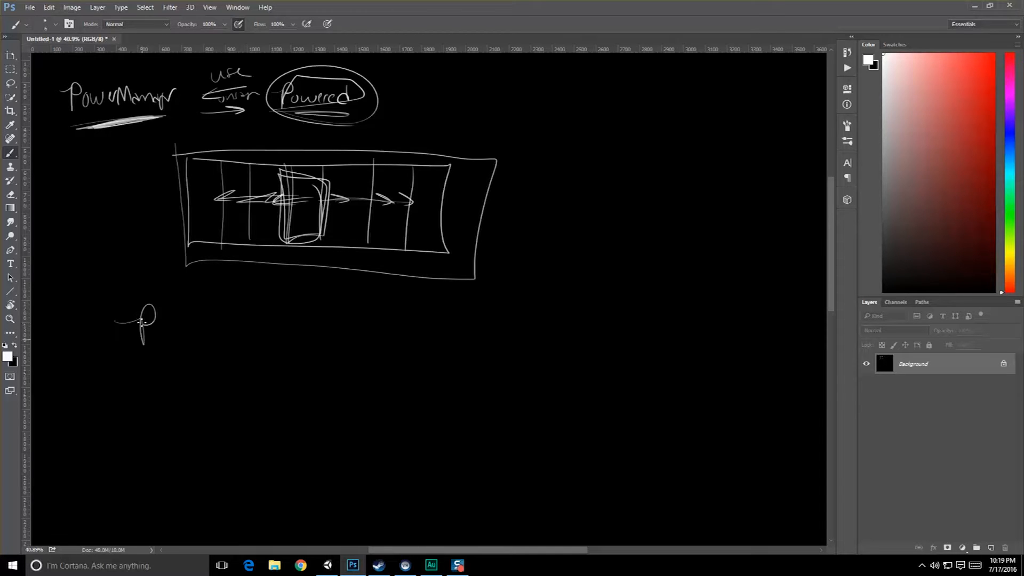
left_click_drag(124, 326, 242, 320)
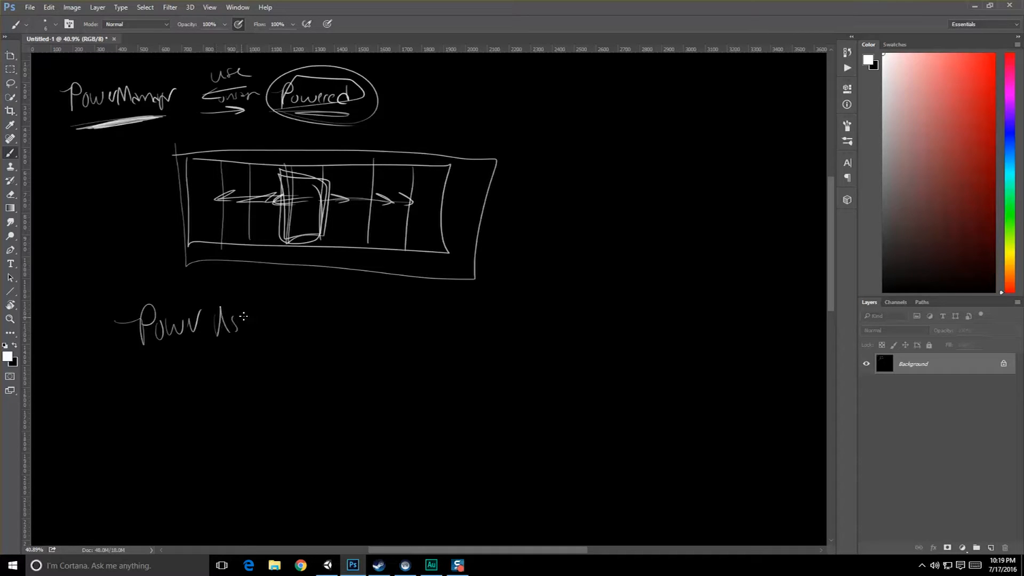
left_click_drag(245, 319, 320, 329)
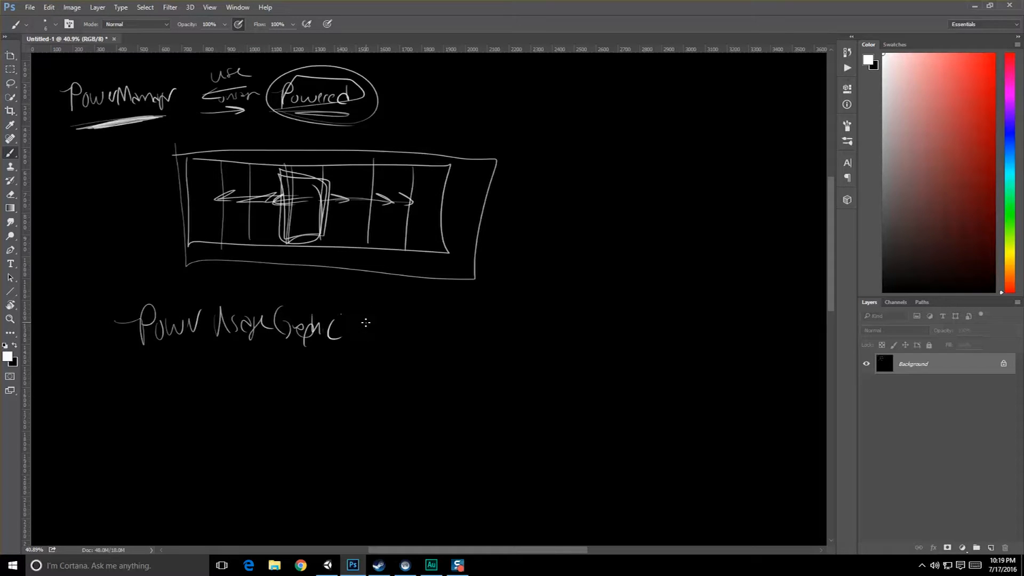
Step: Finish 'PowerUsageGraphic' with array brackets and 'length', crossing out bar sections
left_click_drag(167, 245, 476, 255)
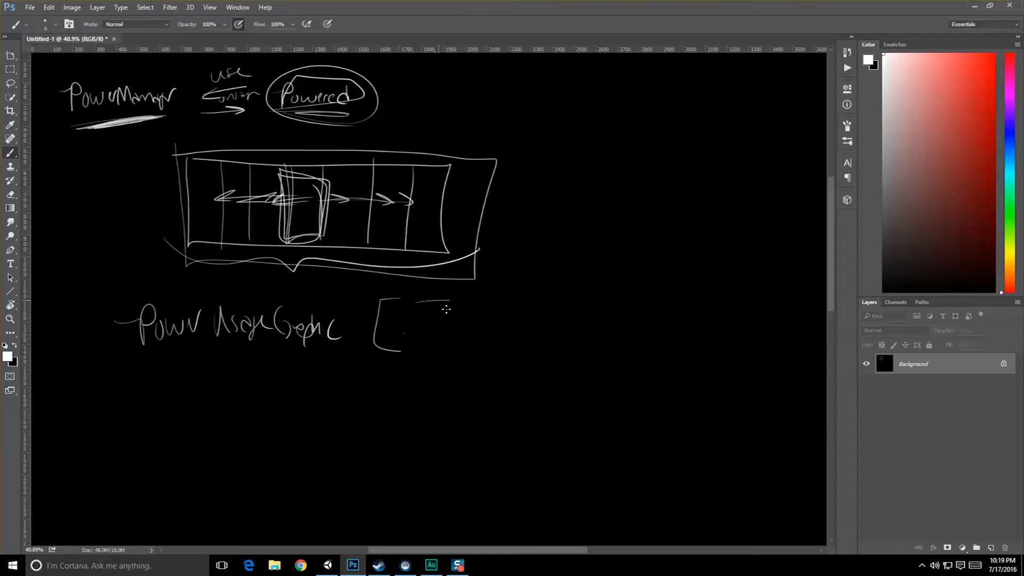
left_click_drag(428, 308, 492, 343)
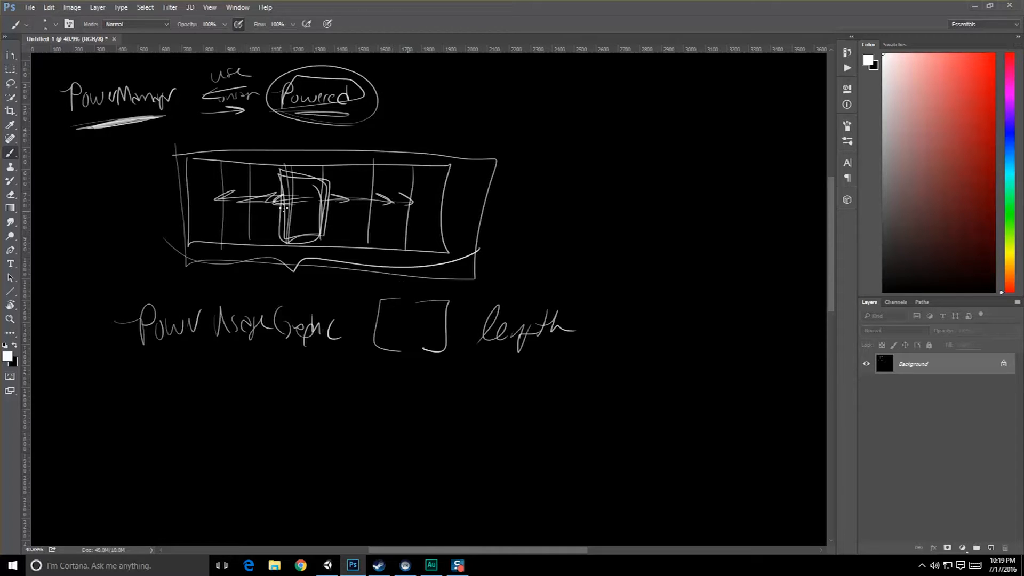
left_click_drag(222, 160, 255, 235)
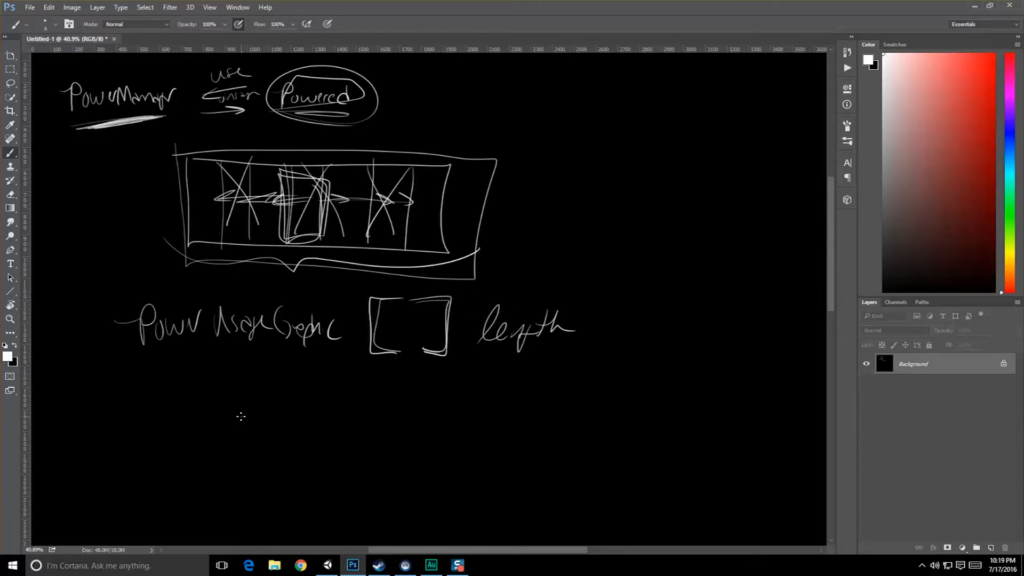
Step: Write 'SetUsage(int)' with circled int, bounded '> 0' and '< length', plus upward arrows
left_click_drag(242, 392, 274, 417)
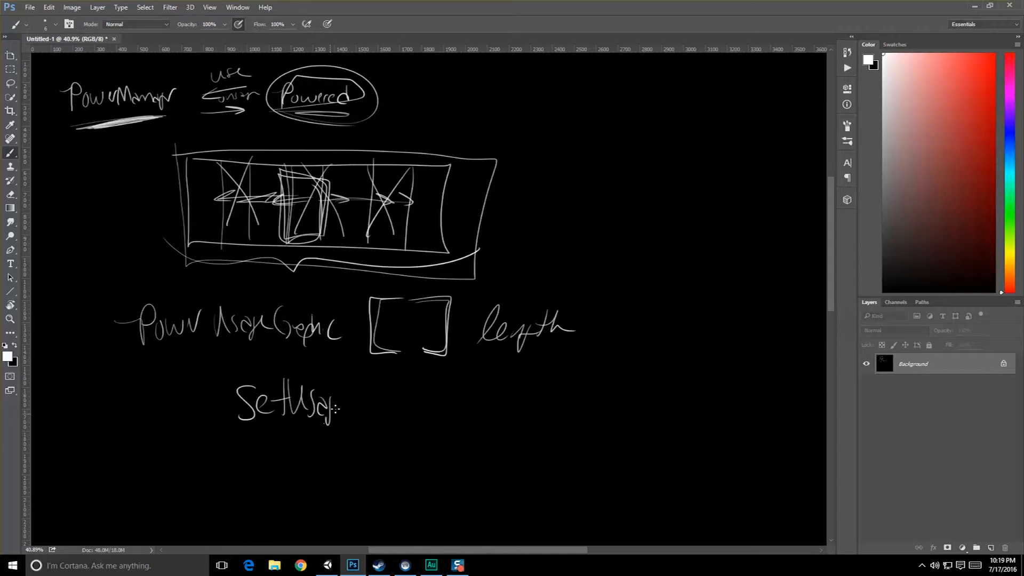
left_click_drag(346, 409, 438, 408)
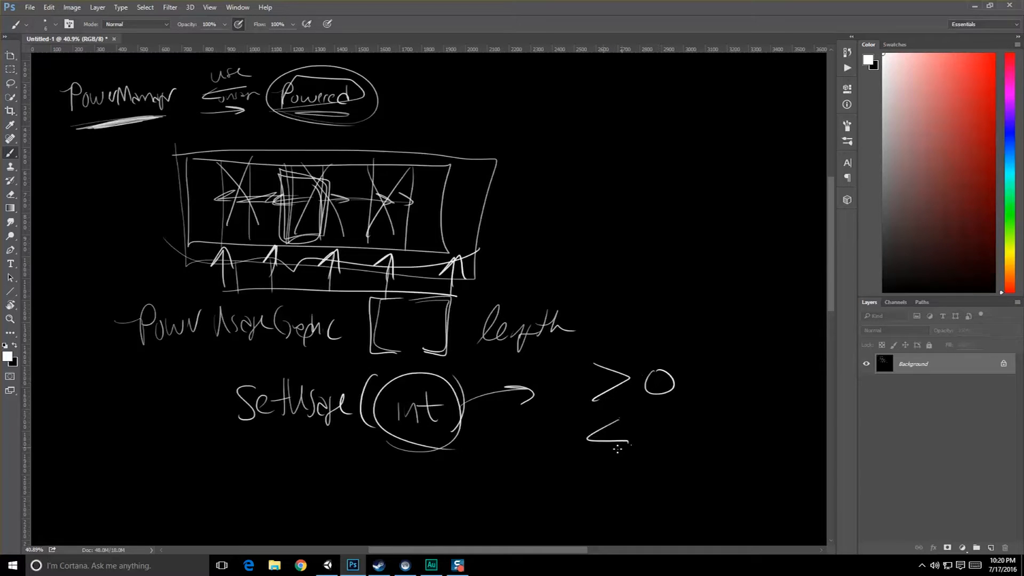
left_click_drag(600, 443, 692, 434)
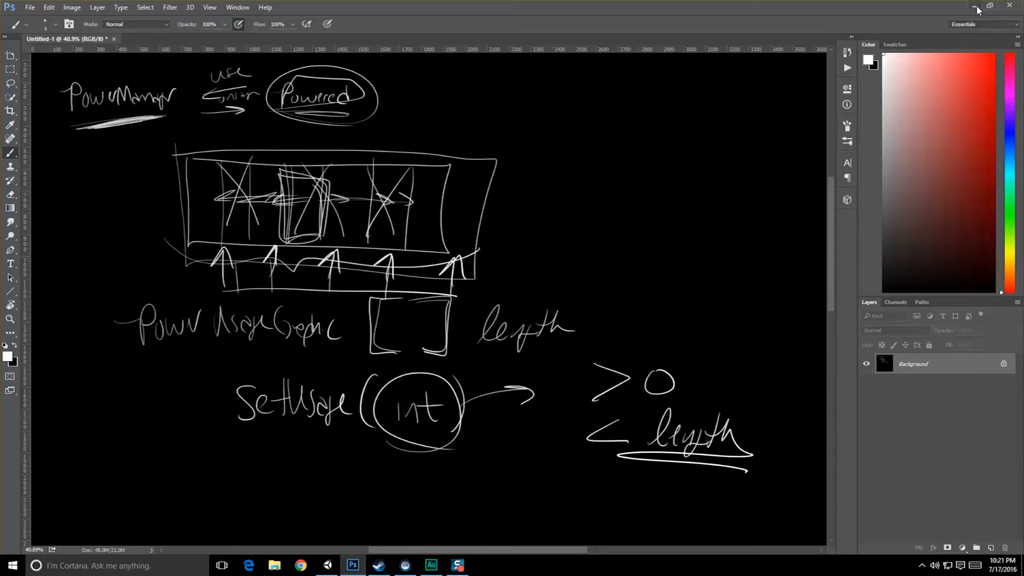
Step: Minimize Photoshop and drag the UsageGraphics FBX model into the Unity hierarchy
left_click(405, 565)
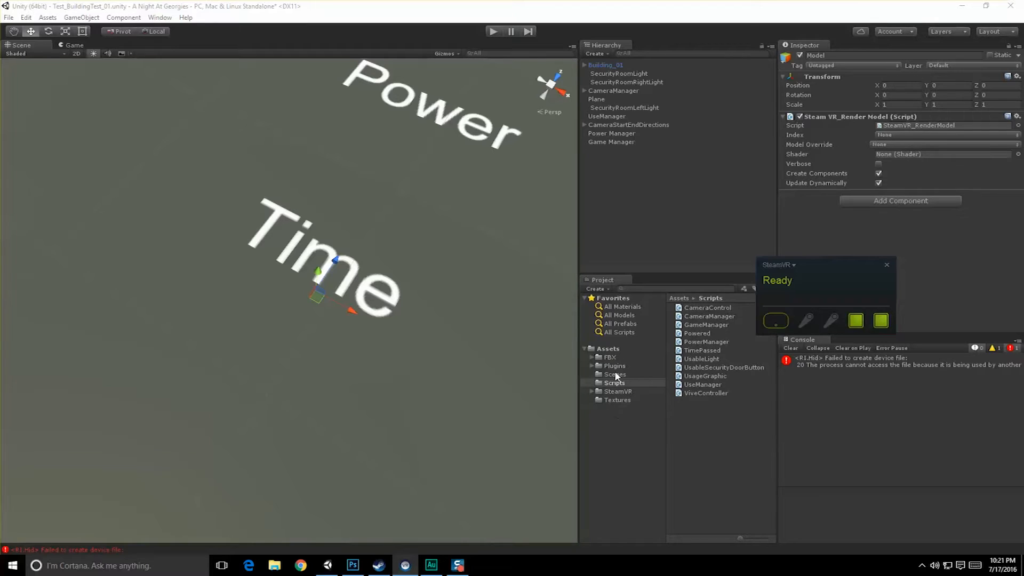
left_click(609, 357)
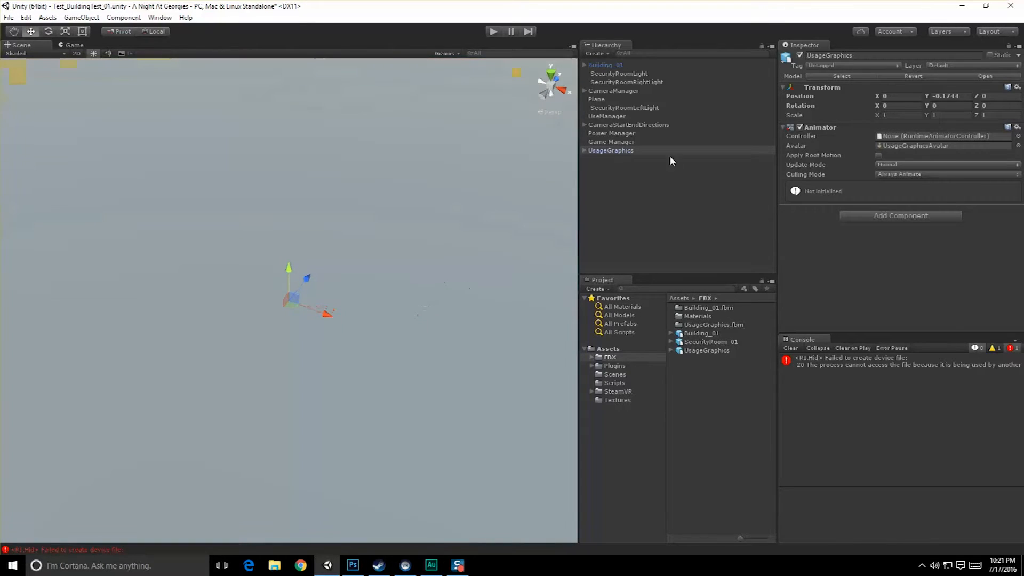
left_click(583, 151)
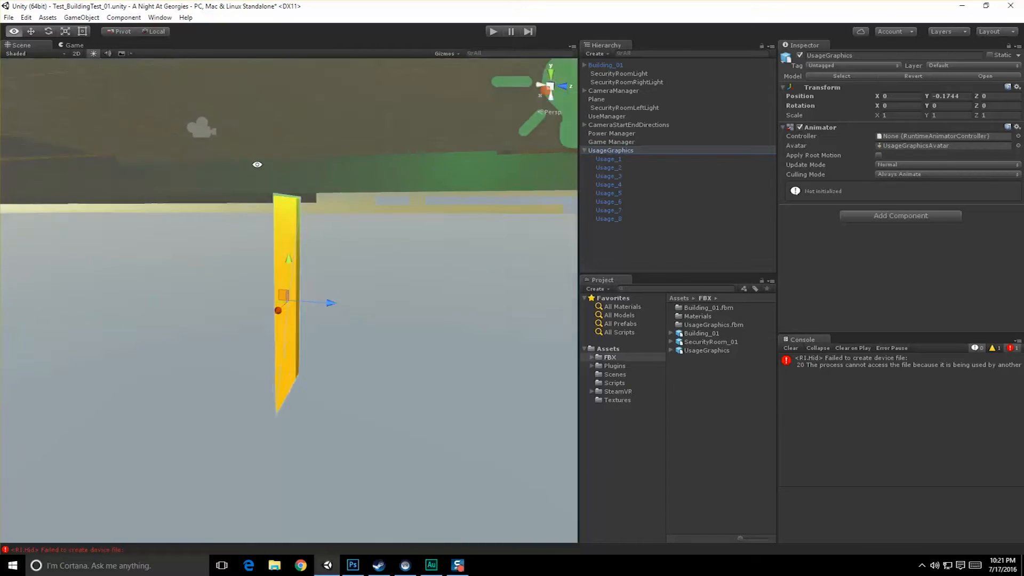
left_click(609, 159)
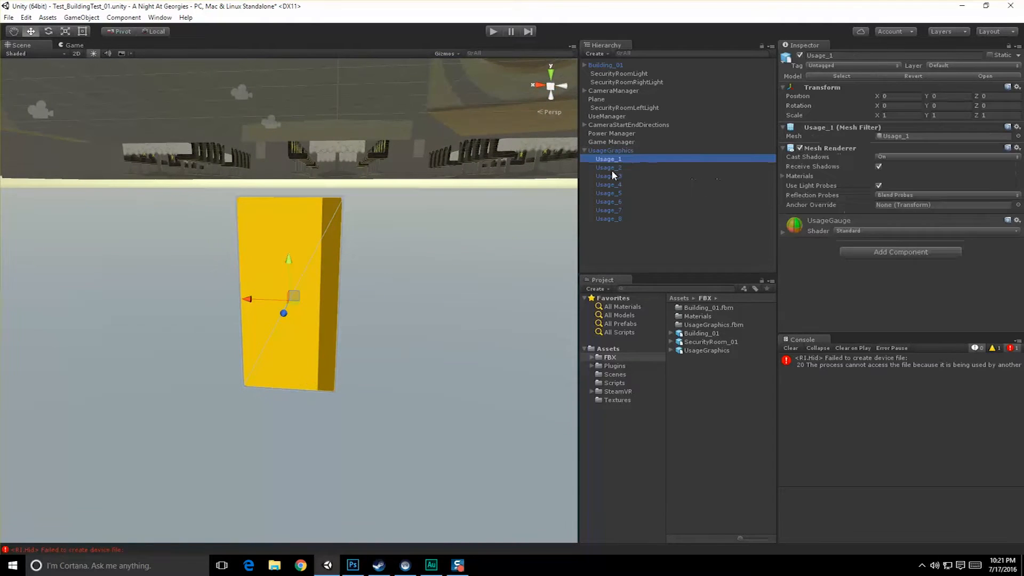
left_click(608, 185)
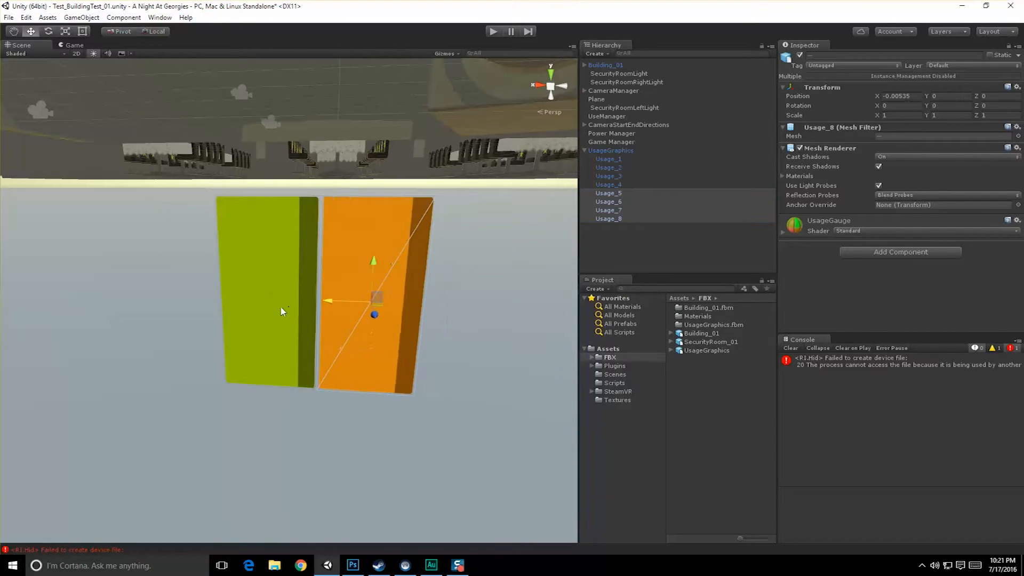
left_click(610, 150)
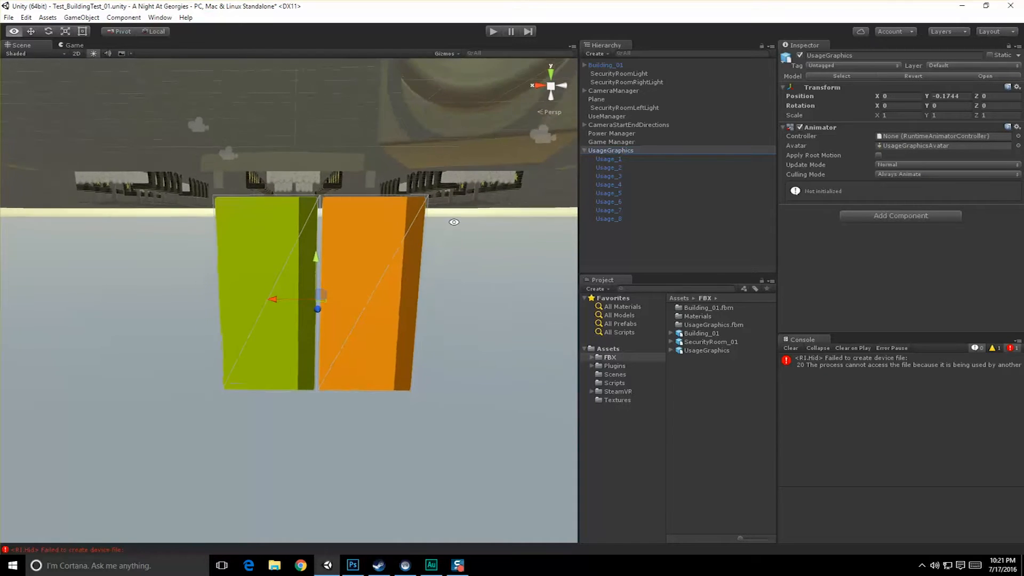
left_click(607, 159)
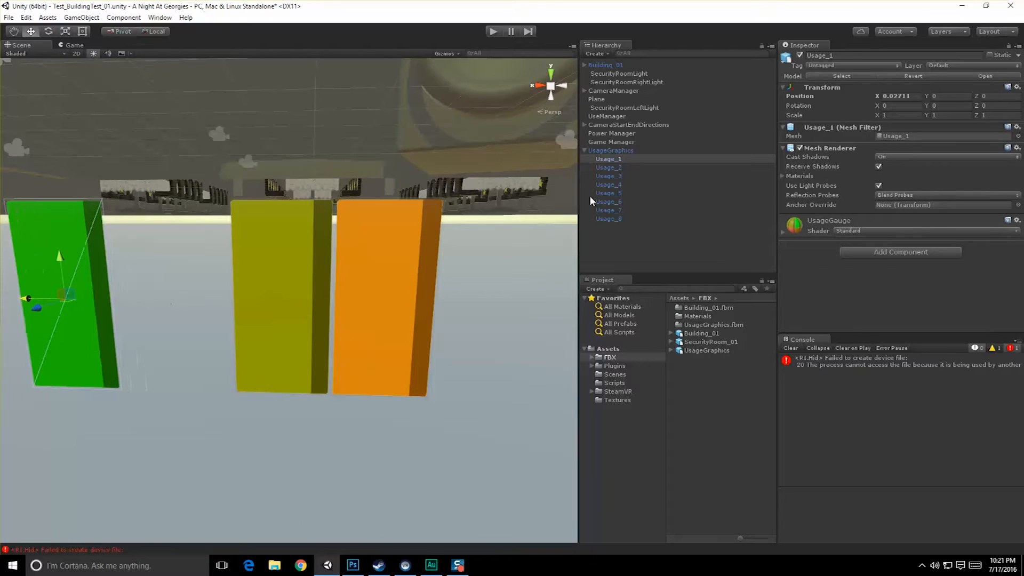
left_click(608, 168)
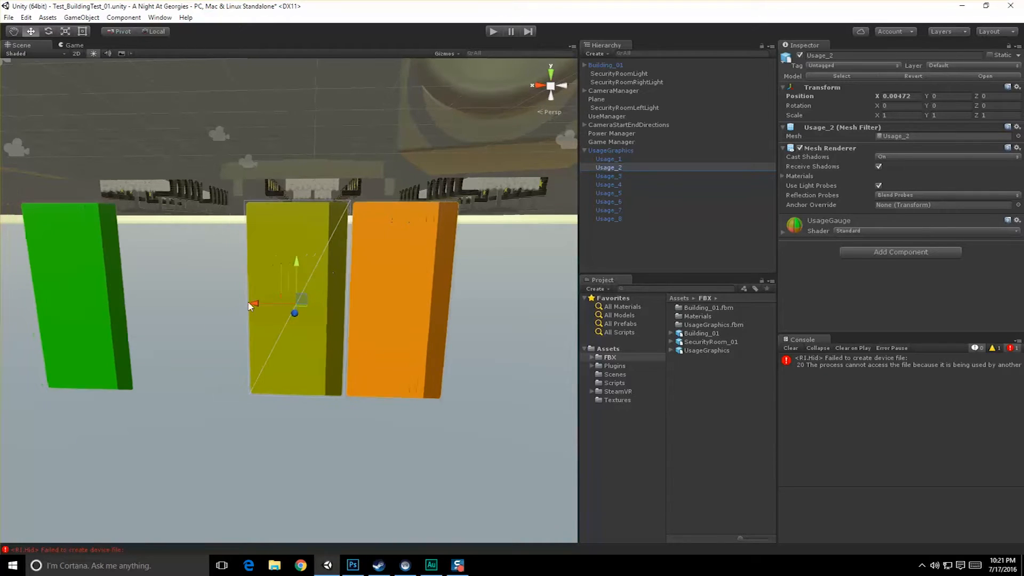
left_click(609, 176)
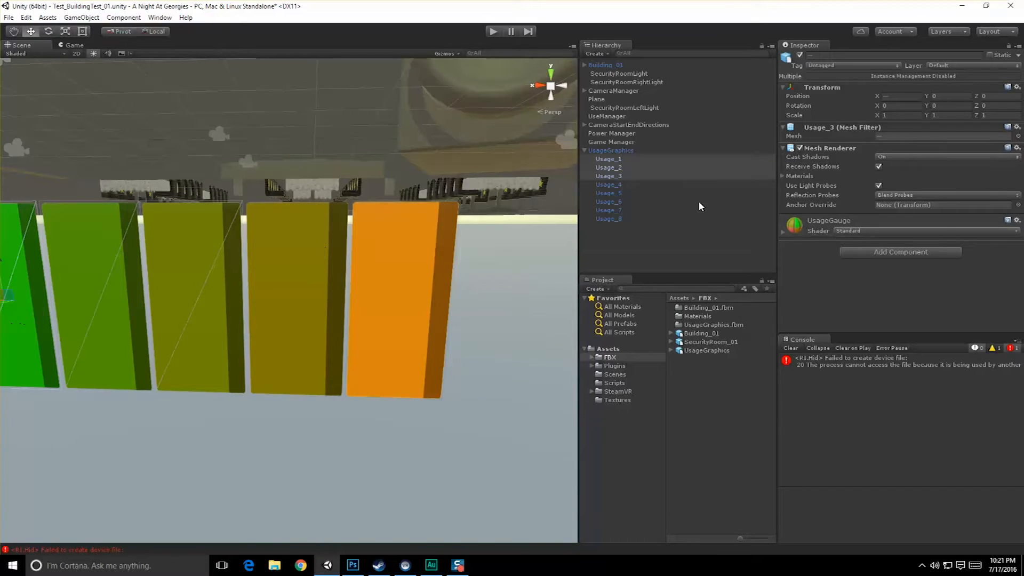
left_click(609, 185)
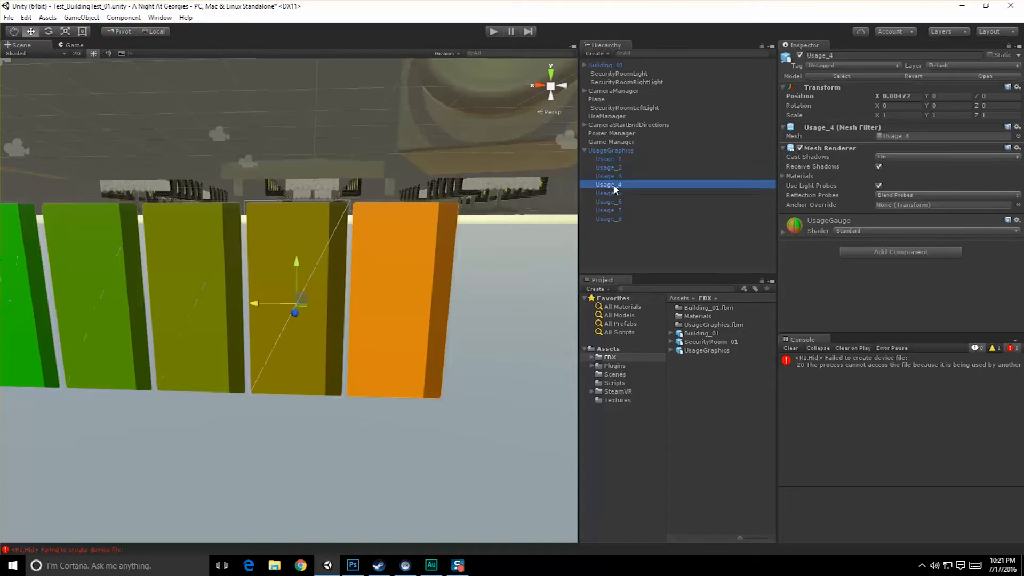
left_click(608, 193)
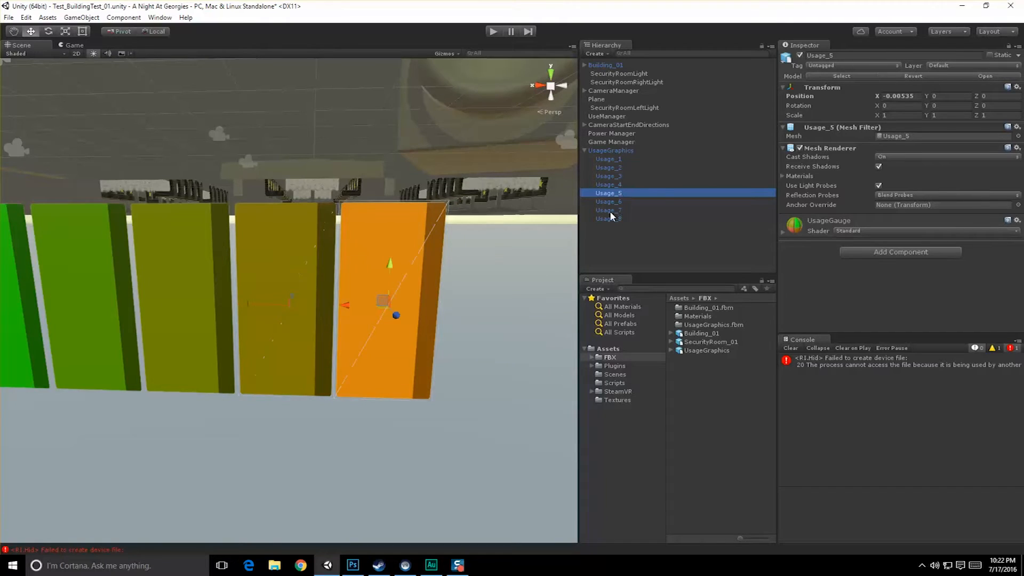
left_click(608, 202)
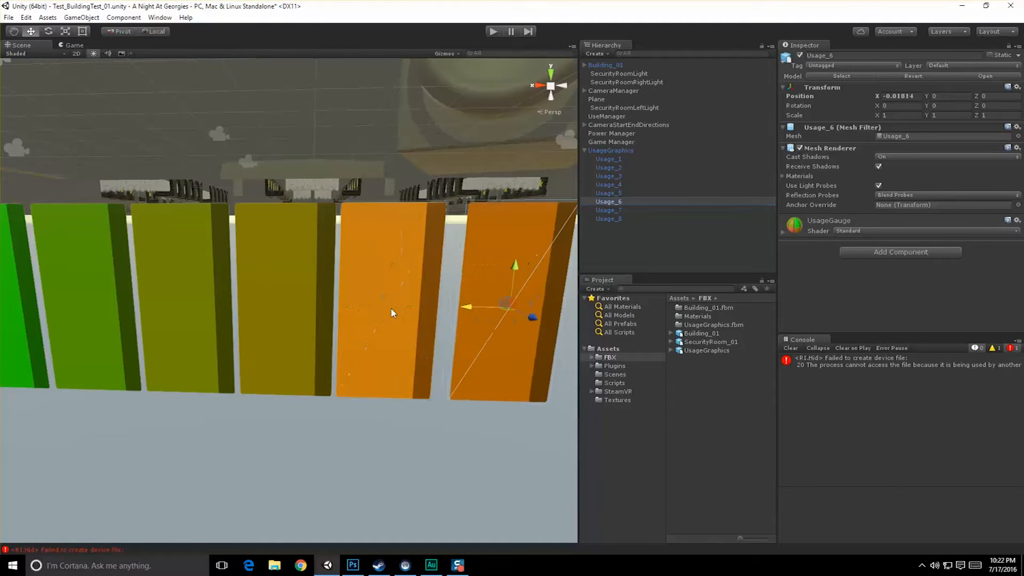
left_click(607, 210)
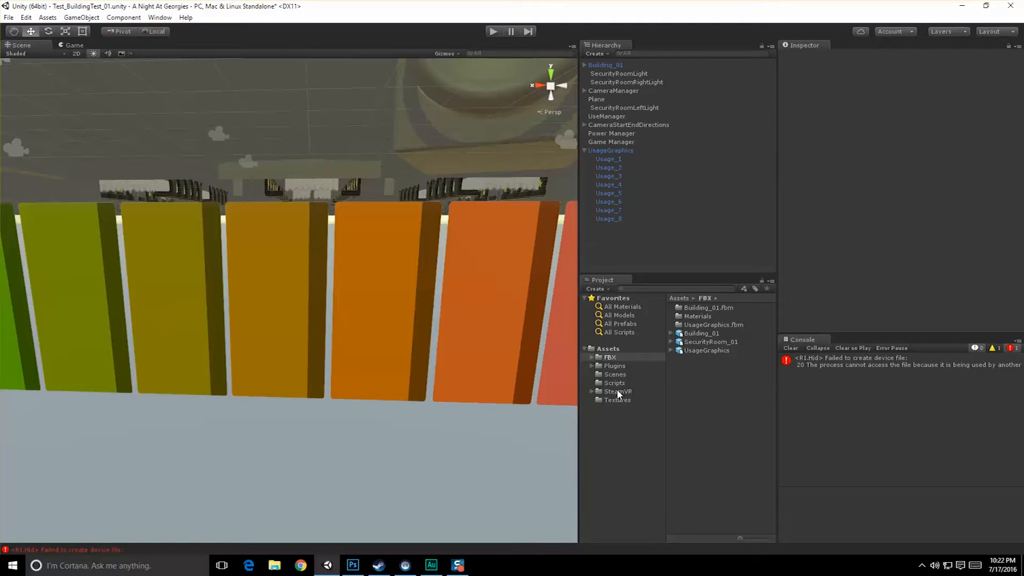
Step: Create a C# script 'PowerUsageGraphic' in Scripts and dismiss the can't-add-script warning
right_click(614, 383)
type("PowerUsageGraphic")
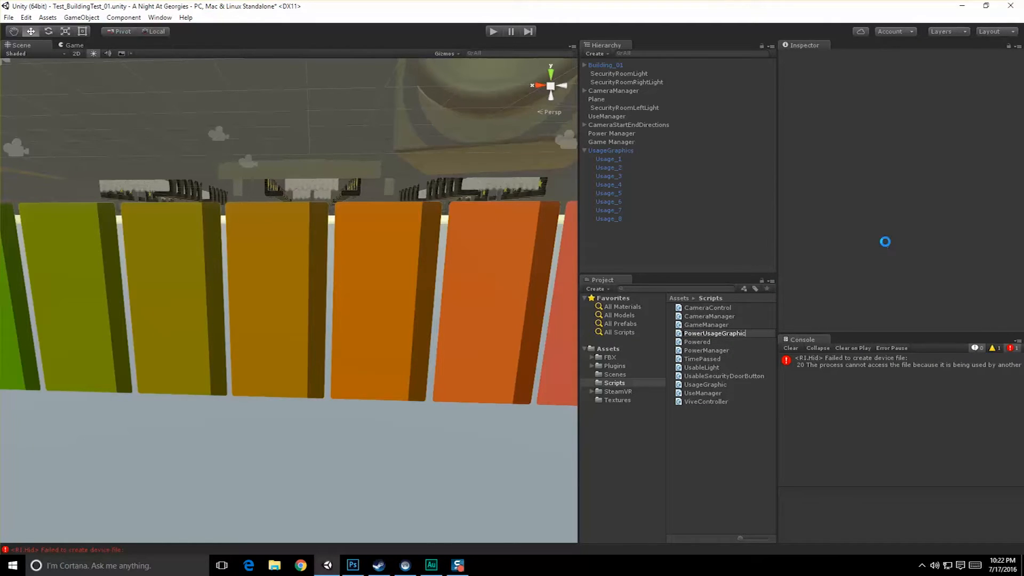
left_click(714, 333)
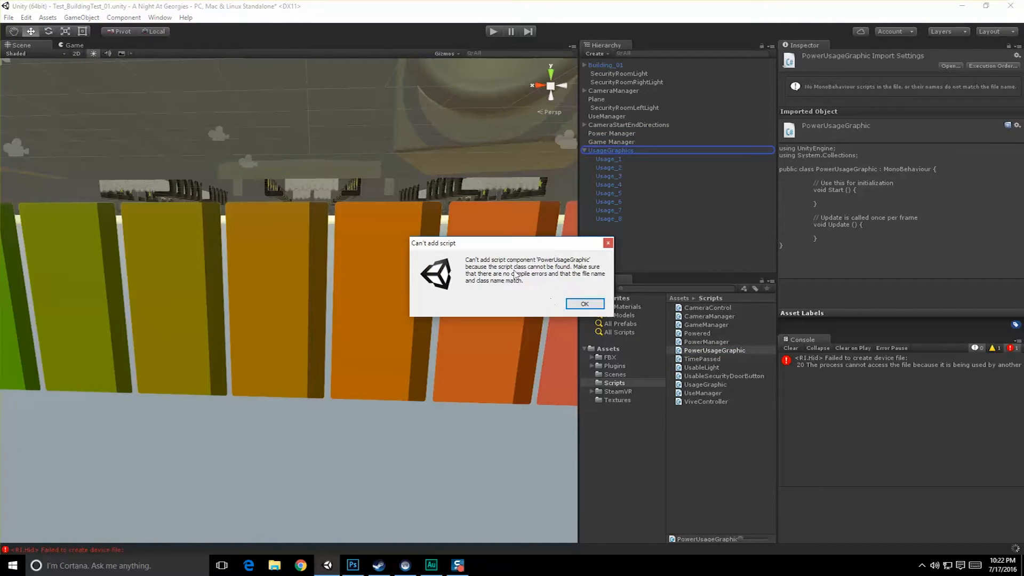
left_click(583, 304)
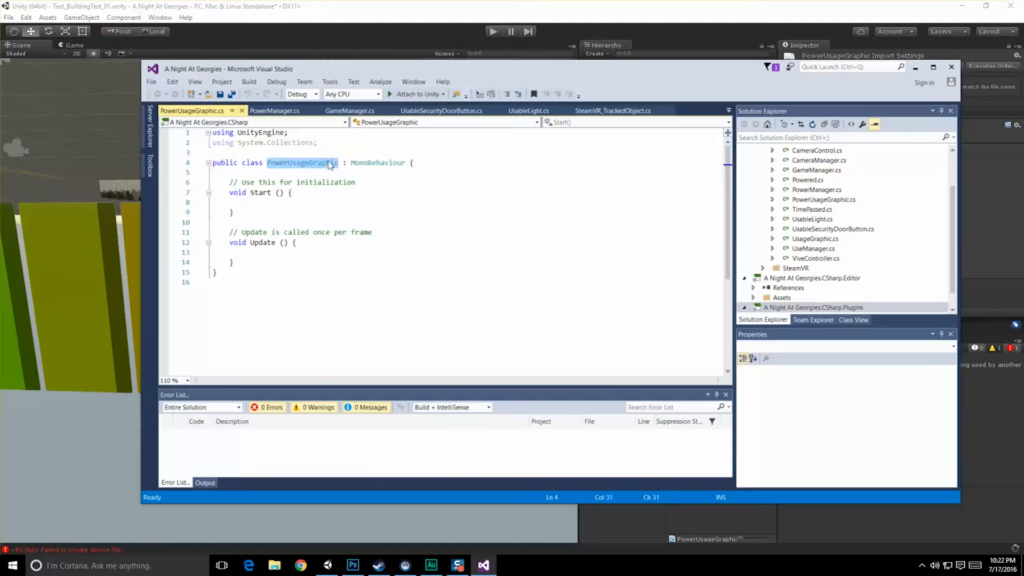
Step: Save the script so it compiles and attach PowerUsageGraphic to the UsageGraphics object
key("ctrl+s")
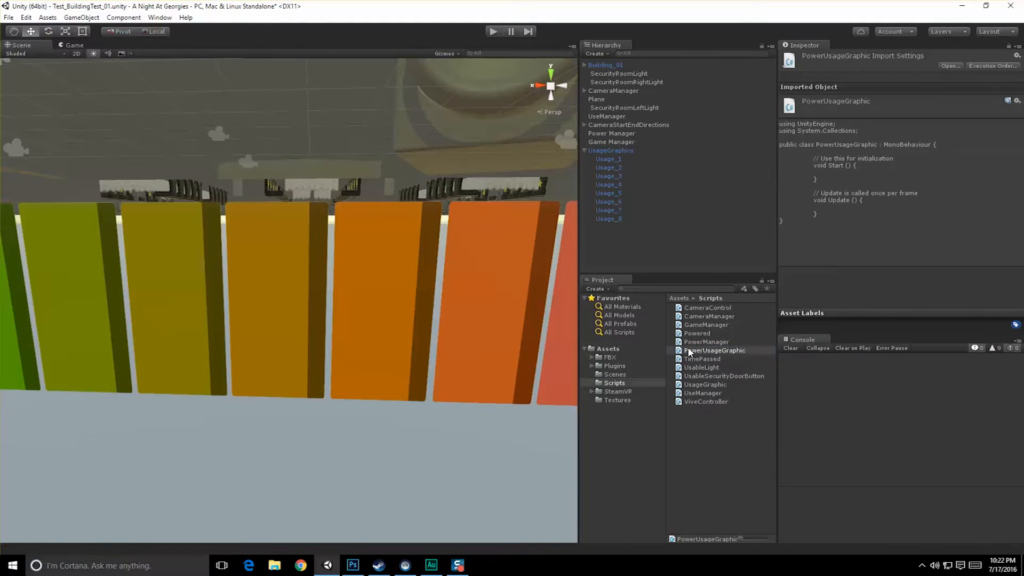
left_click(610, 150)
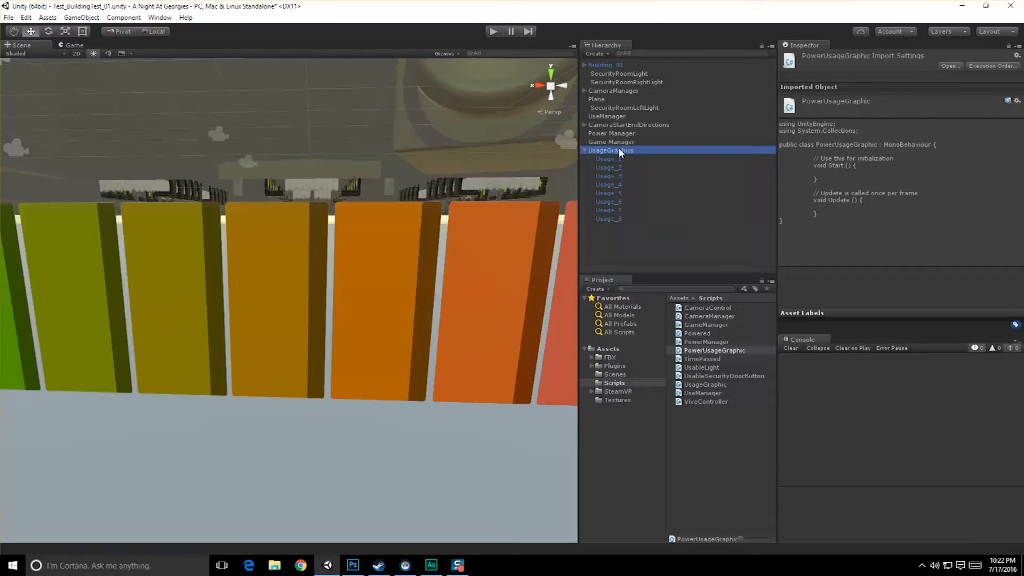
left_click(610, 150)
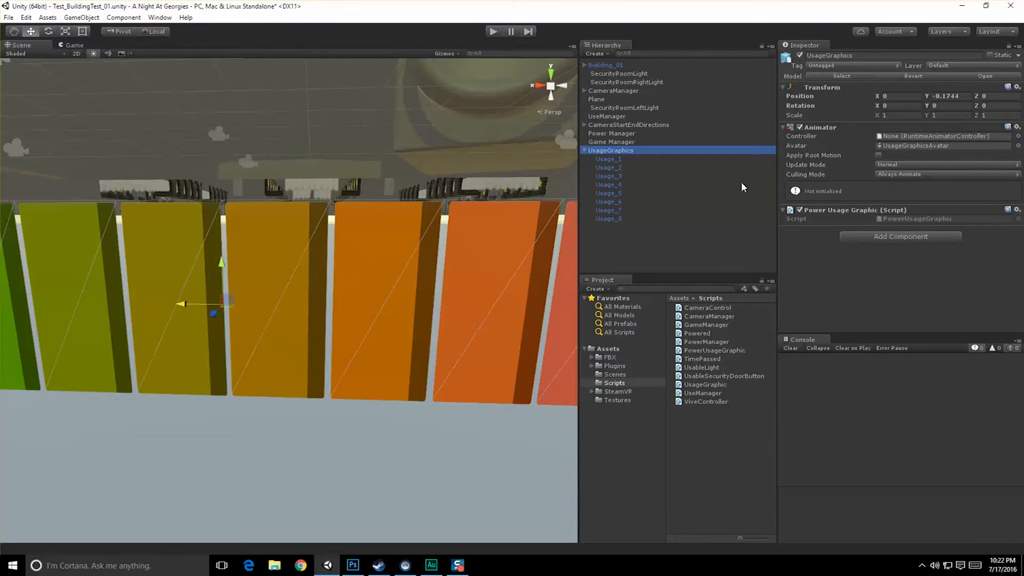
Step: Expand CameraManager's camera system to reveal the controllers
left_click(614, 90)
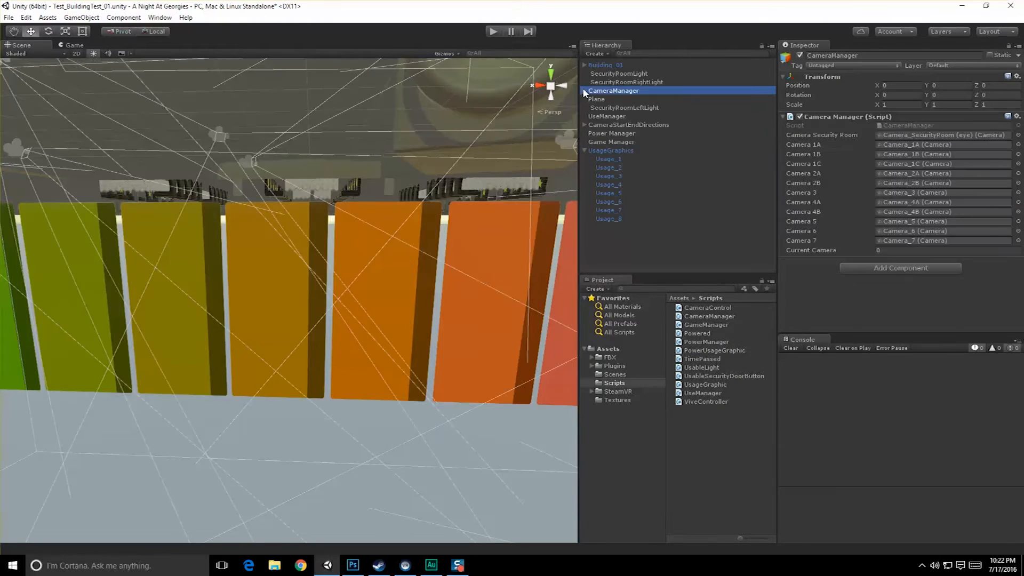
left_click(618, 141)
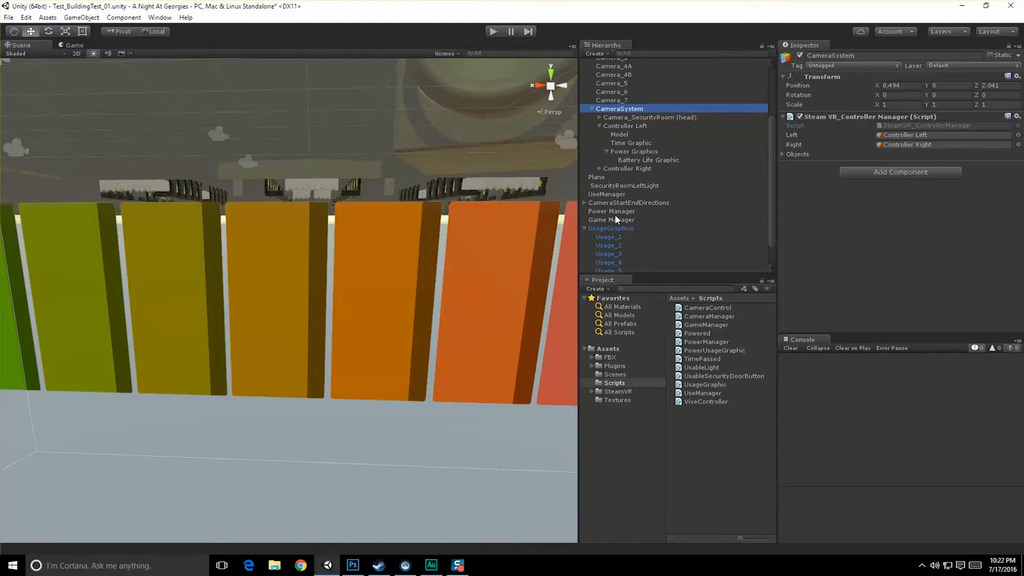
Step: Parent UsageGraphics under Controller Left and set its rotation to -90, -180, -360
left_click(624, 126)
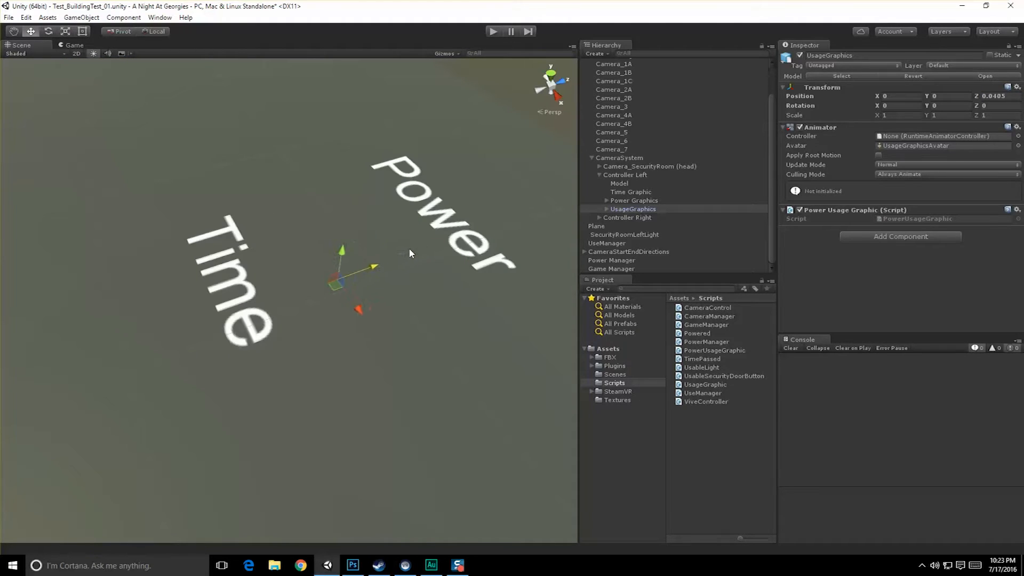
left_click_drag(343, 249, 365, 173)
type("-90")
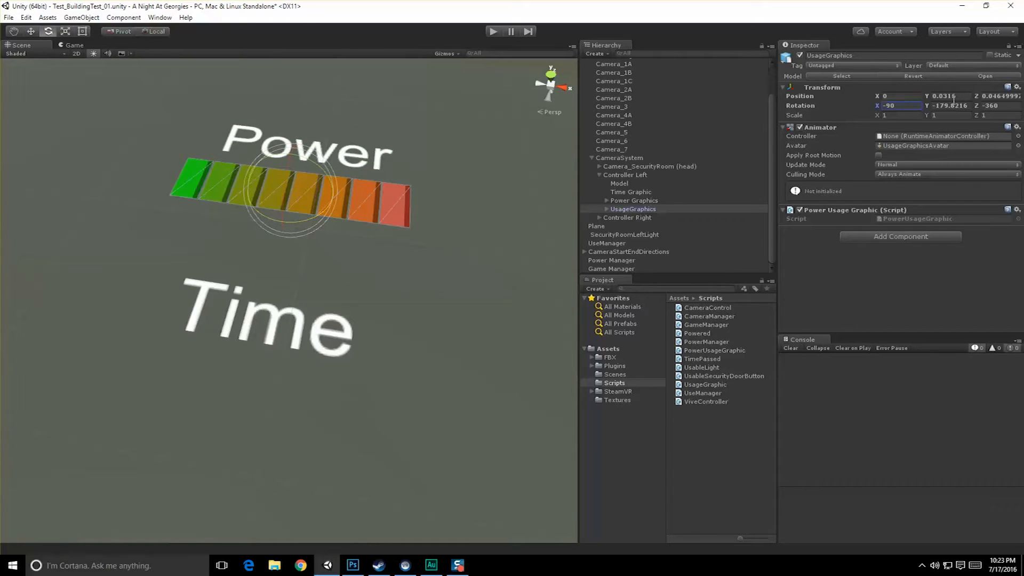
type("-180")
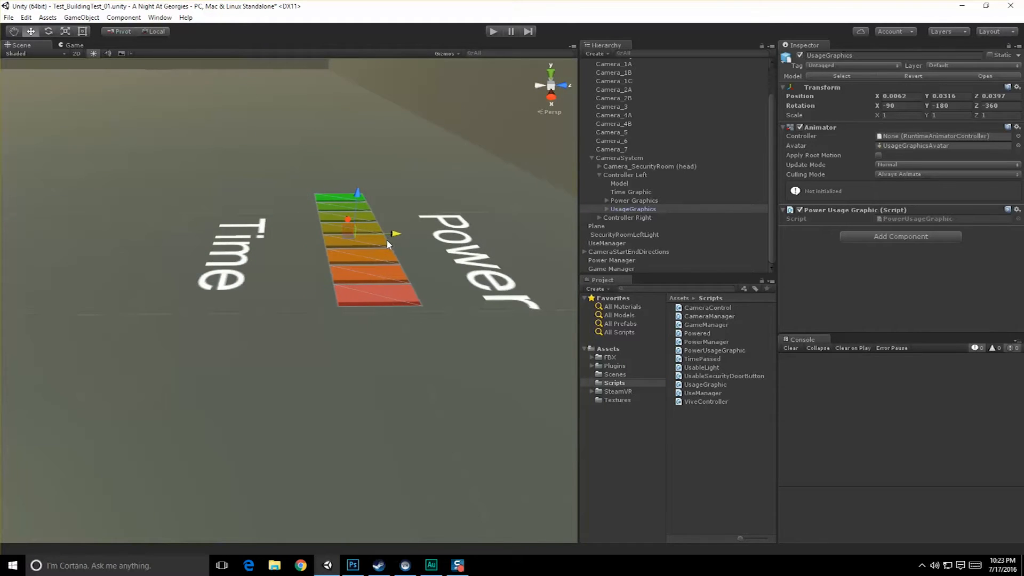
Step: Read the Power Graphics Y position from its Transform
left_click(647, 208)
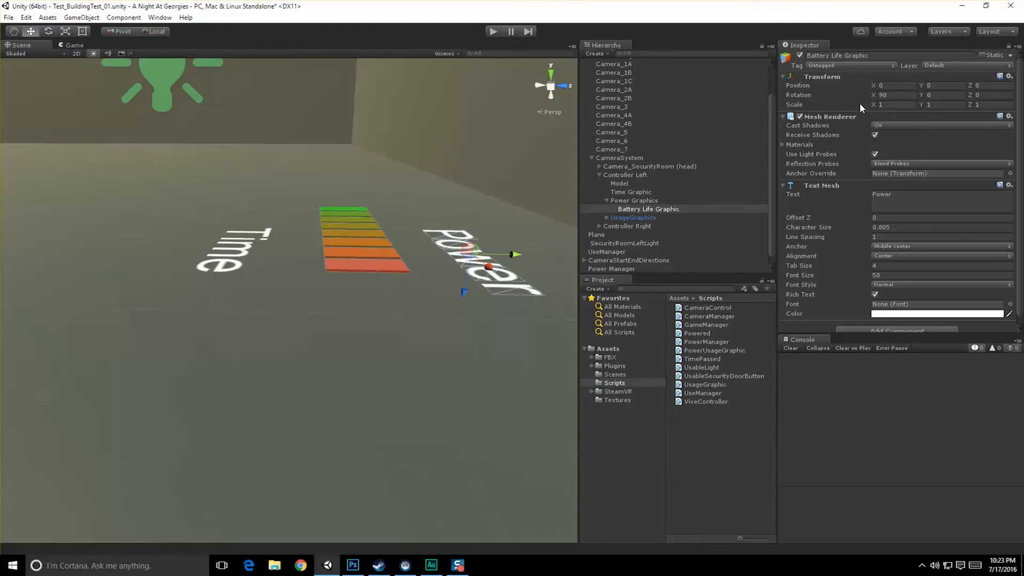
left_click(633, 200)
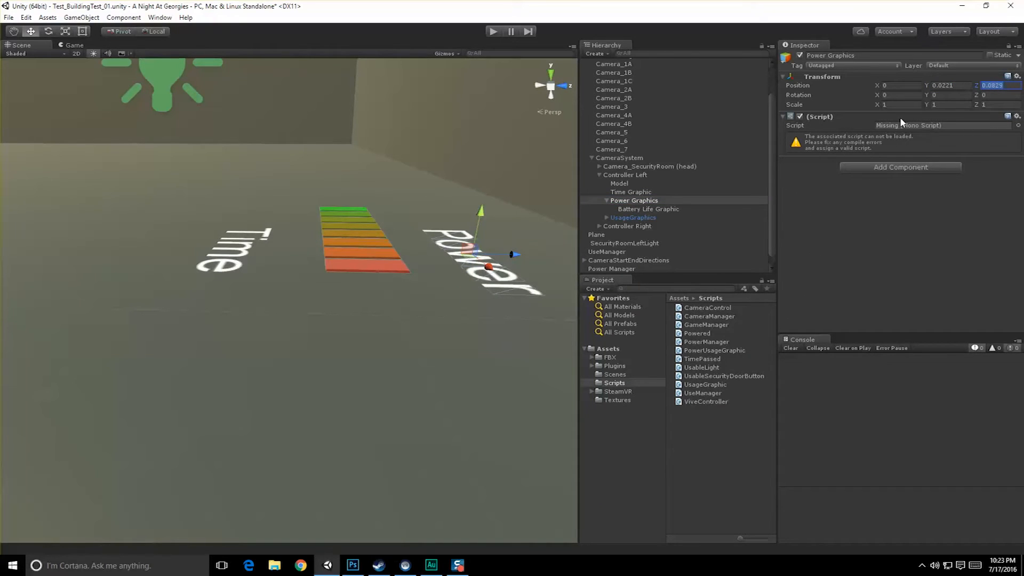
left_click(632, 217)
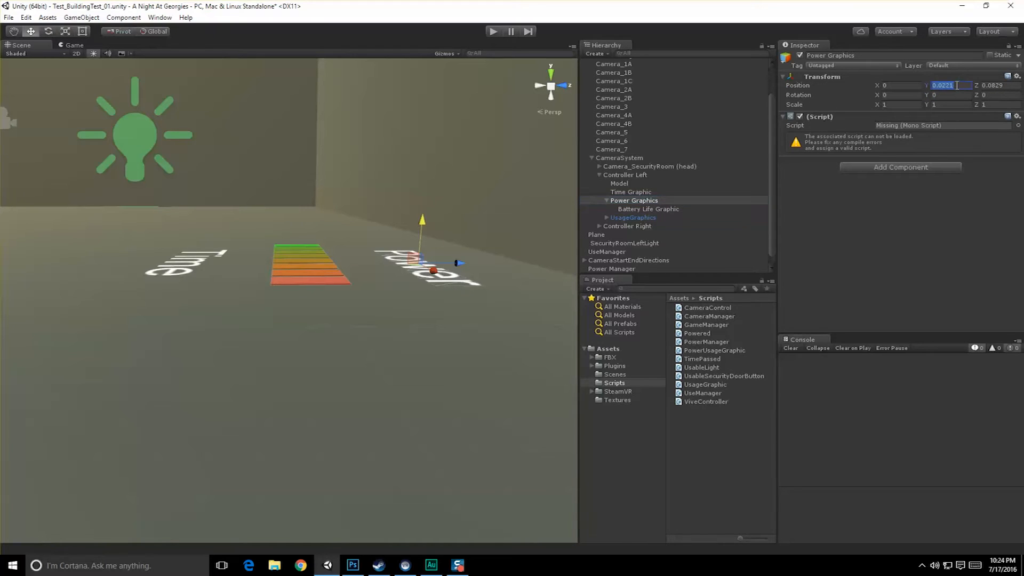
Step: Child UsageGraphics to Power Graphics with the copied Y position between the labels
left_click(625, 174)
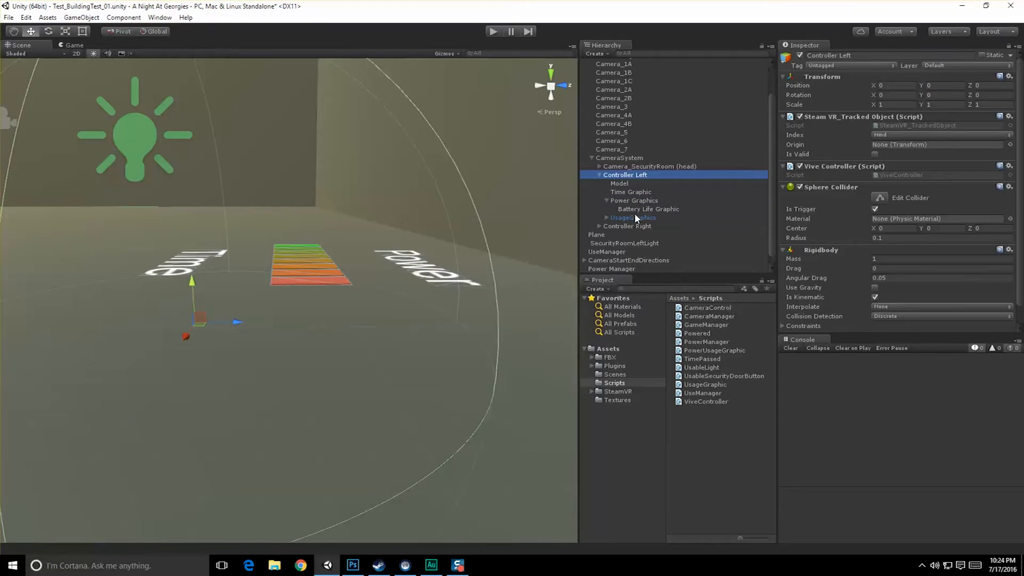
left_click(632, 218)
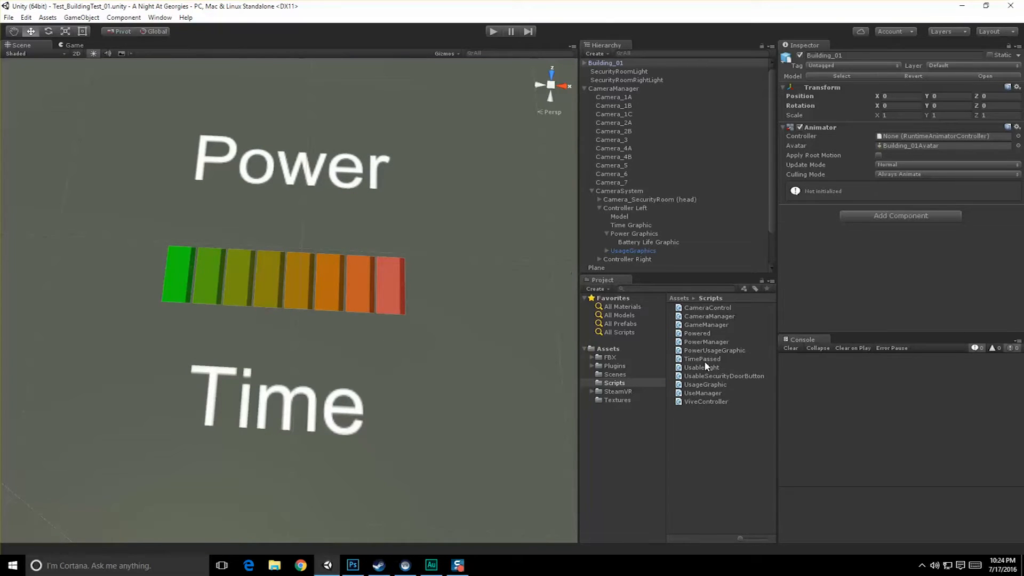
Step: Delete Update() and declare 'public GameObject[] bars;' in PowerUsageGraphic.cs
double_click(714, 350)
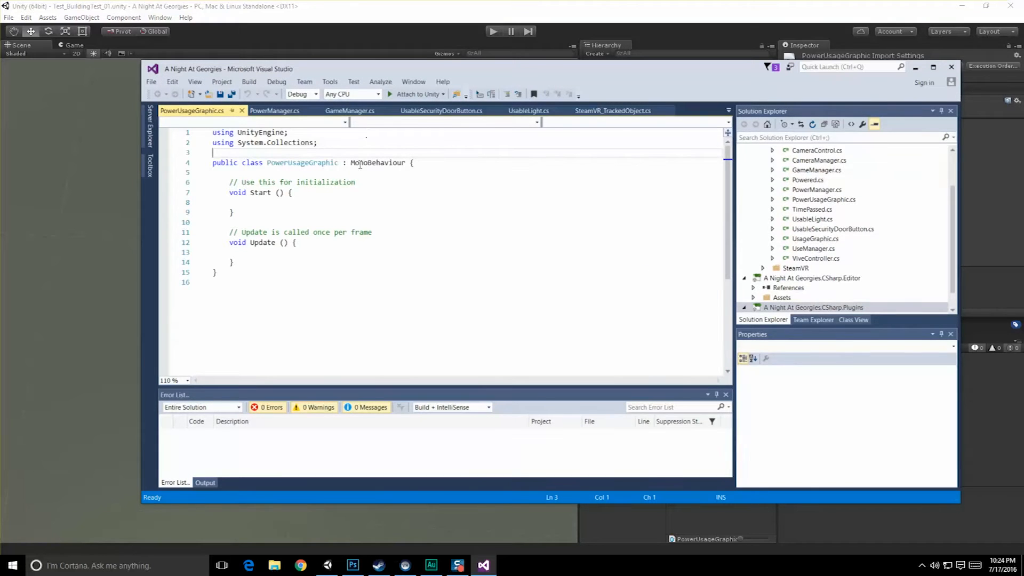
left_click_drag(228, 231, 234, 267)
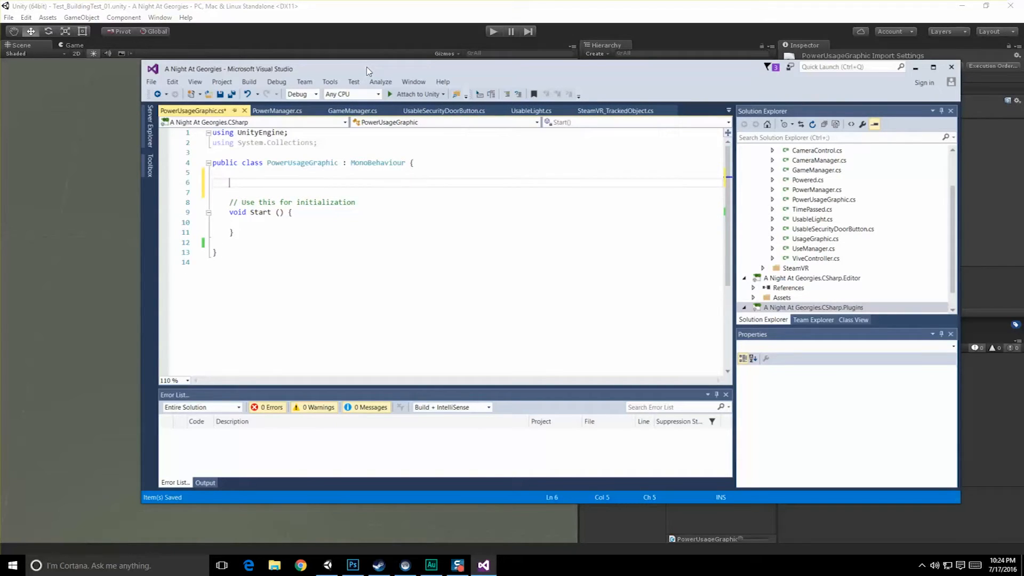
type("public GameObject[")
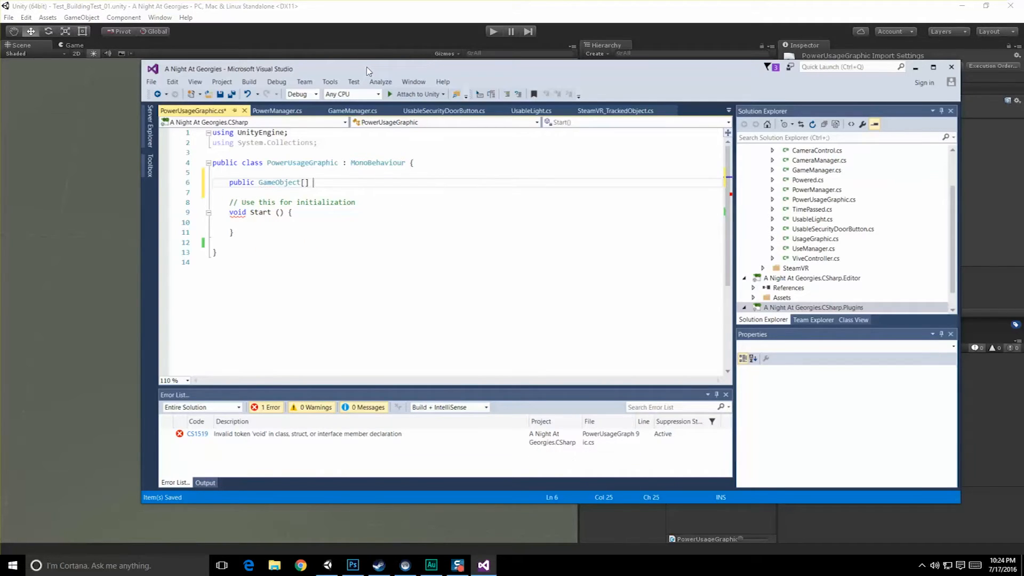
type("bars;")
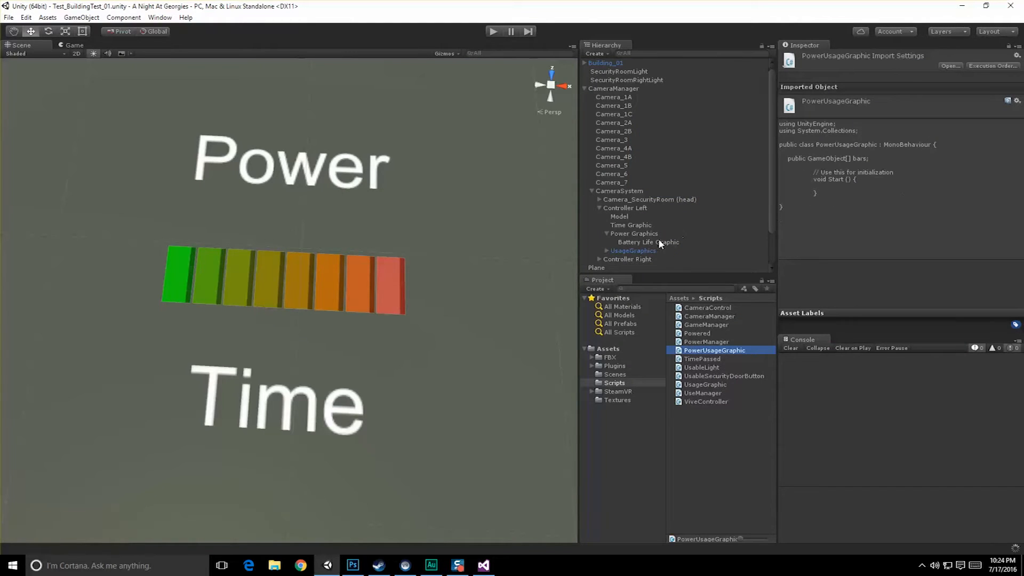
Step: Set the Bars array size to 8 and drag Usage_1–Usage_8 into its elements
left_click(632, 250)
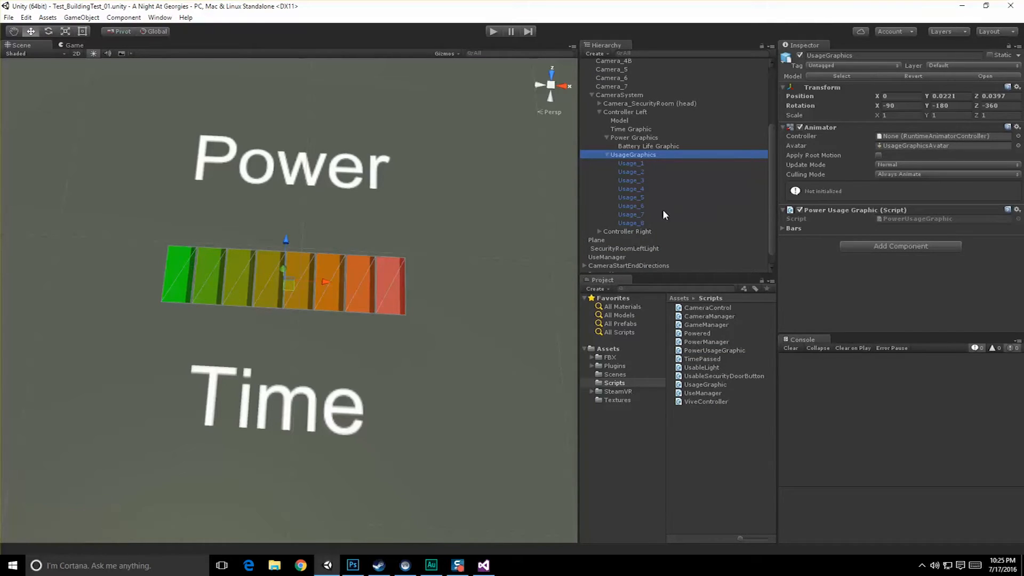
left_click(783, 229)
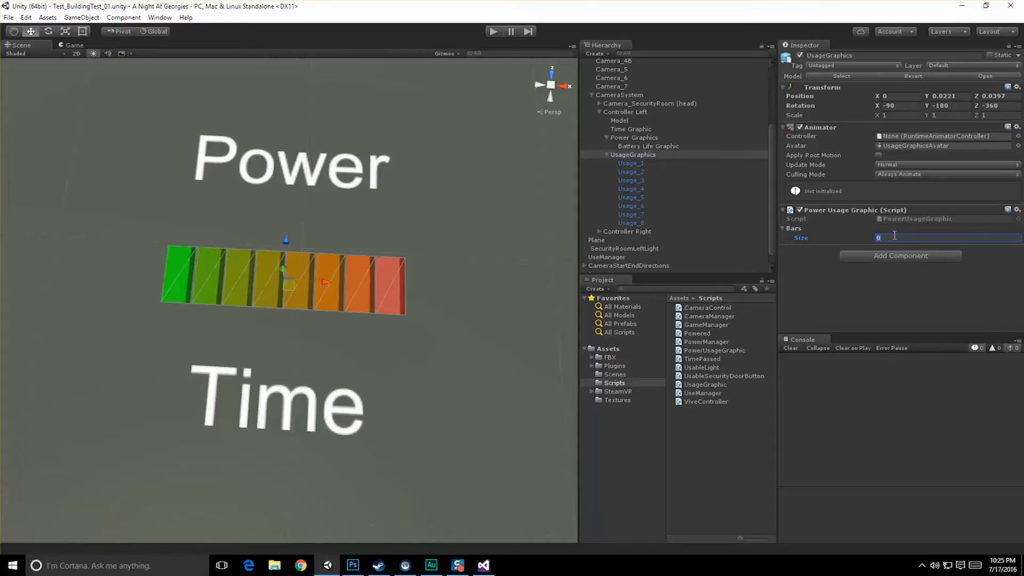
type("8")
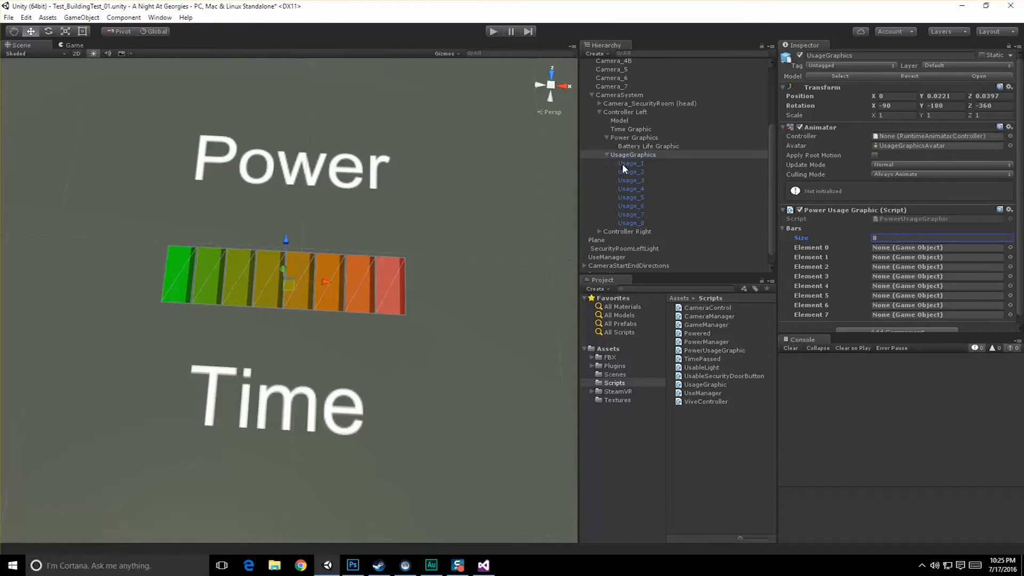
left_click_drag(631, 162, 908, 246)
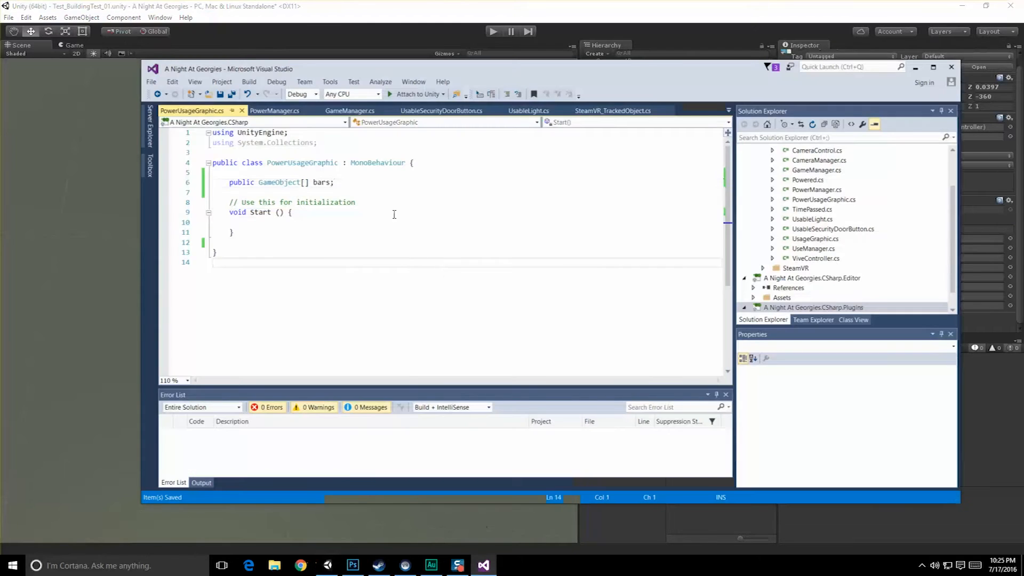
Step: Write a for loop over bars.Length in Start calling bars[i].SetActive(false) on each bar
left_click(332, 222)
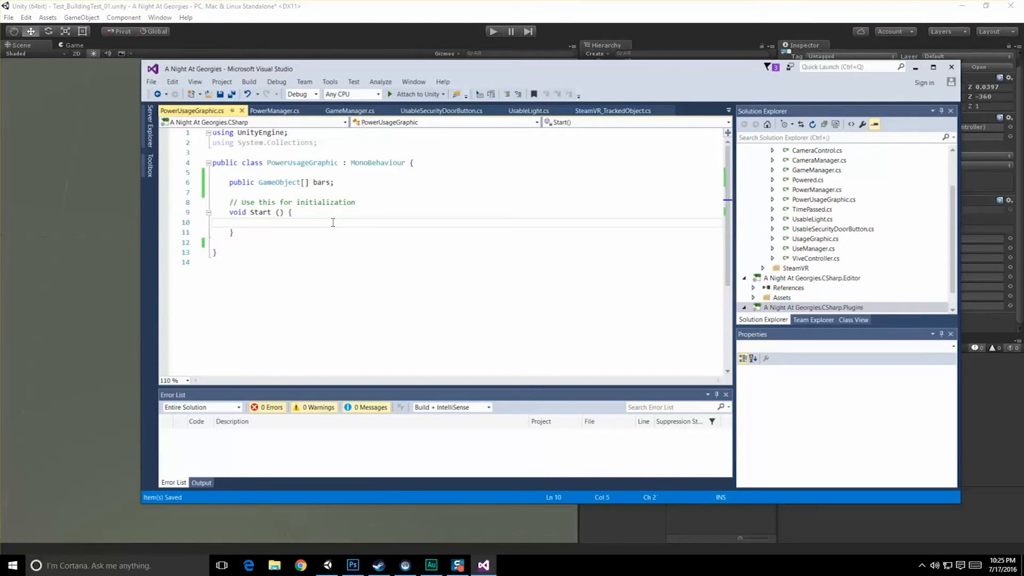
key("enter")
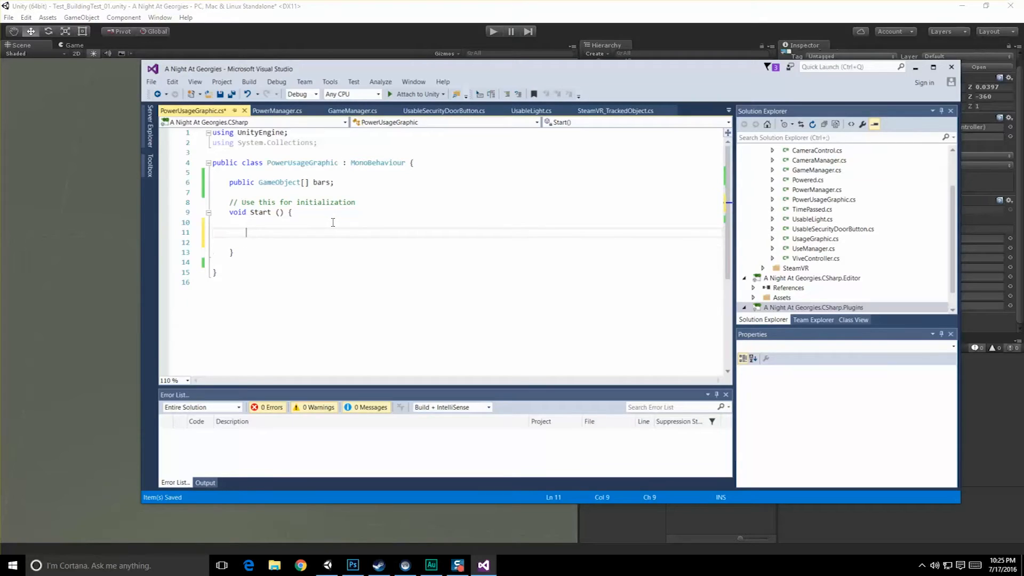
type("for(")
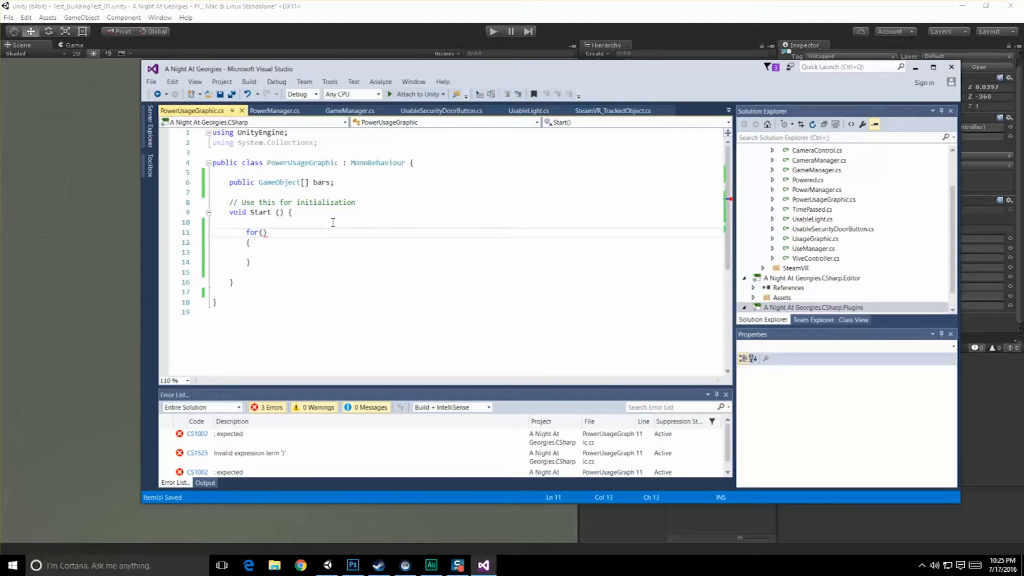
type("int i = -;")
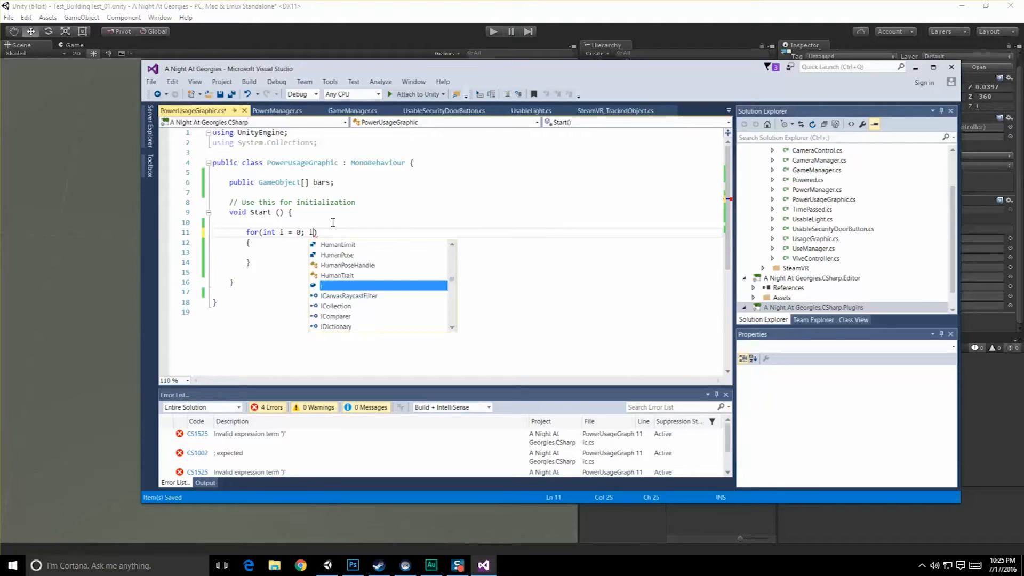
type("< bars.Length)")
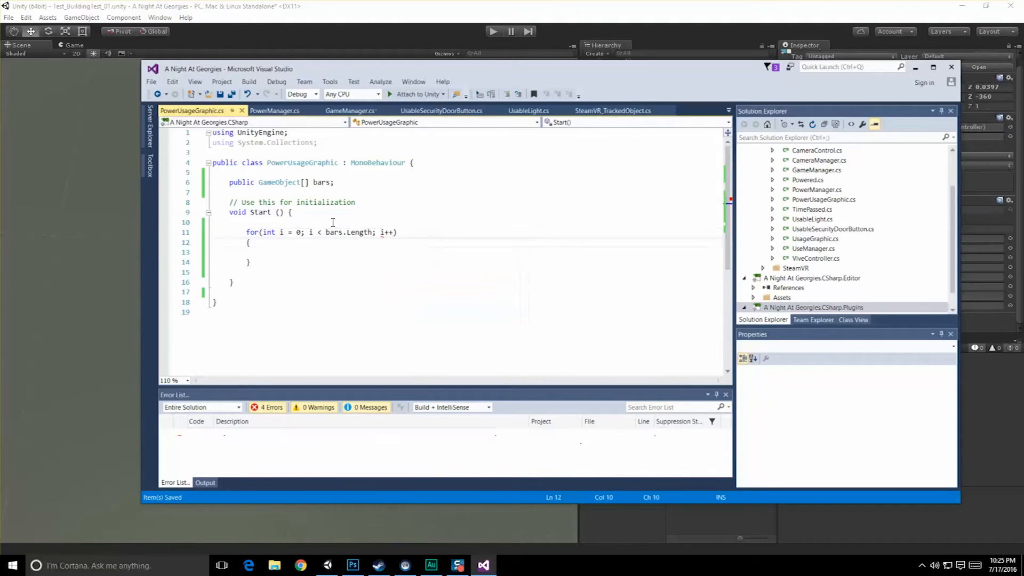
type("bars[]")
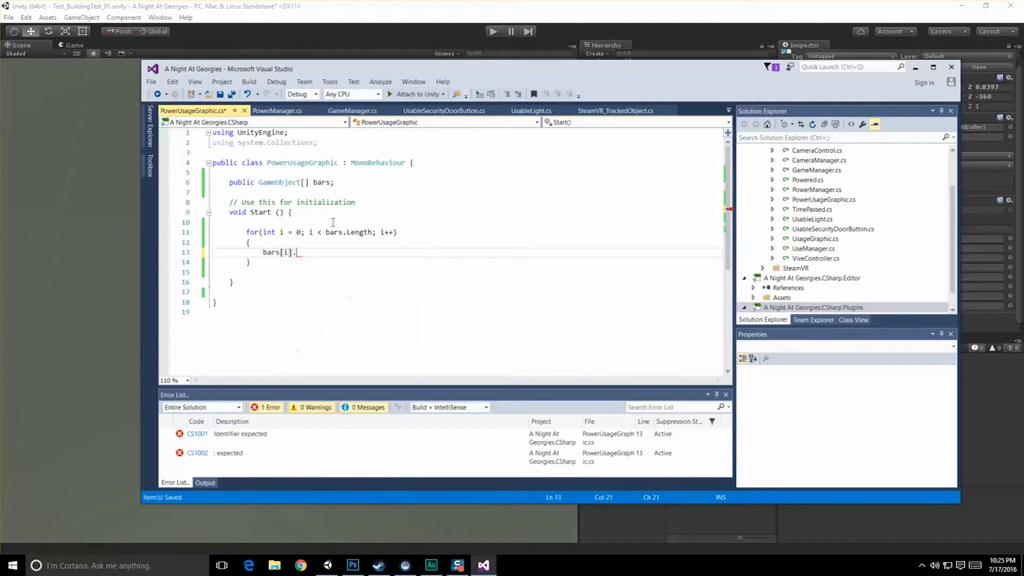
type("SetActive()")
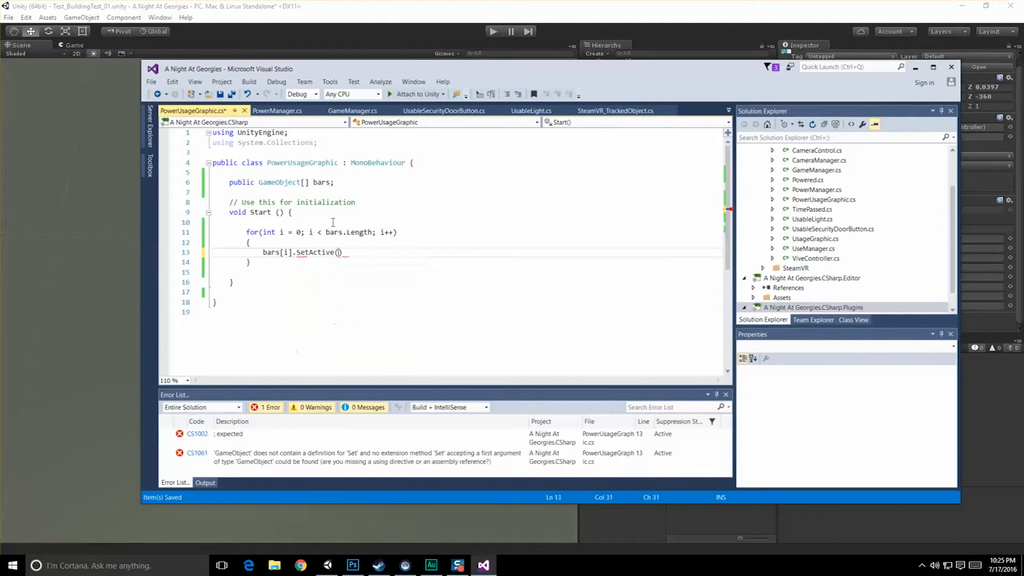
type("false);")
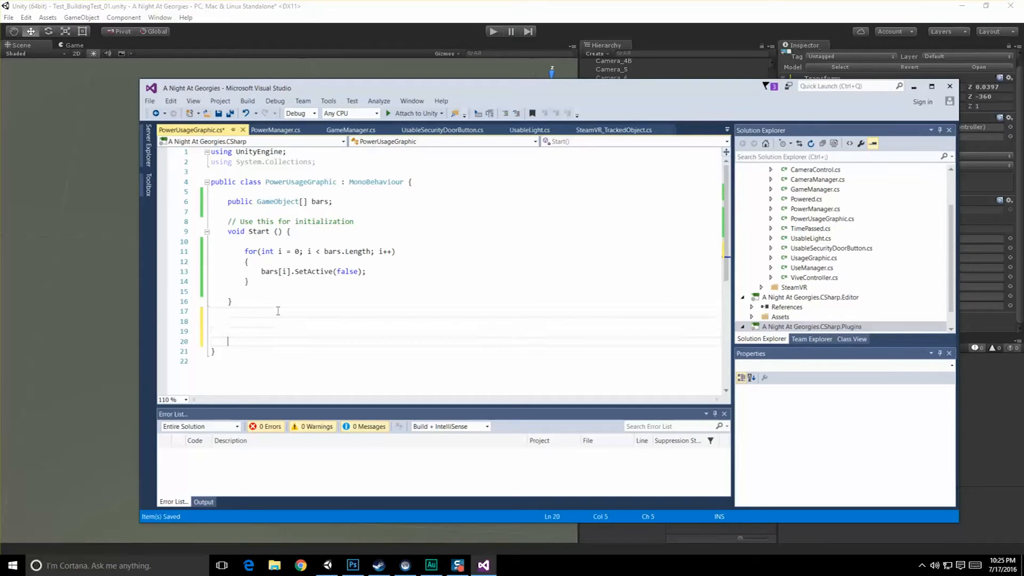
Step: Declare the method public void SetBars(int numberOfBars) with an empty body
type("public")
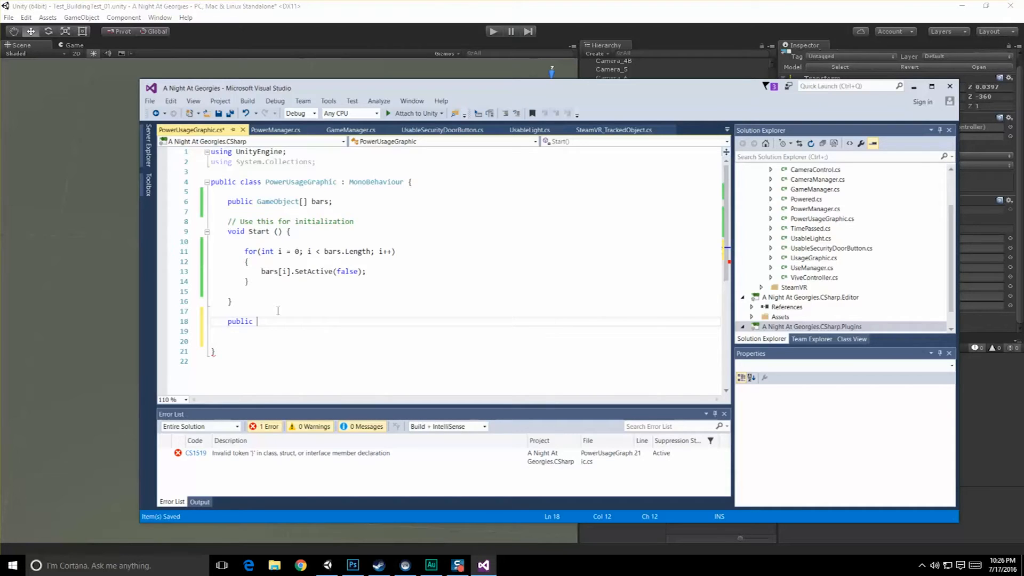
type("SetBars")
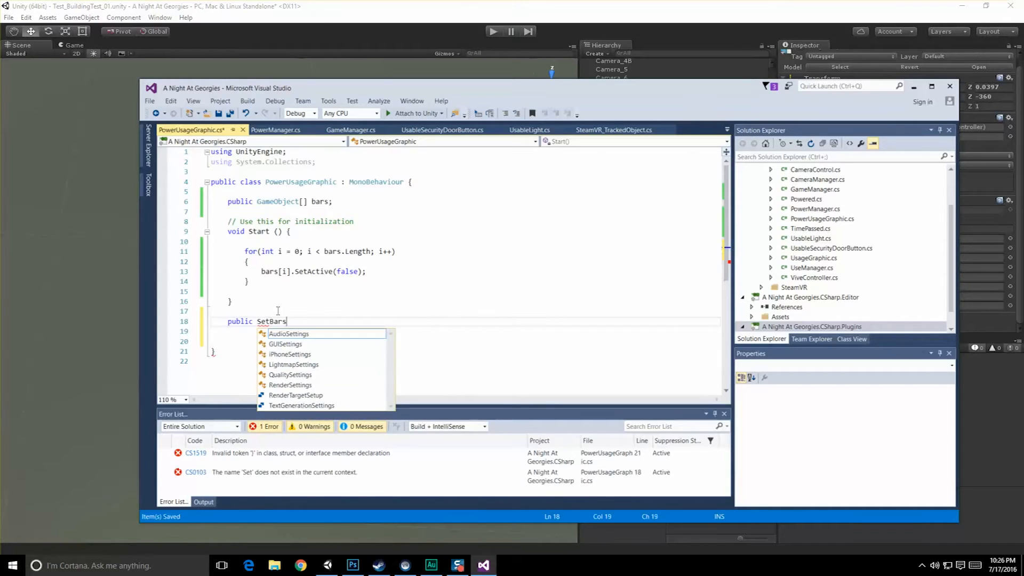
type("()")
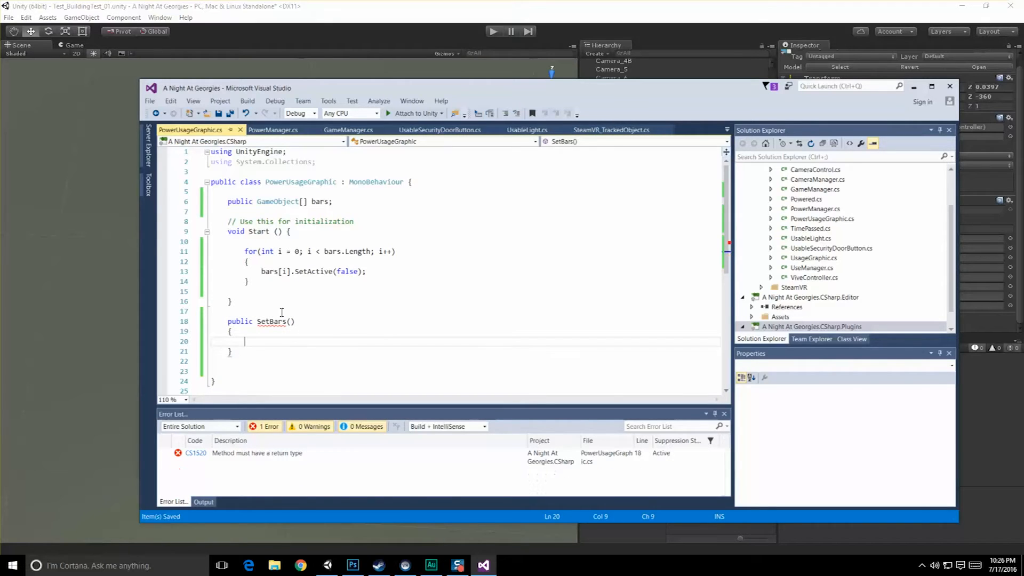
type("int")
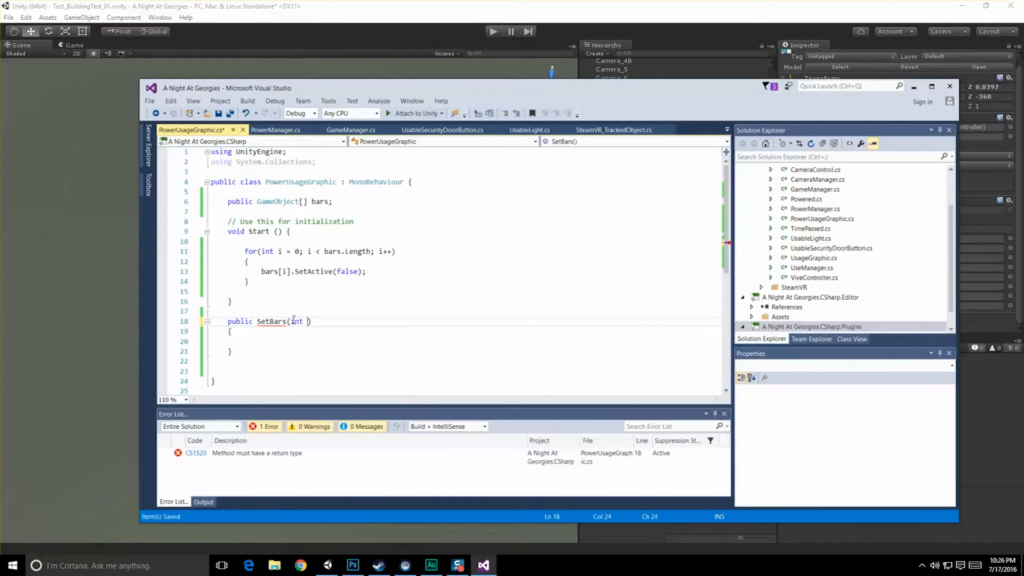
type("n")
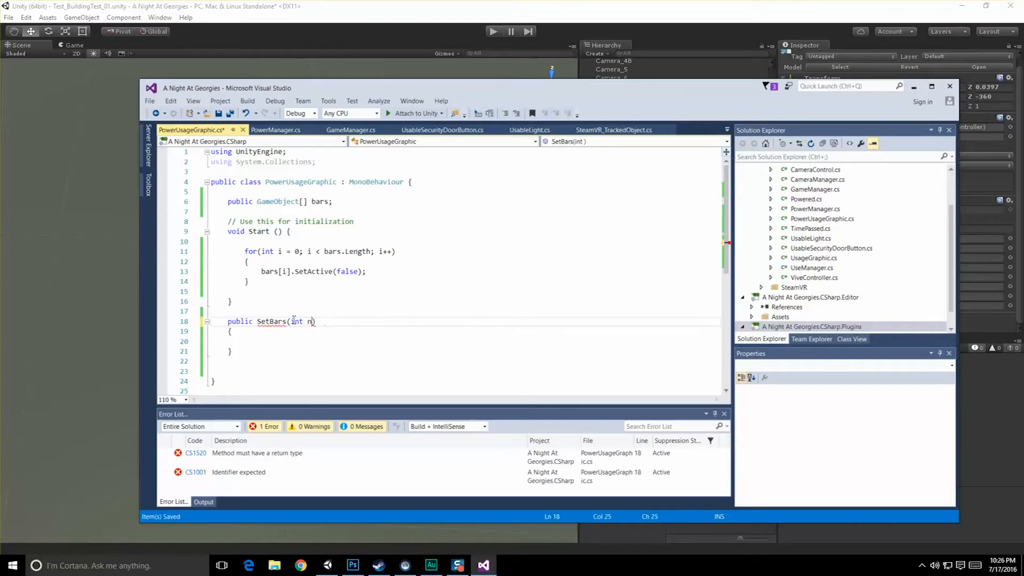
type("umberOfBars")
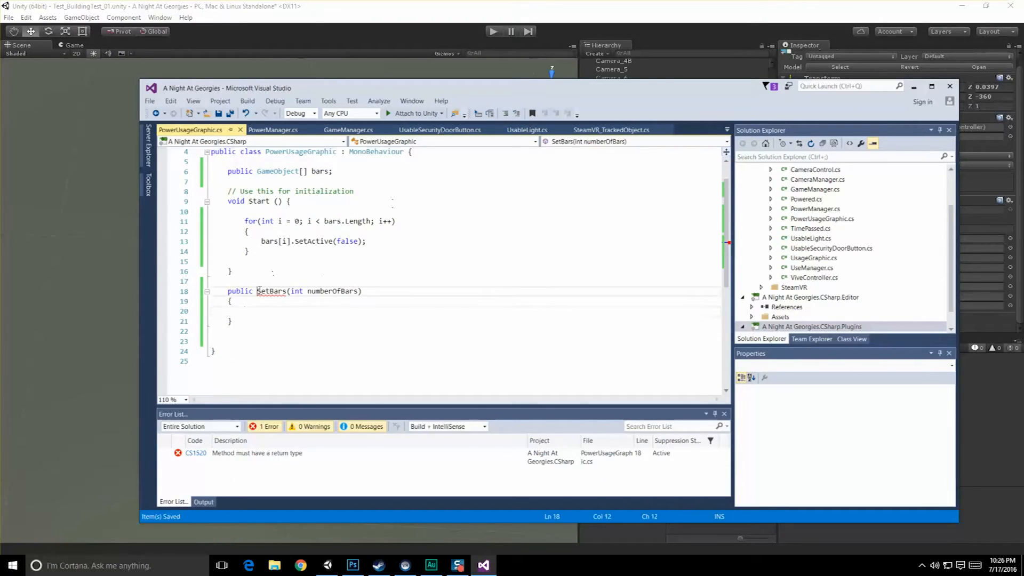
type("void")
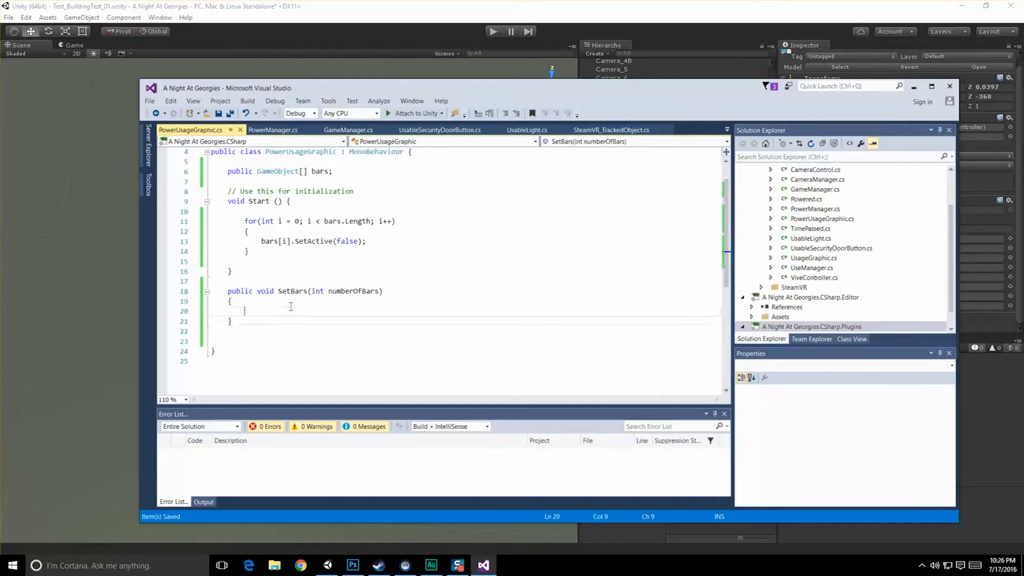
key("enter")
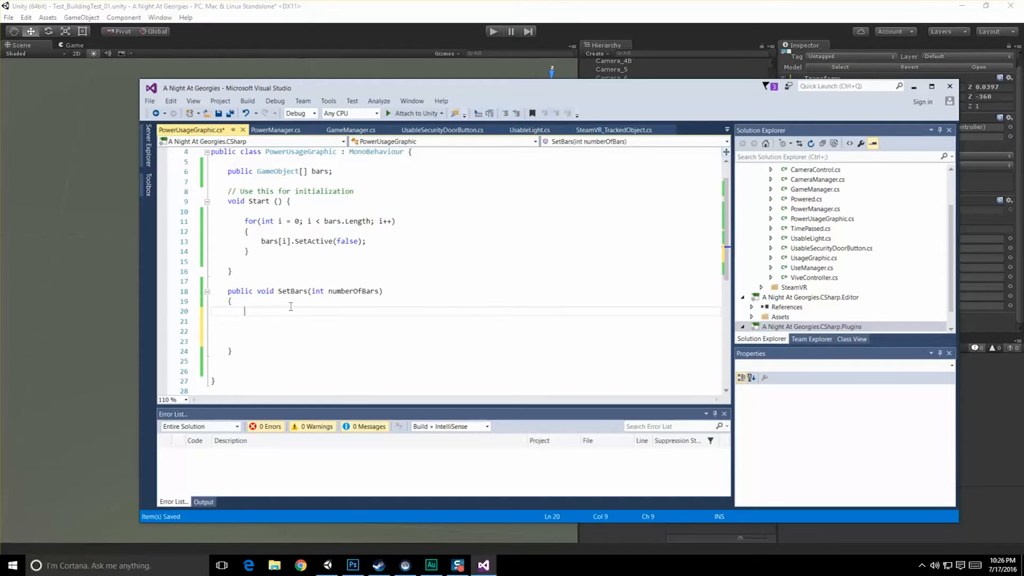
Step: Clamp numberOfBars to 0 when it is below zero
type("if(")
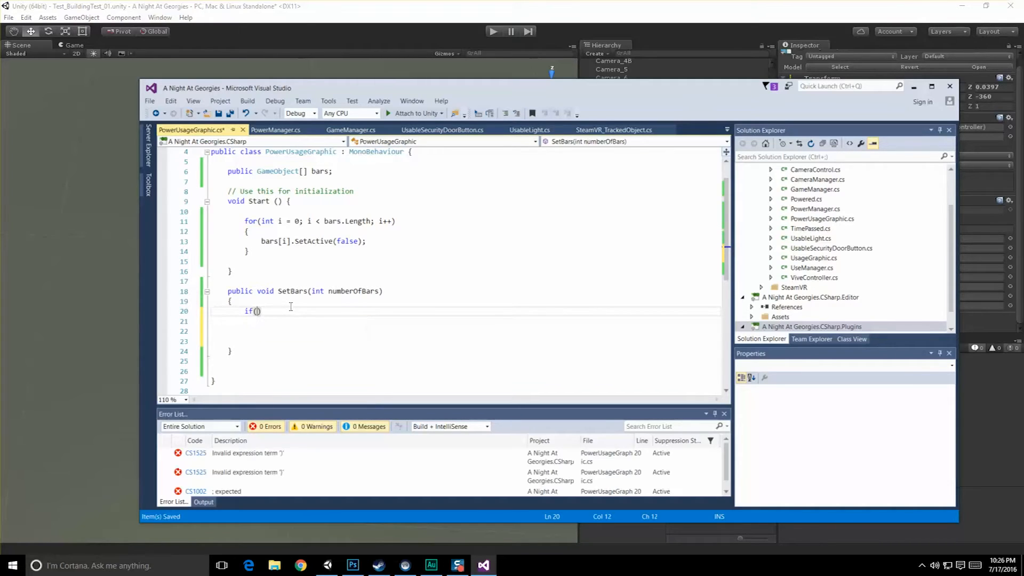
type("numberOfBars")
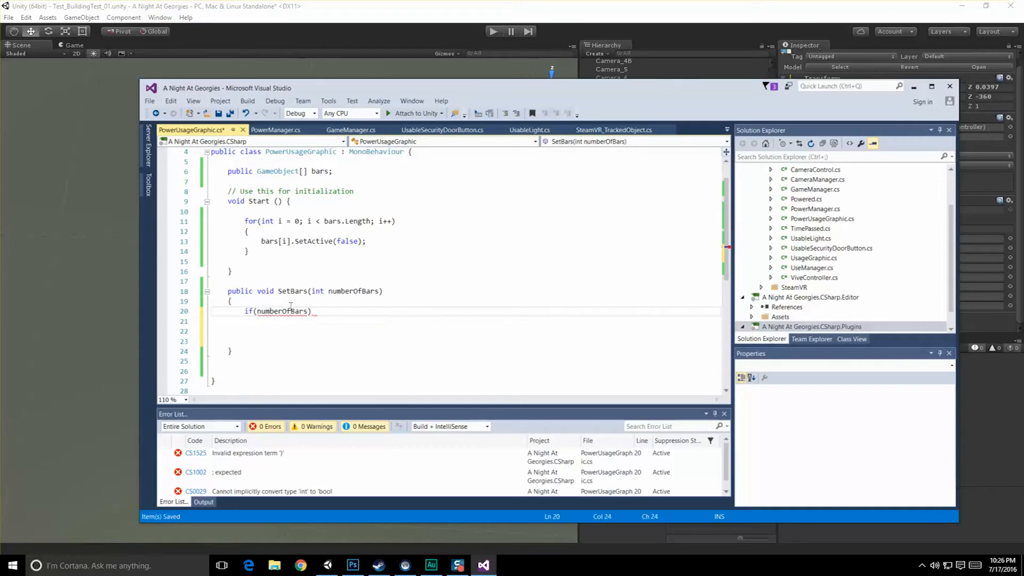
type("< 0)")
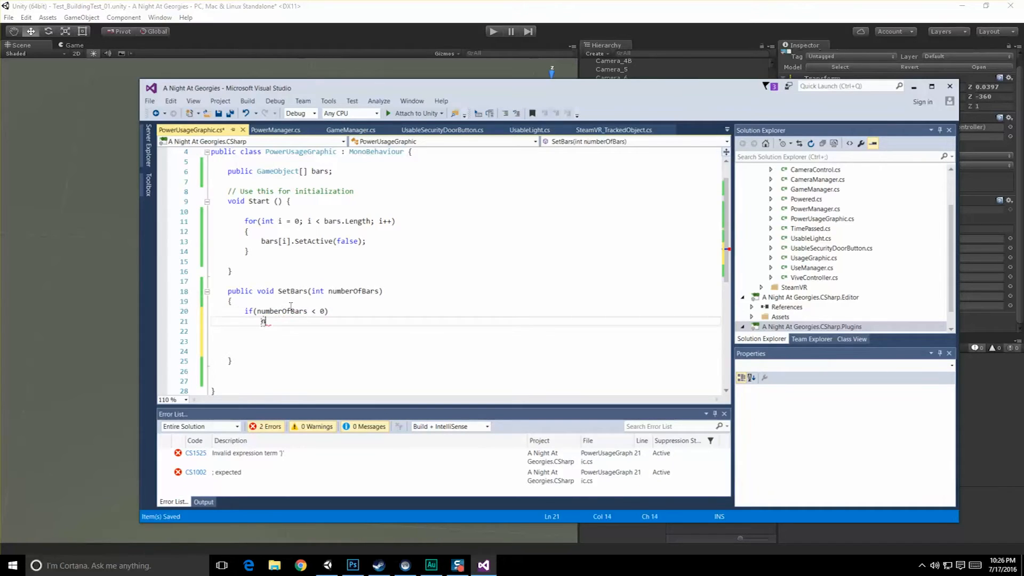
type("numberOfBars = 0")
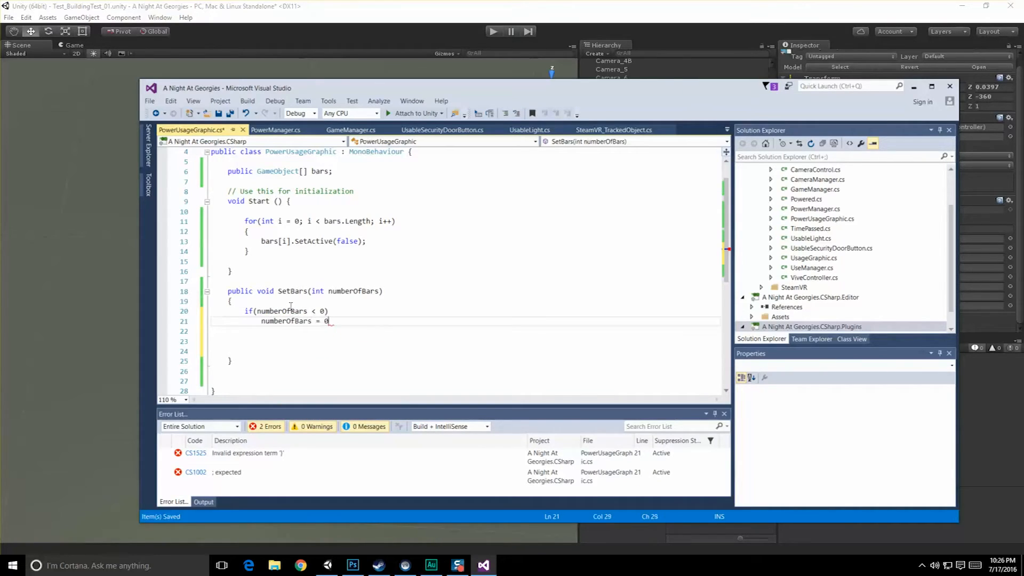
Step: Clamp numberOfBars to bars.Length - 1 when it reaches bars.Length or more
type("if")
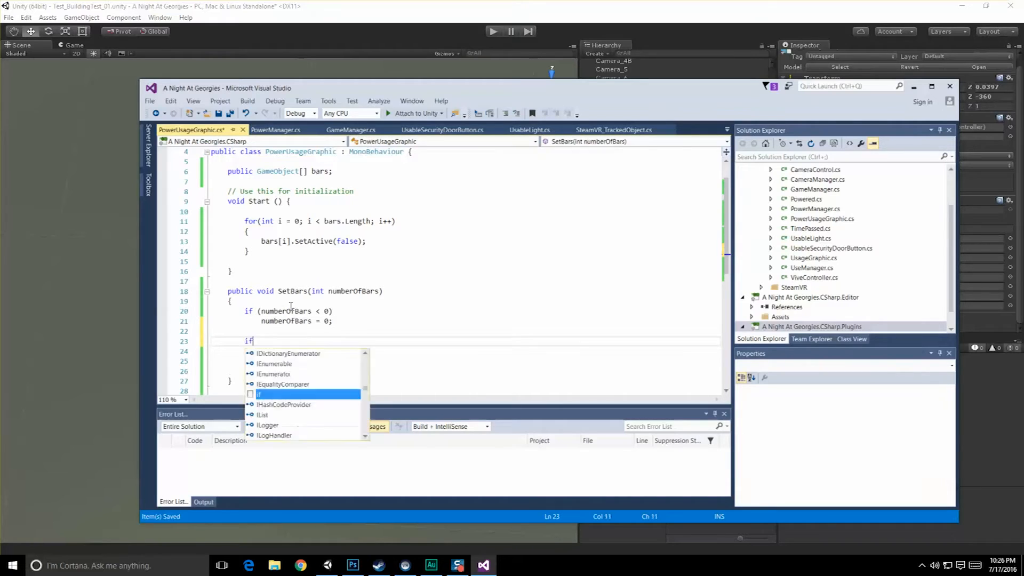
type("(u")
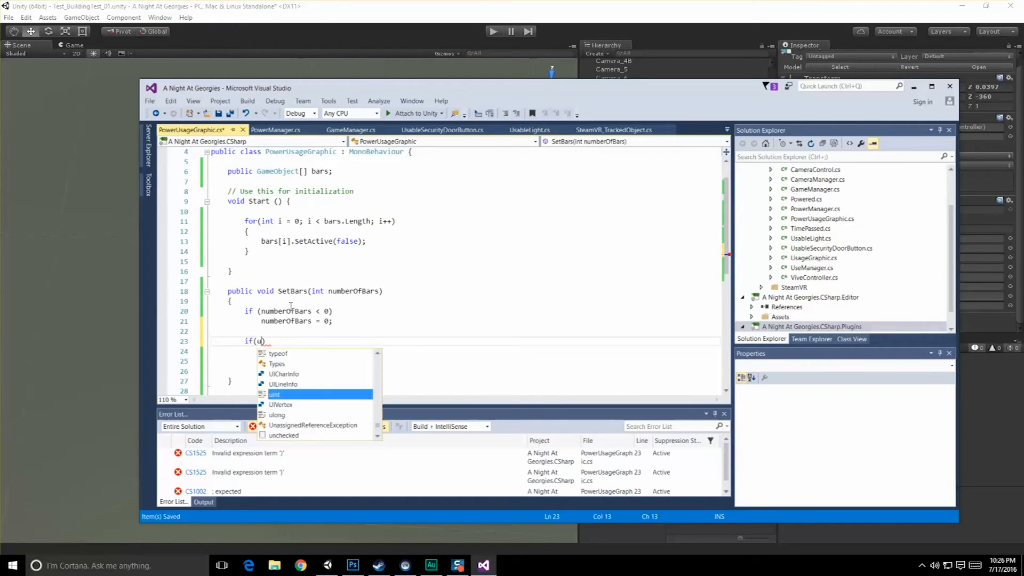
type("umberOfBars")
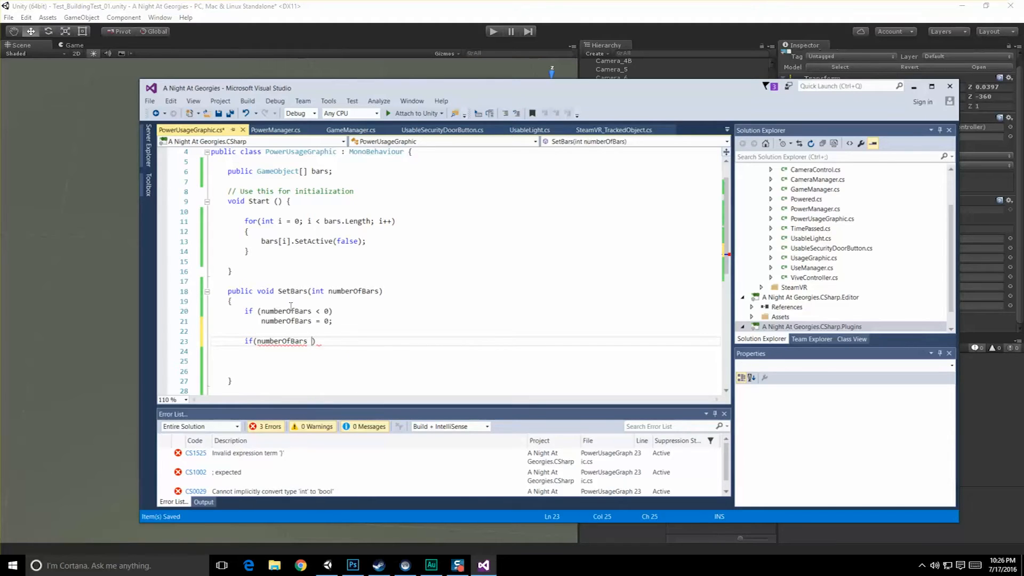
type(">=")
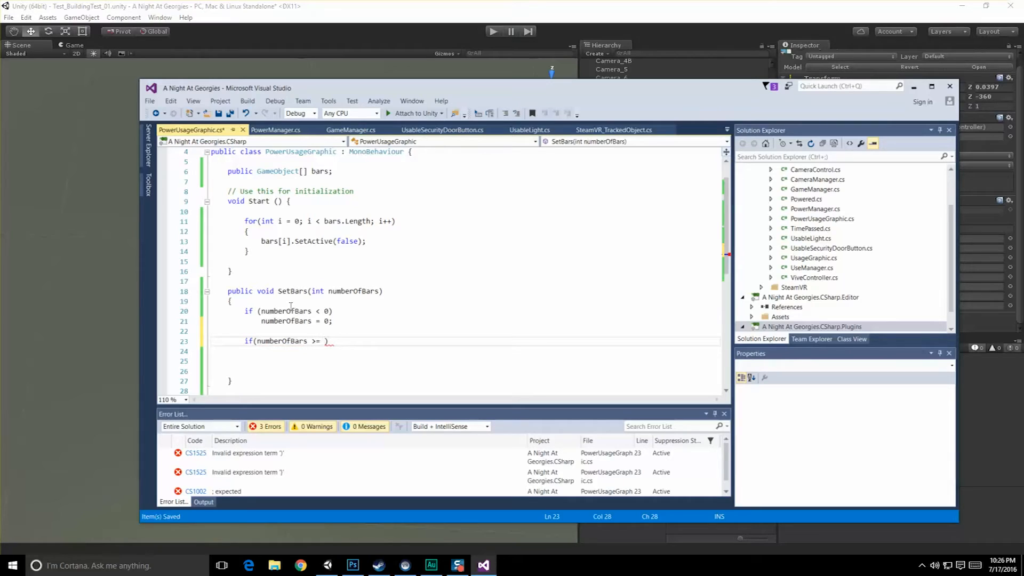
type("bars.l")
type("numberOfBars = ba")
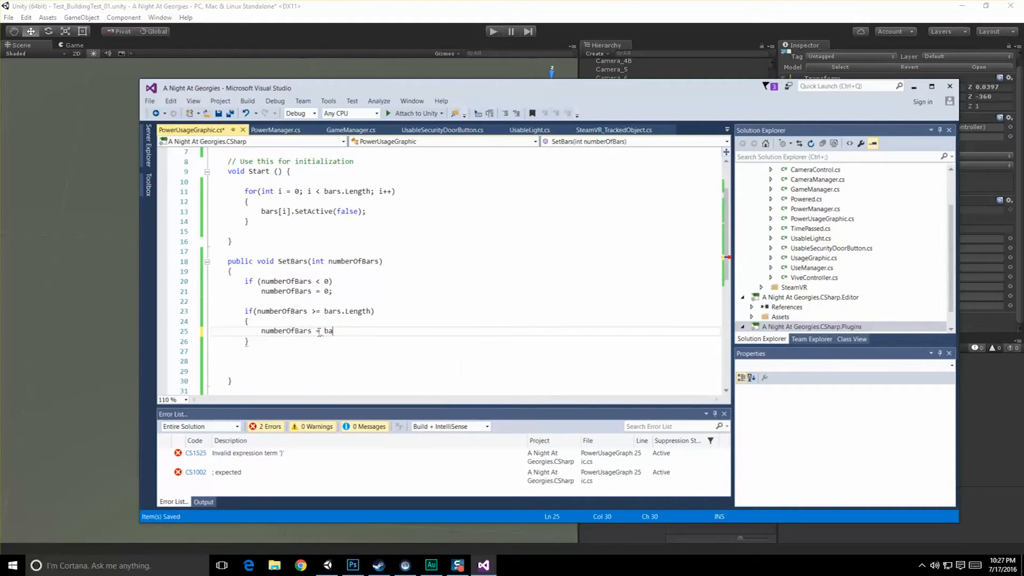
type("rs.Length - 1")
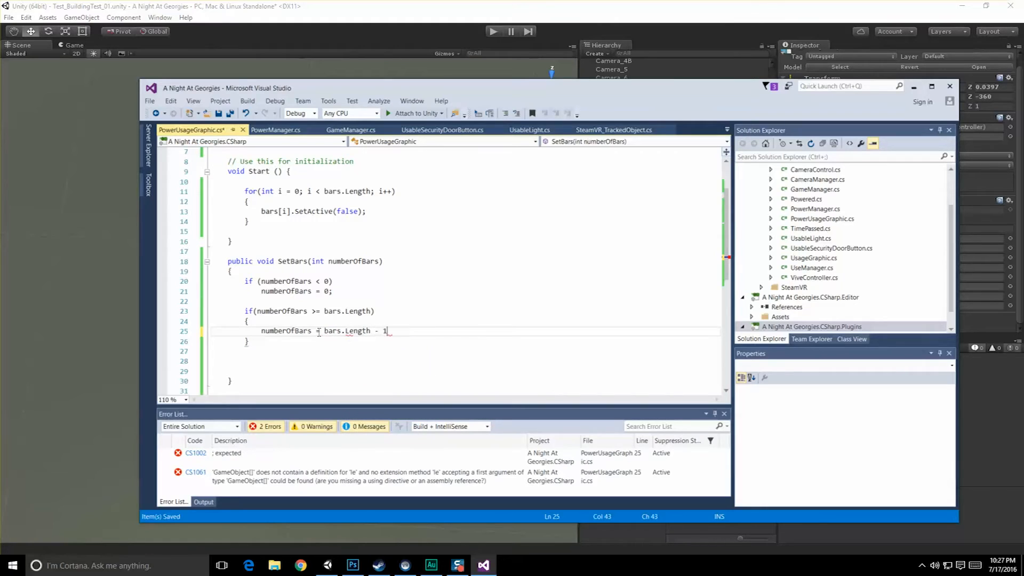
type(";")
left_click(463, 360)
type("for(")
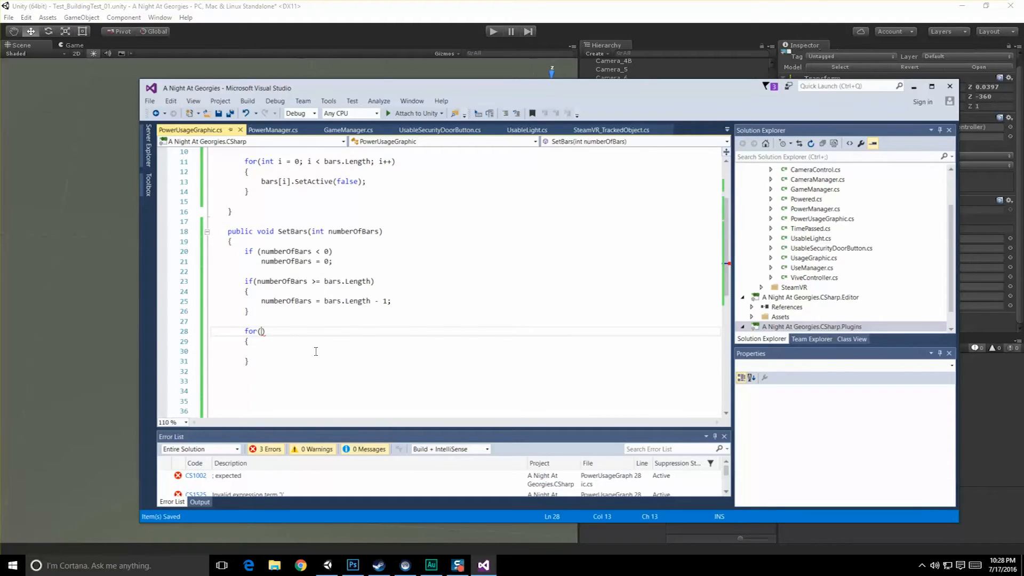
Step: Write the SetBars loops that call bars[i].SetActive over bars.Length and numberOfBars
type("int")
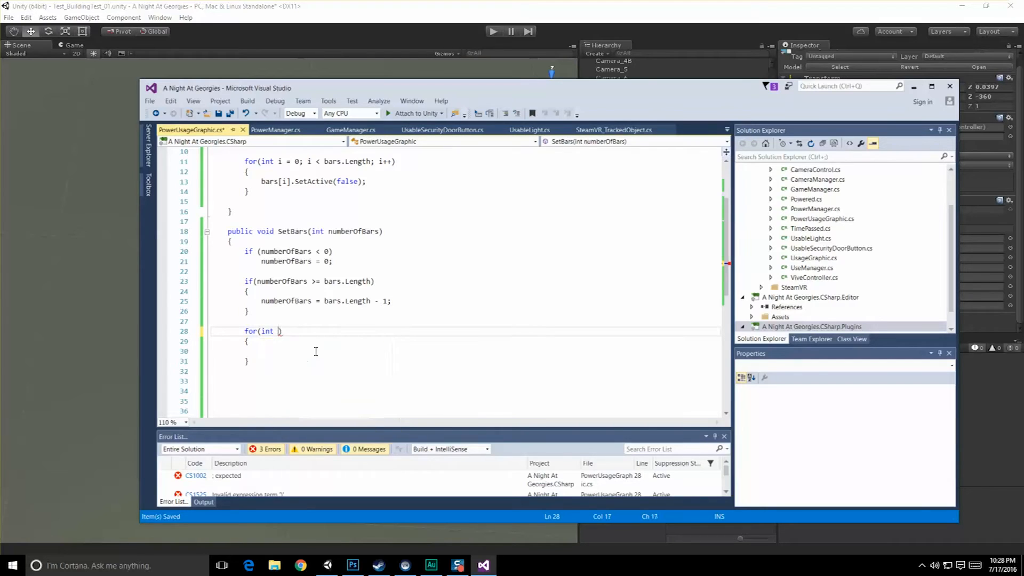
type("i")
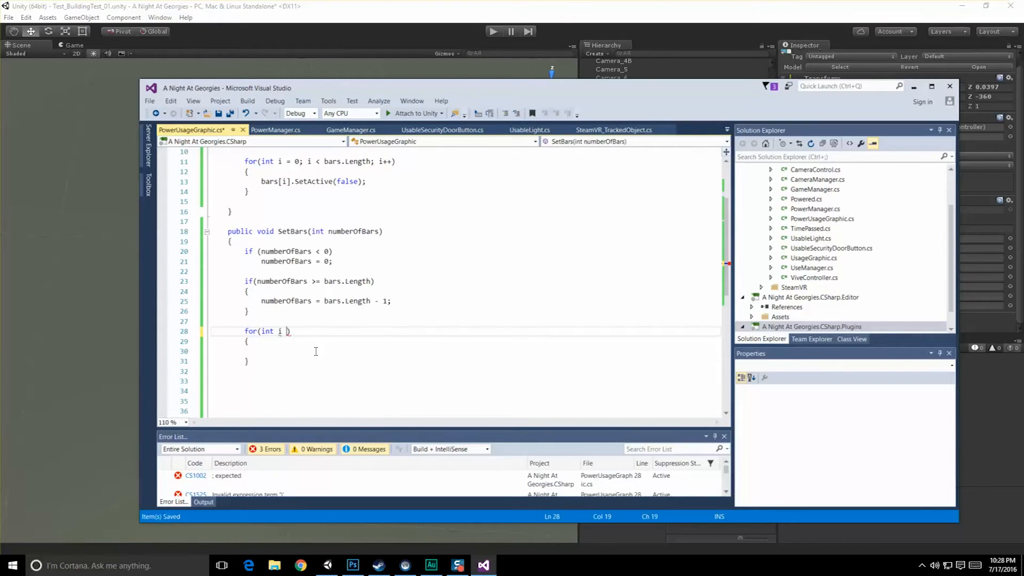
type("= 0; i <")
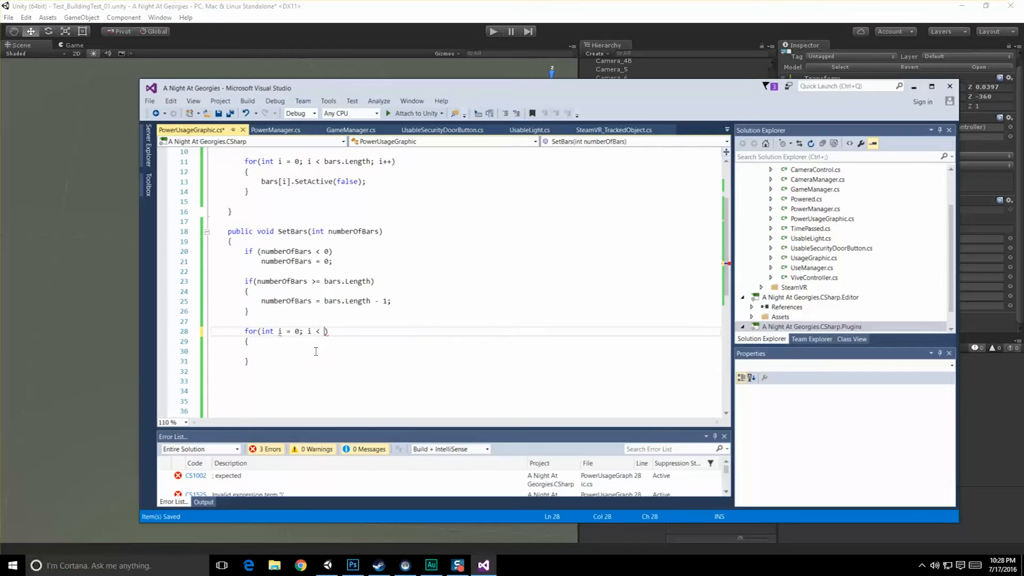
type("numberOfBars.")
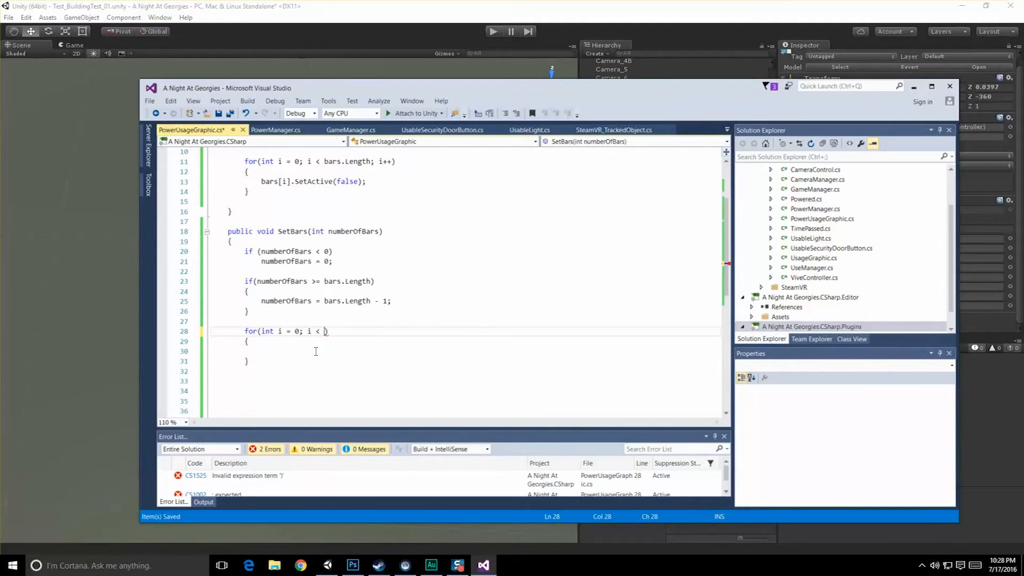
type("bars.le")
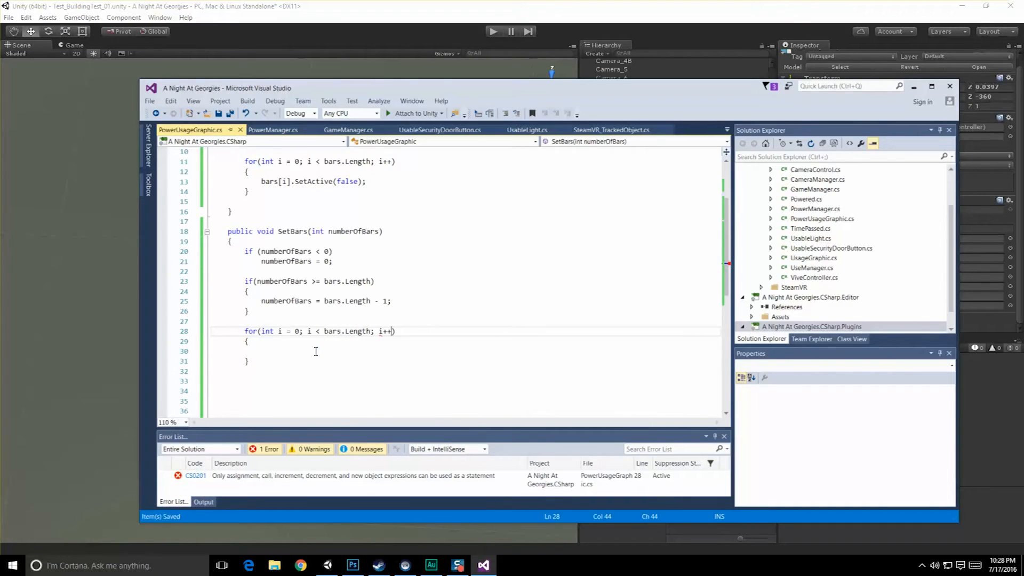
type("bars[i]")
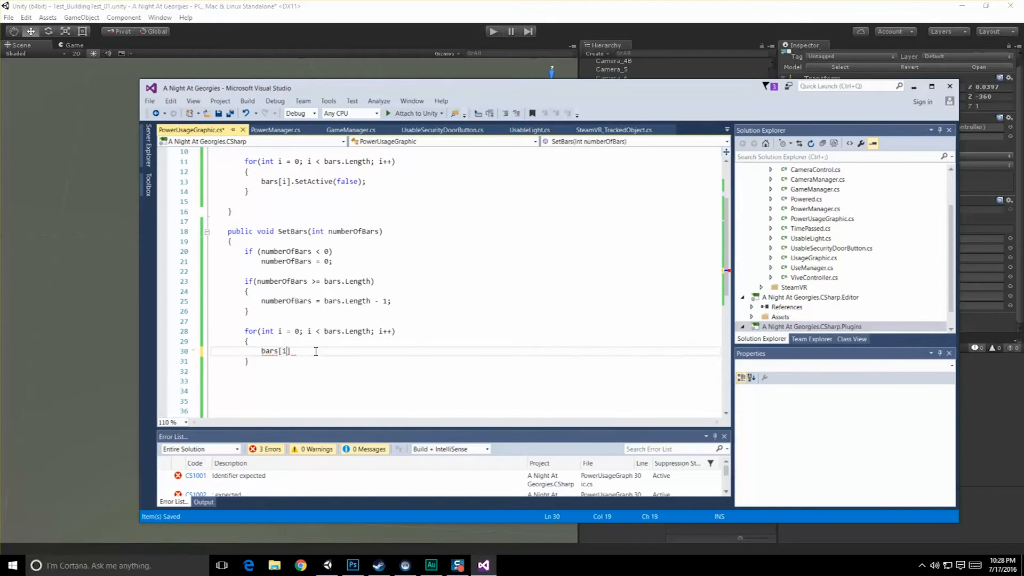
type(".SetActive(")
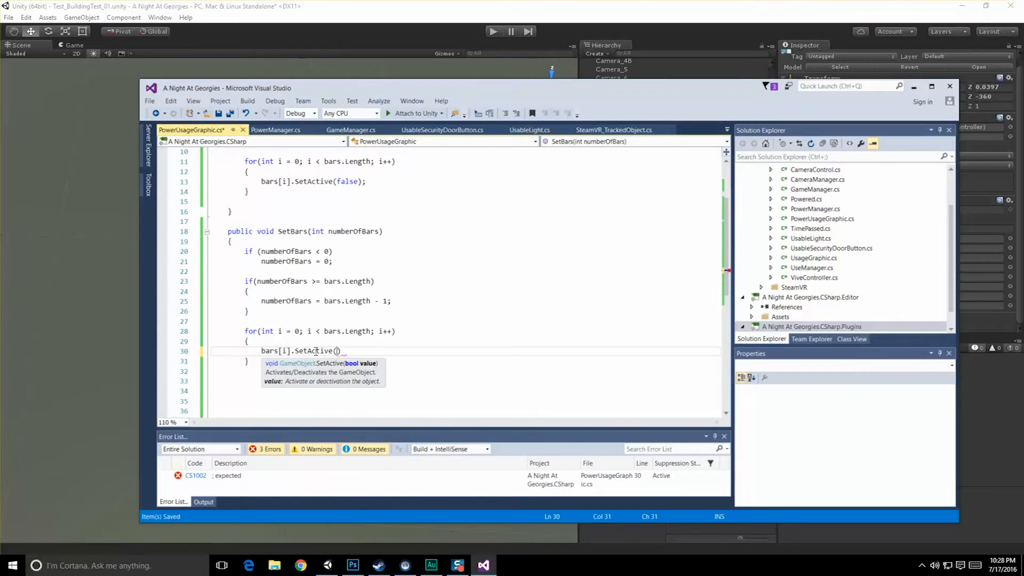
type("alse")
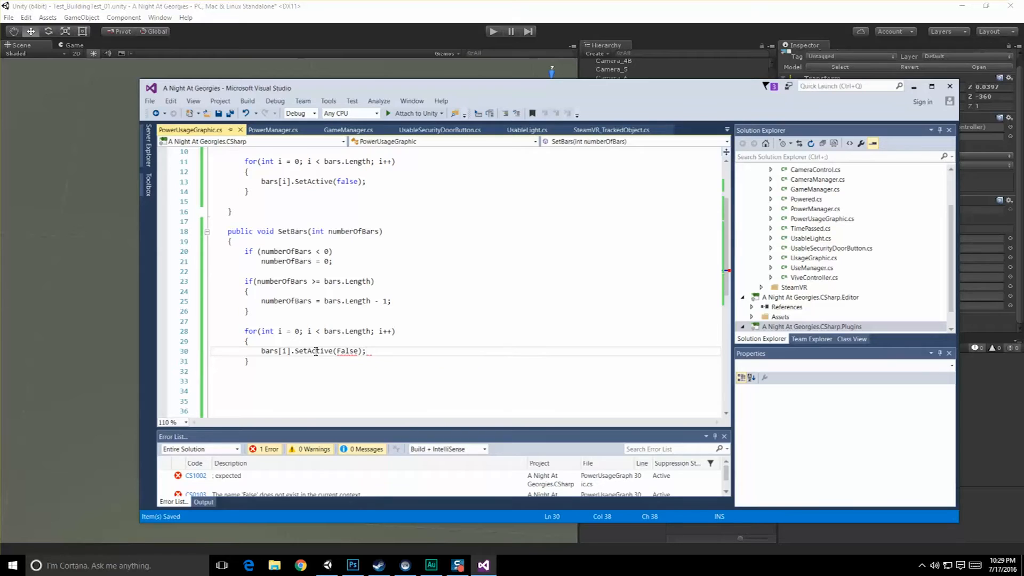
type("fa")
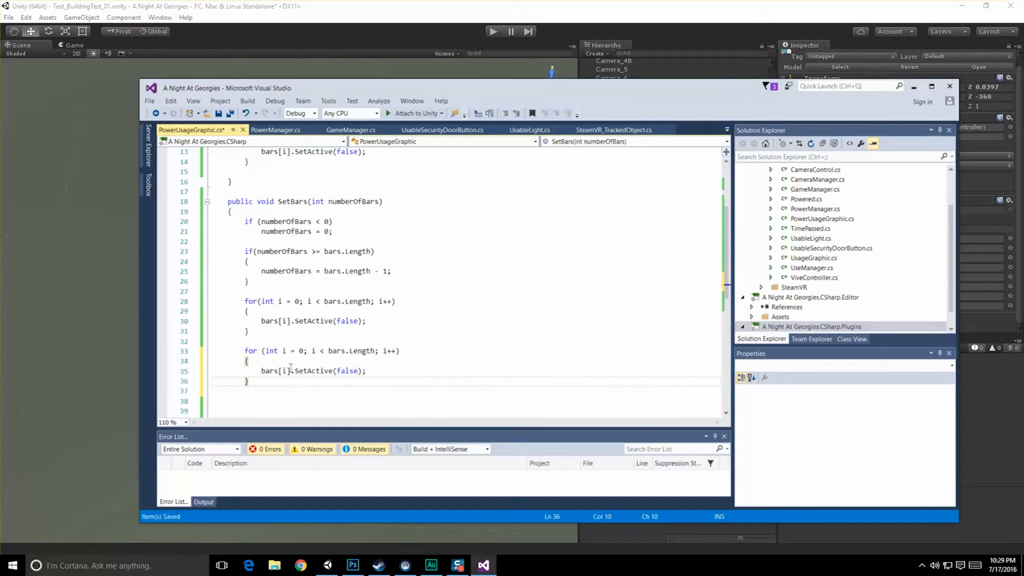
Step: Make the second loop SetActive(true) up to numberOfBars and cap the clamp at bars.Length
double_click(348, 370)
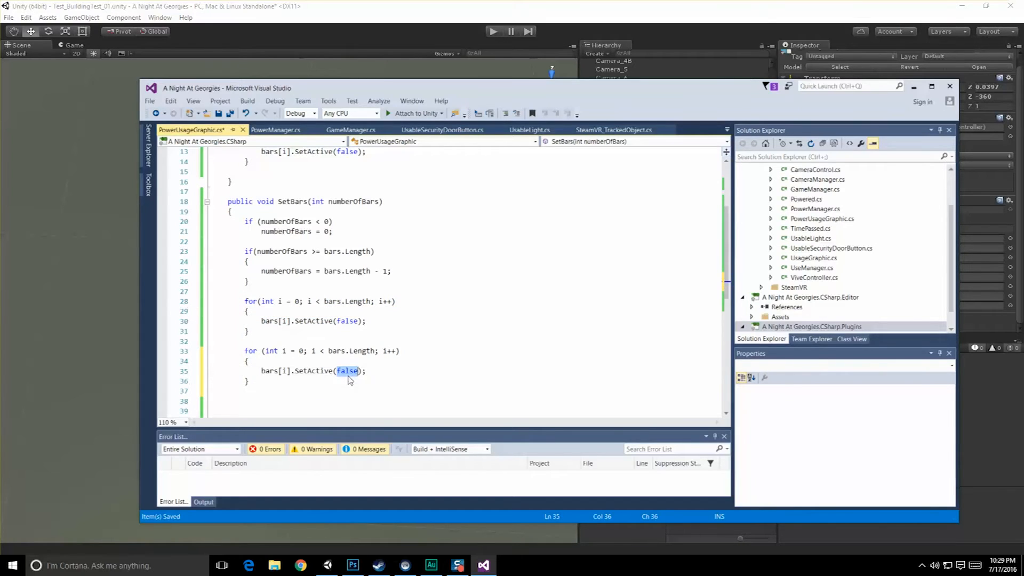
type("true")
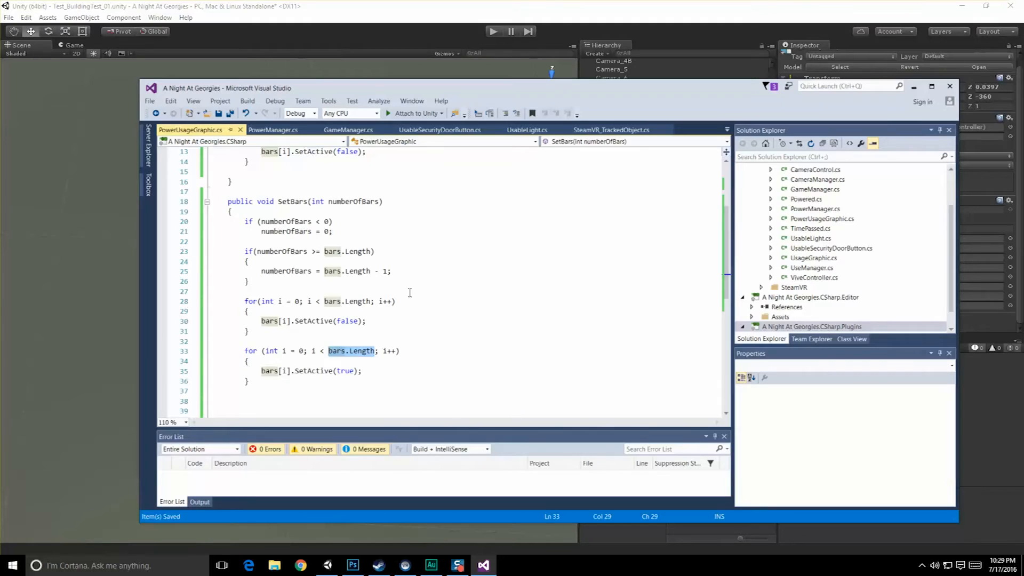
type("numberOfBars")
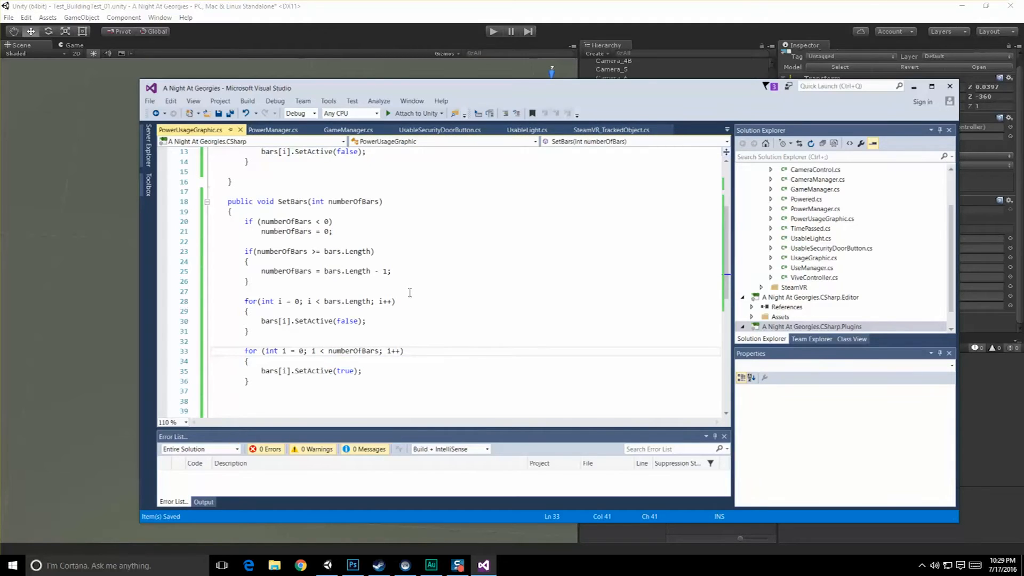
double_click(351, 202)
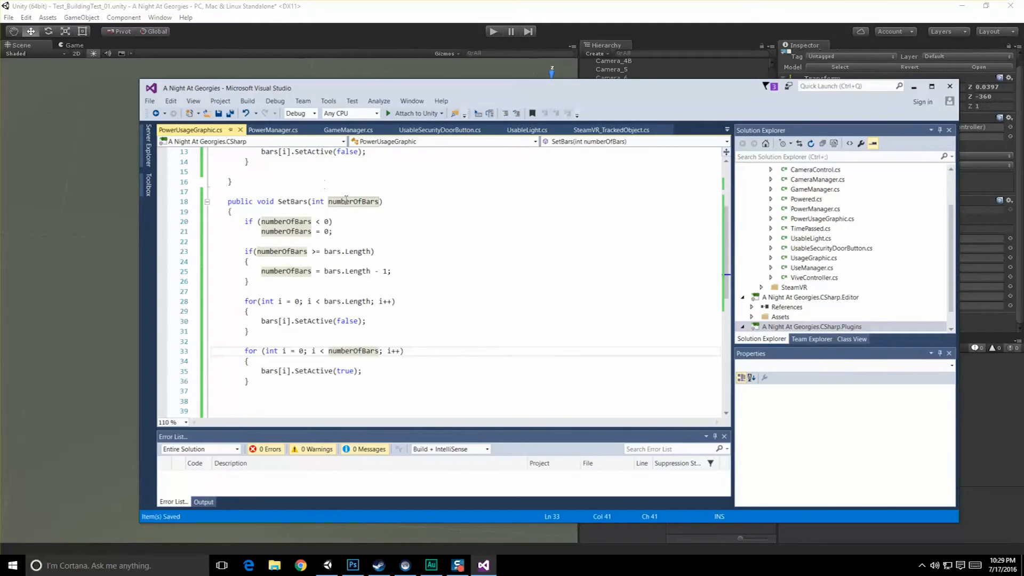
left_click_drag(242, 301, 267, 350)
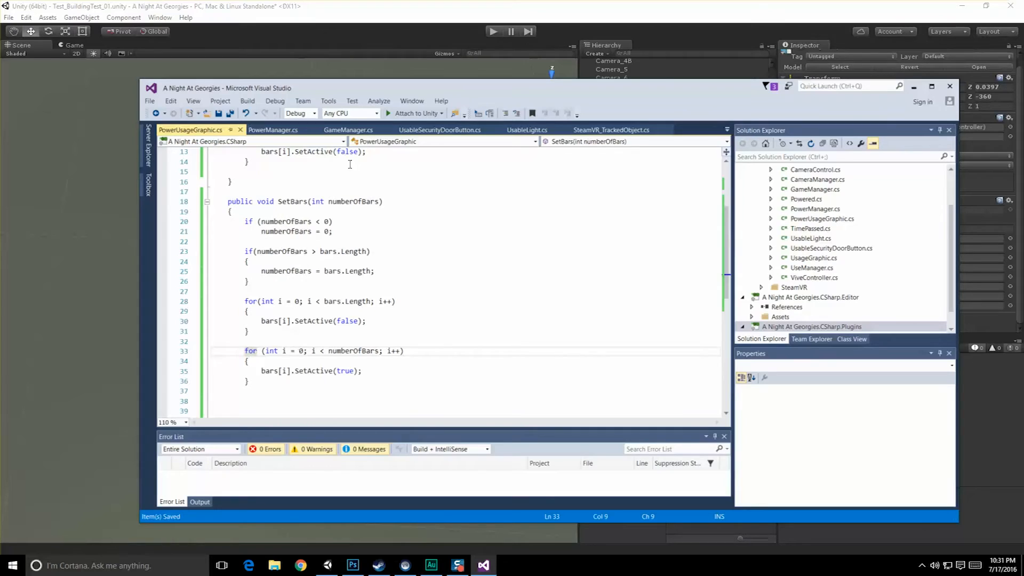
mouse_move(206, 330)
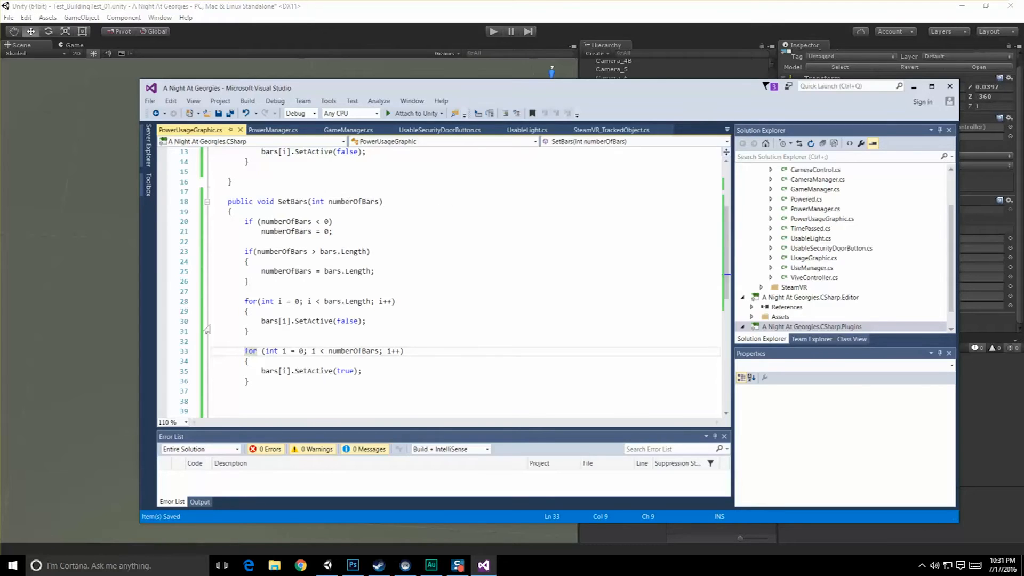
left_click_drag(247, 252, 250, 281)
type("}")
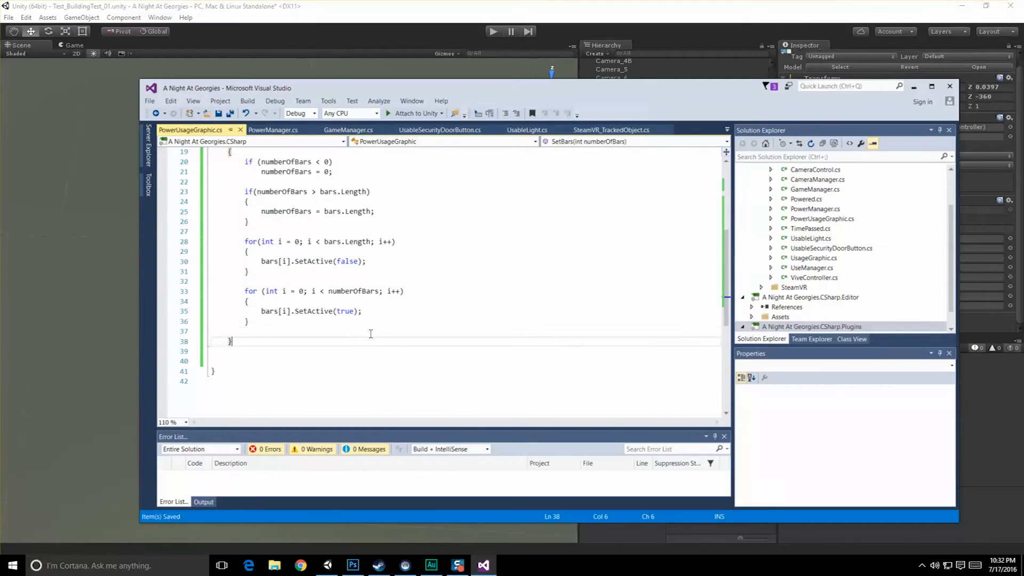
left_click(493, 31)
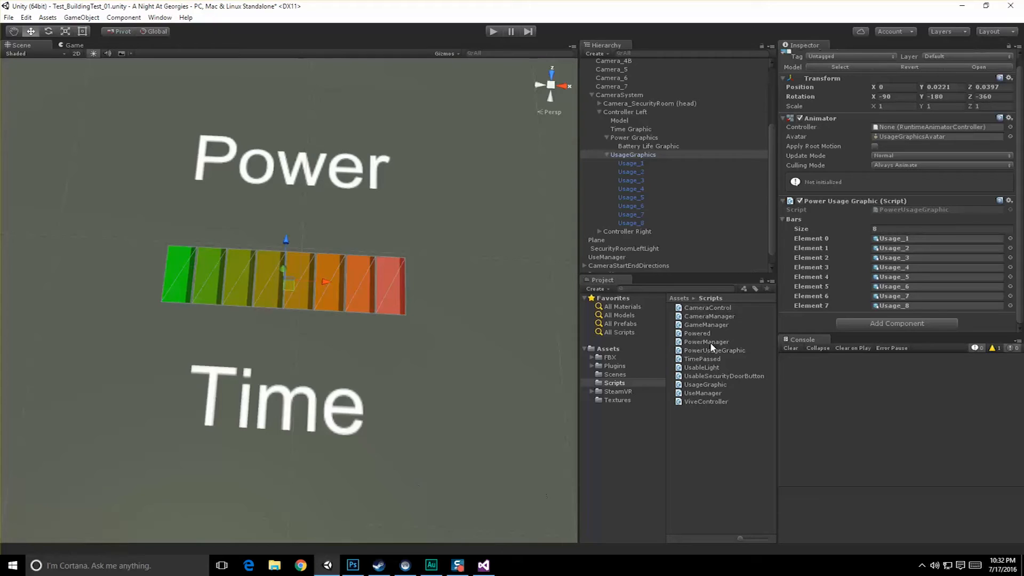
Step: Open the PowerManager script from the Scripts folder in Visual Studio
left_click(482, 565)
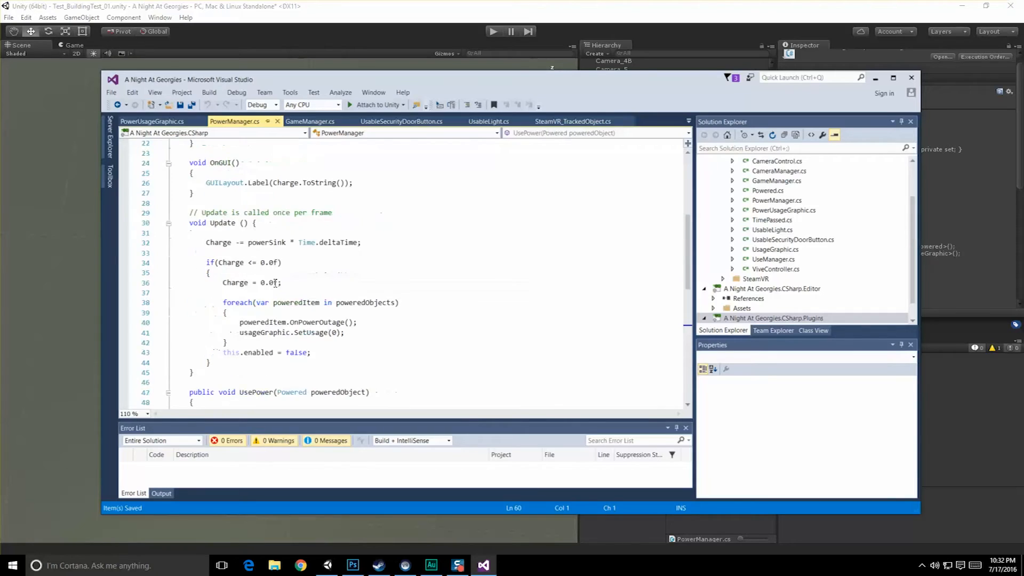
Step: Insert an empty line in PowerManager.cs below 'float powerSink = 0.1f;'
scroll("down", 3)
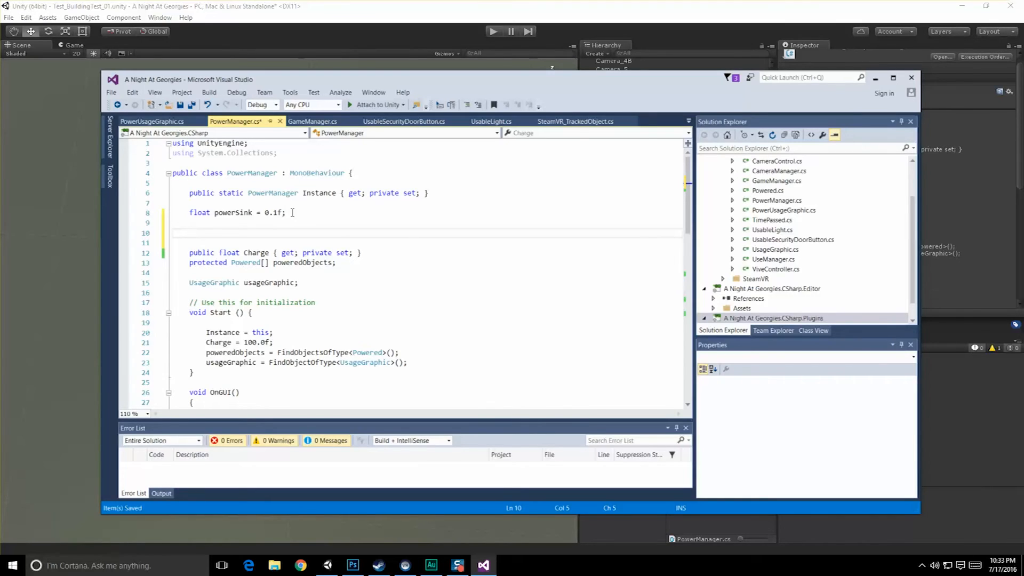
left_click(190, 233)
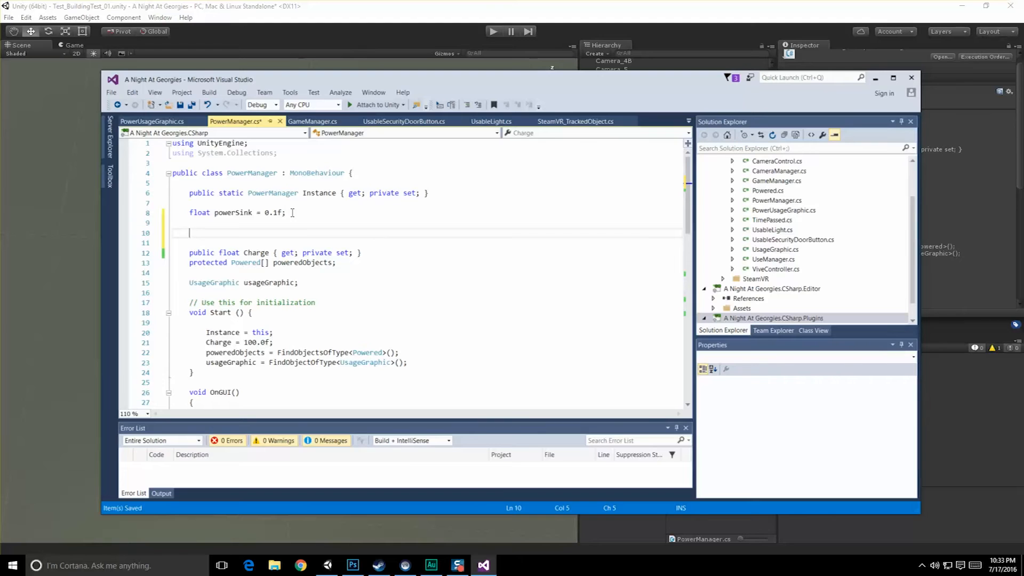
scroll("down", 3)
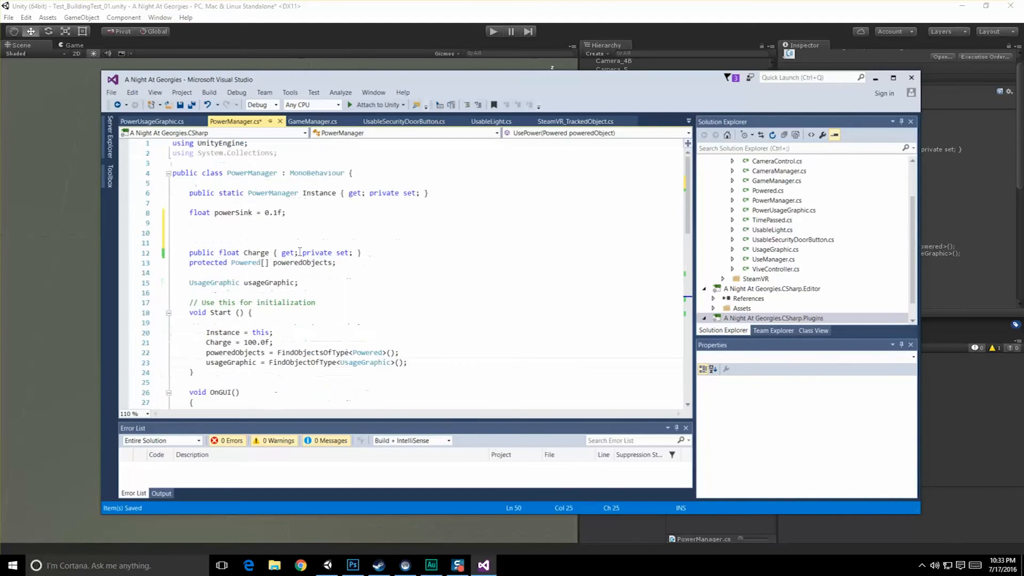
left_click(190, 233)
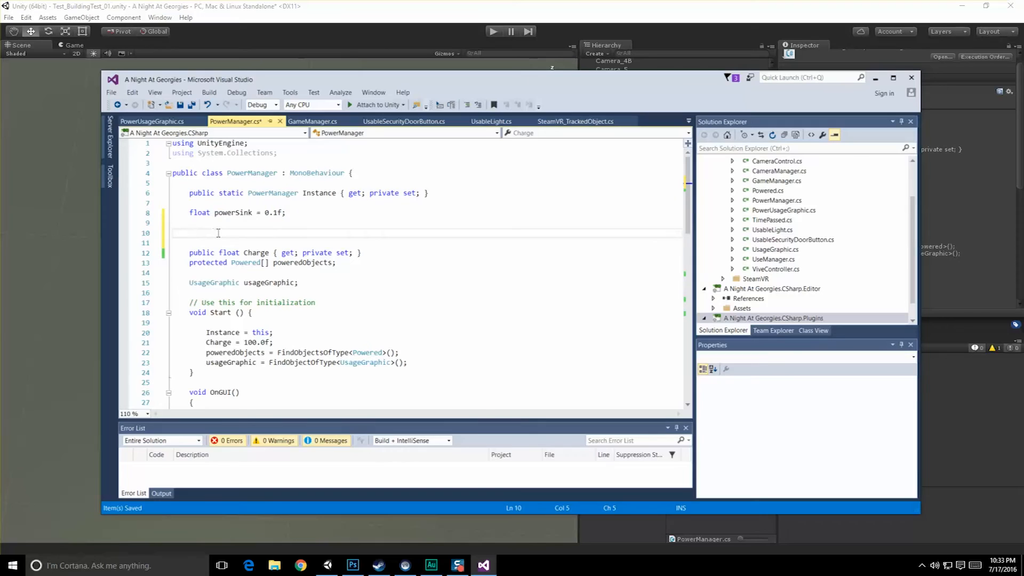
Step: Declare int usage = 0 and add usage += 1 in UsePower, usage -= 1 in ReleasePower
type("int usa")
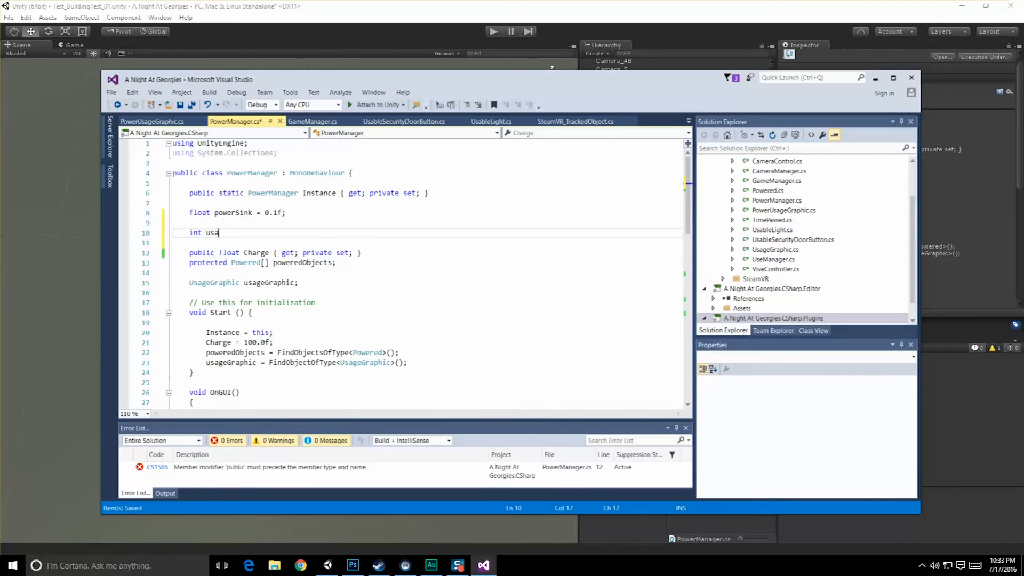
type("ge = 0;")
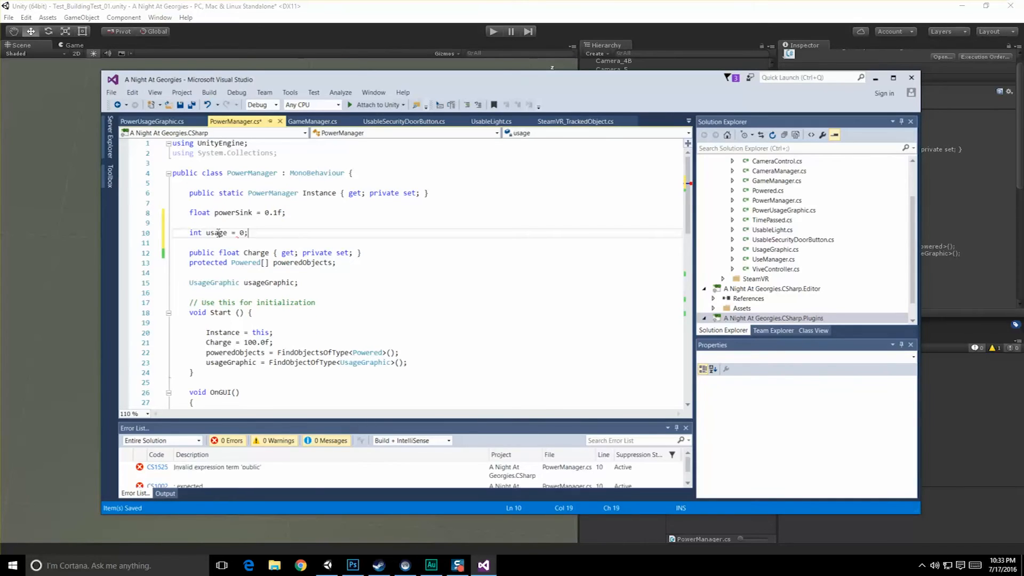
scroll("down", 3)
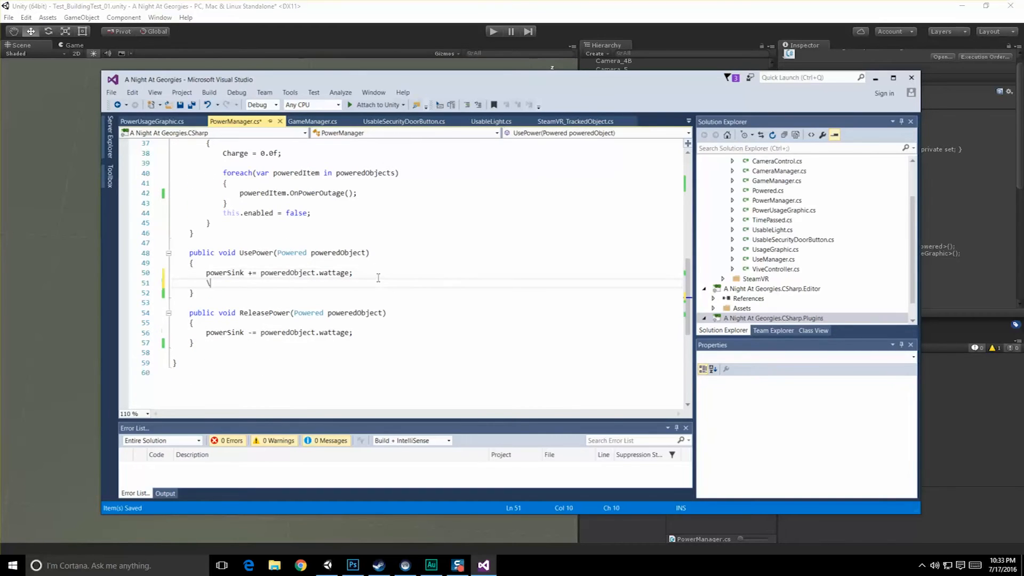
type("usage += 1;")
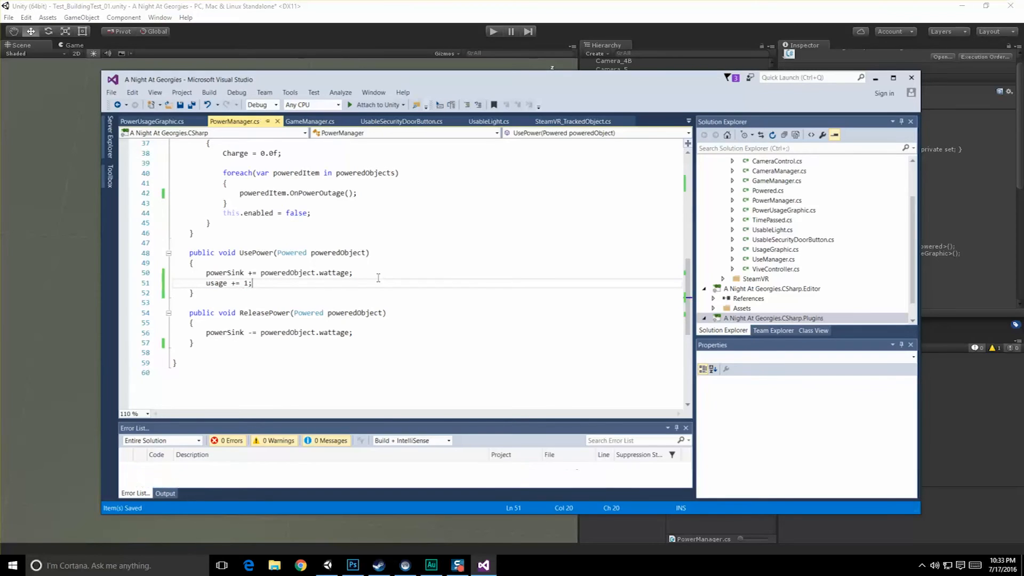
type("u")
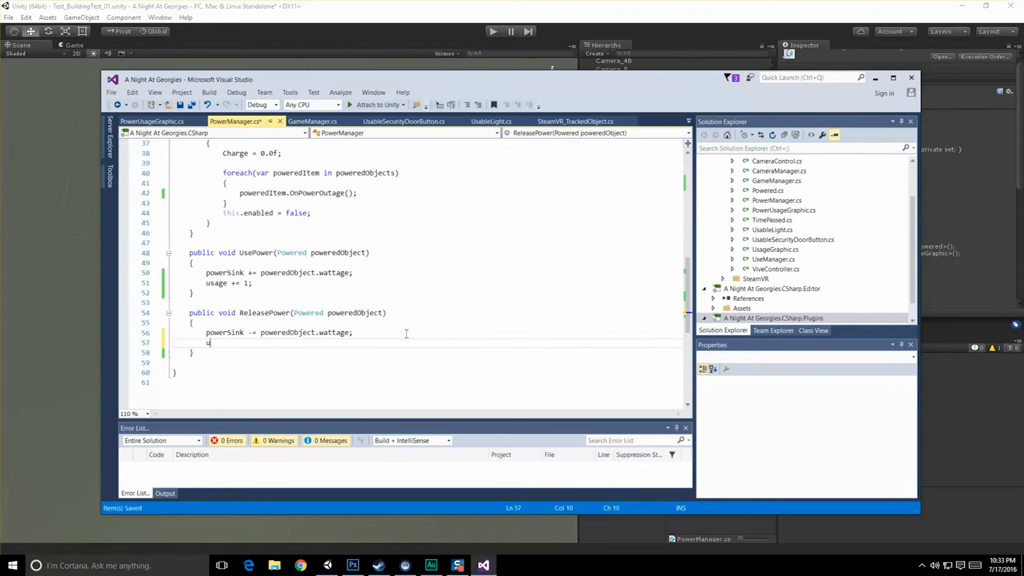
type("sage")
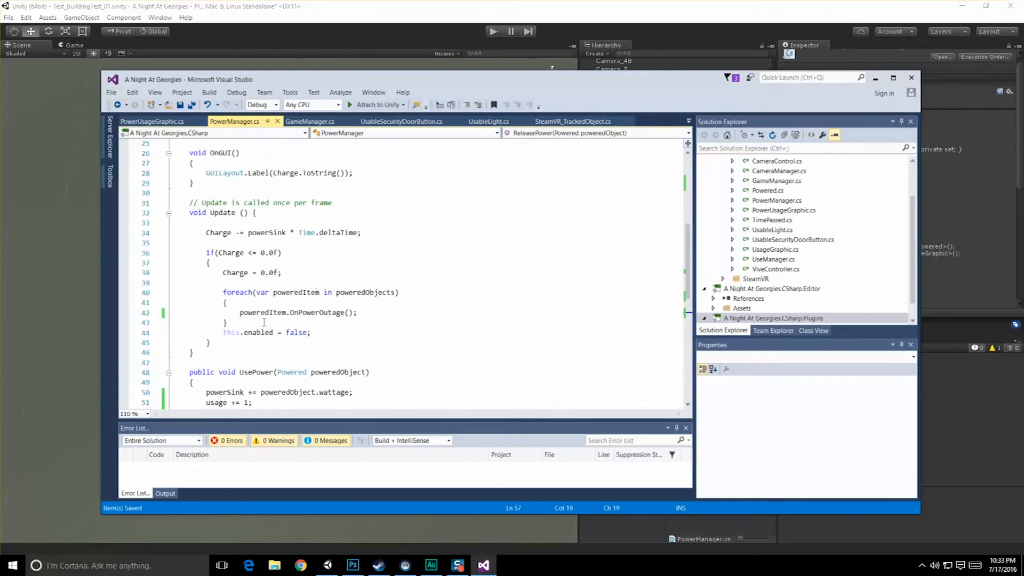
scroll("down", 3)
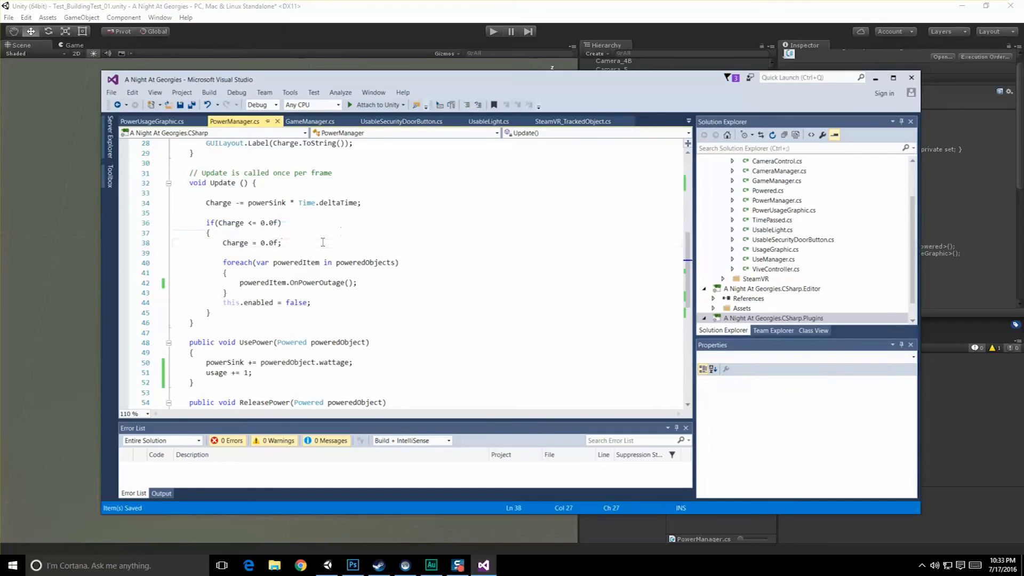
type("usage = 0;")
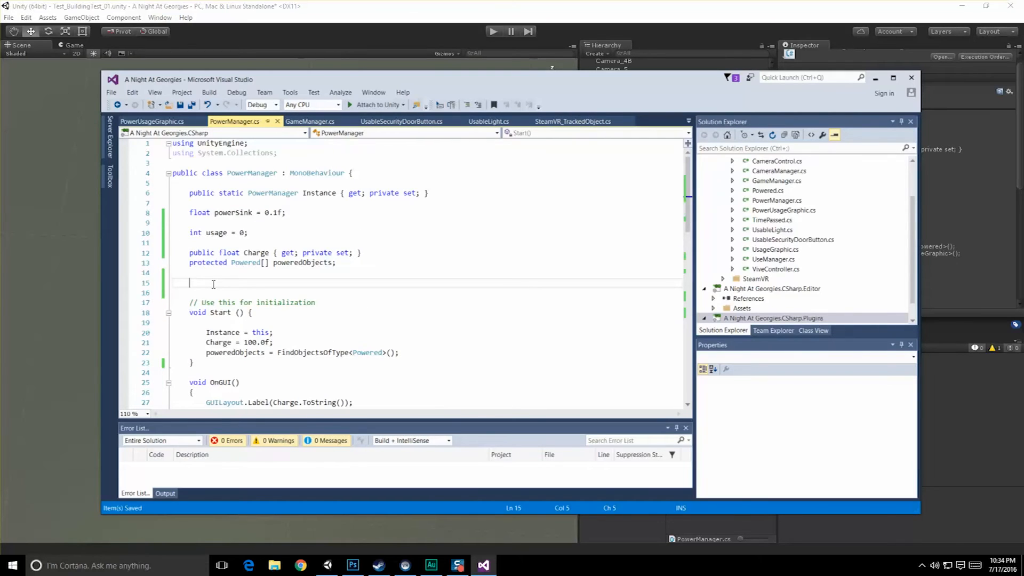
Step: Declare PowerUsageGraphic powerUsageGraphic and assign it in Start via FindObjectOfType<PowerUsageGraphic>()
type("P")
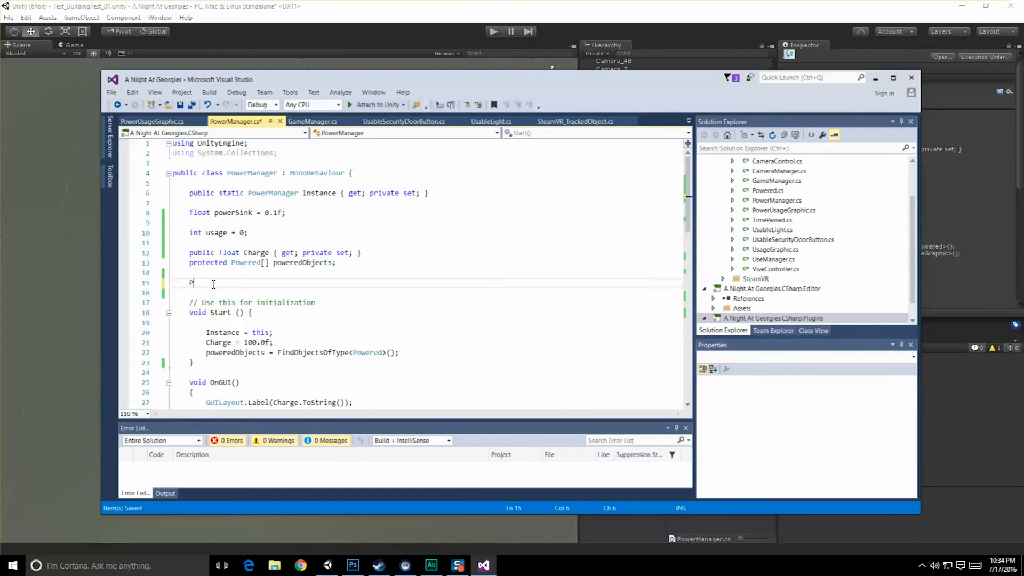
type("ower")
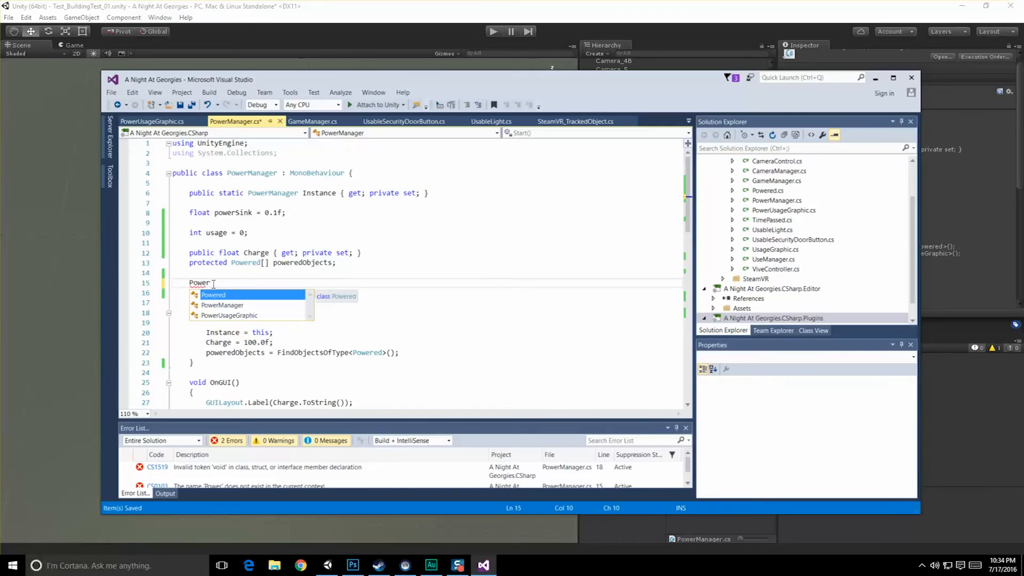
type("UsageGraphic poe")
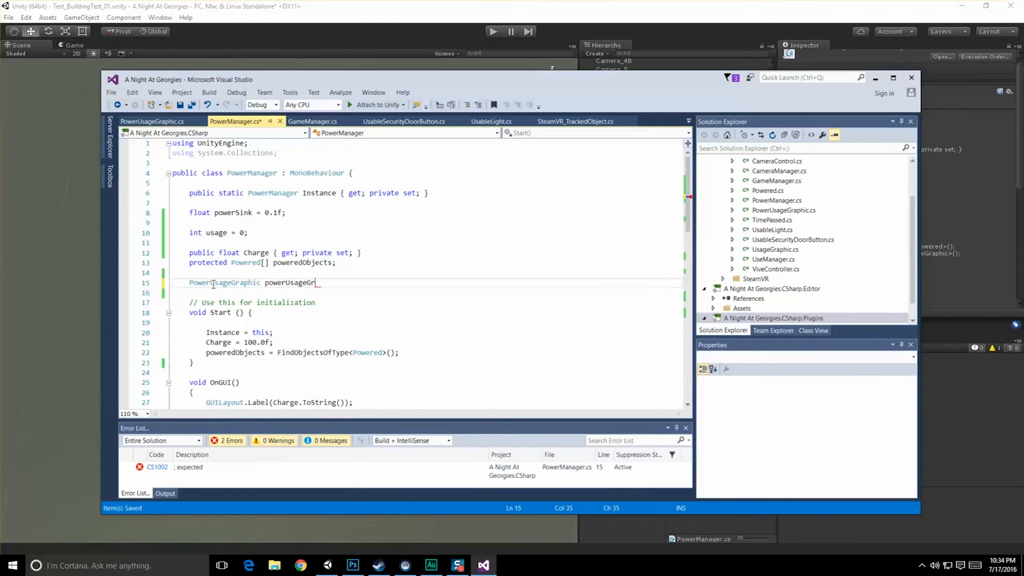
type("aphic;")
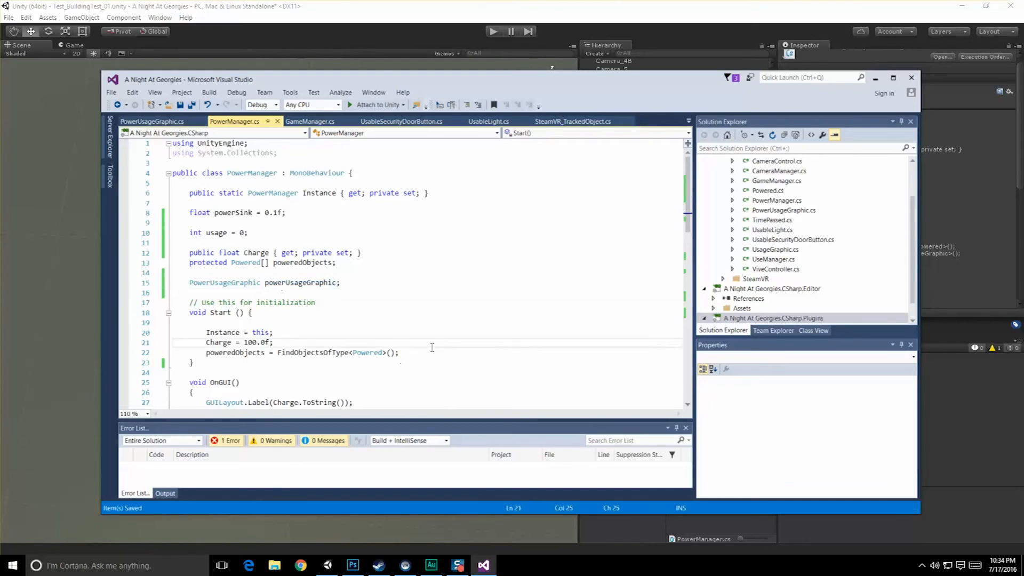
type("powerUsageGraphic = FindObjectOfType<PowerUsageGraphic>();")
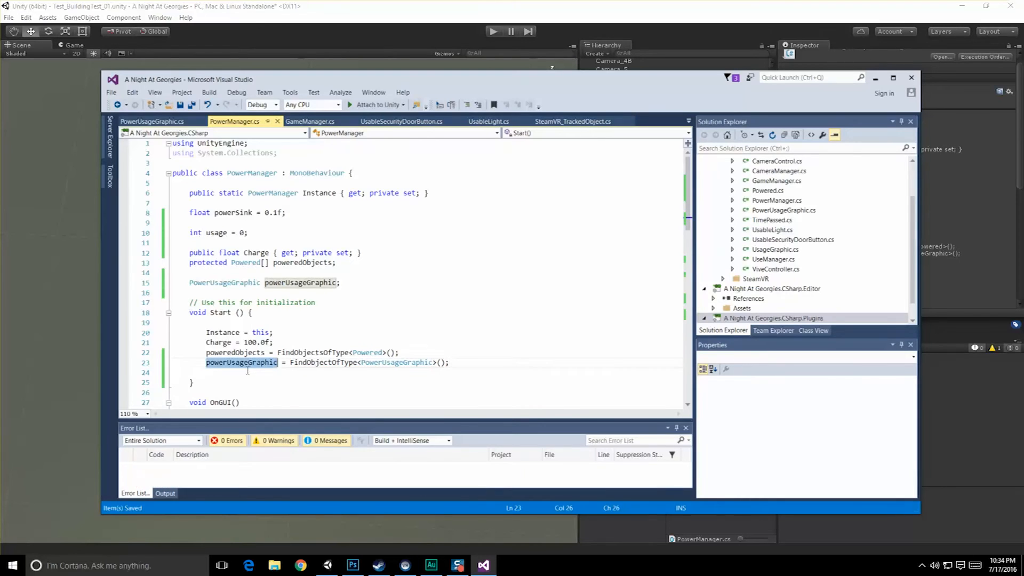
type("powerUsageGraphic")
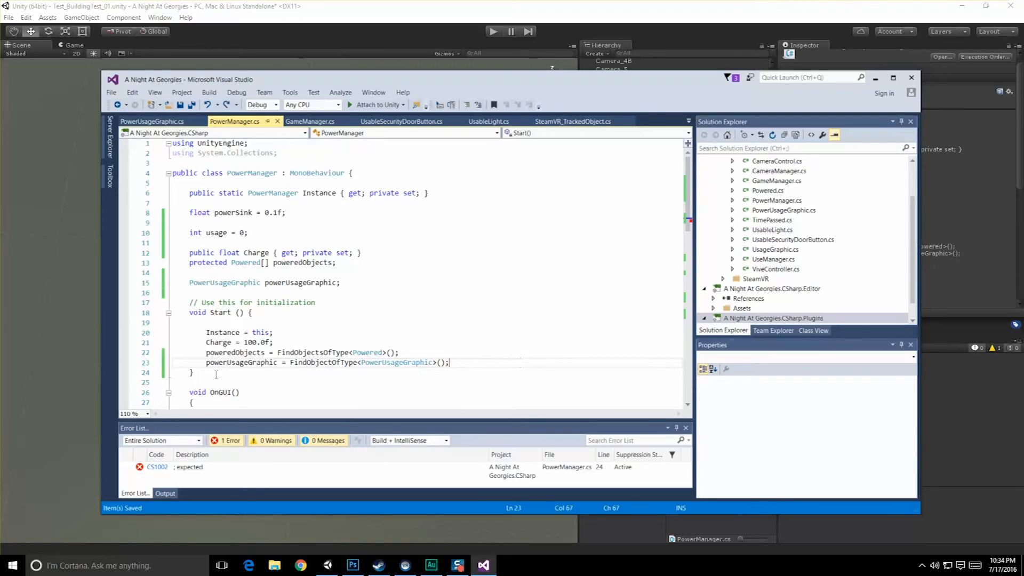
scroll("down", 3)
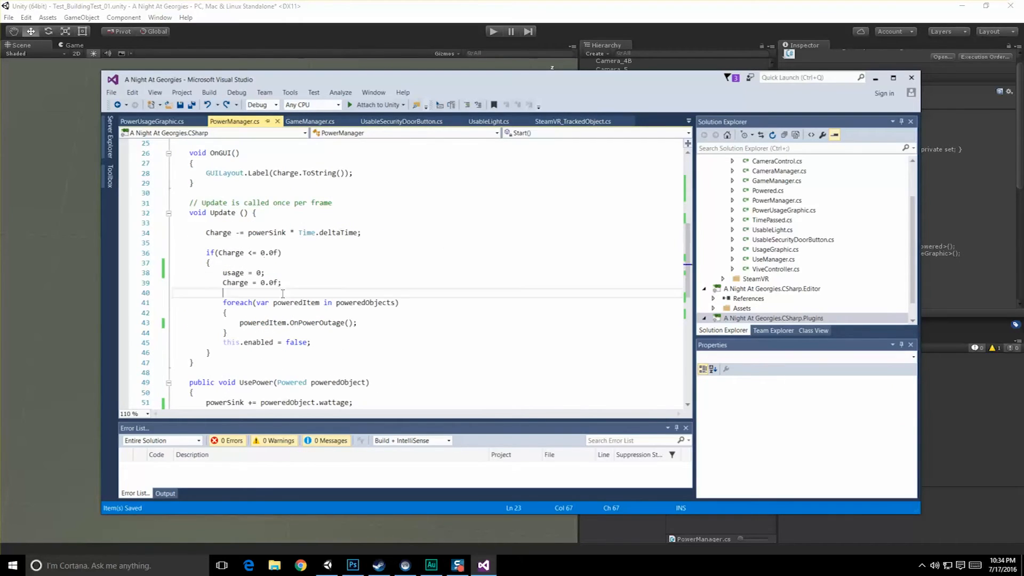
Step: Call powerUsageGraphic.SetBars with the usage count in UsePower
type("powerUsageGraphic.")
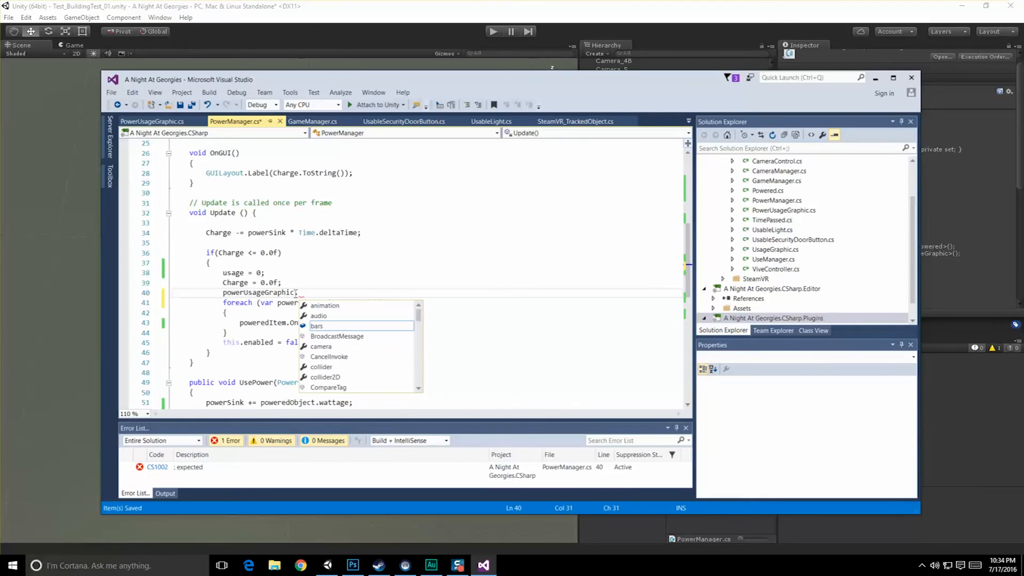
type("SetBars")
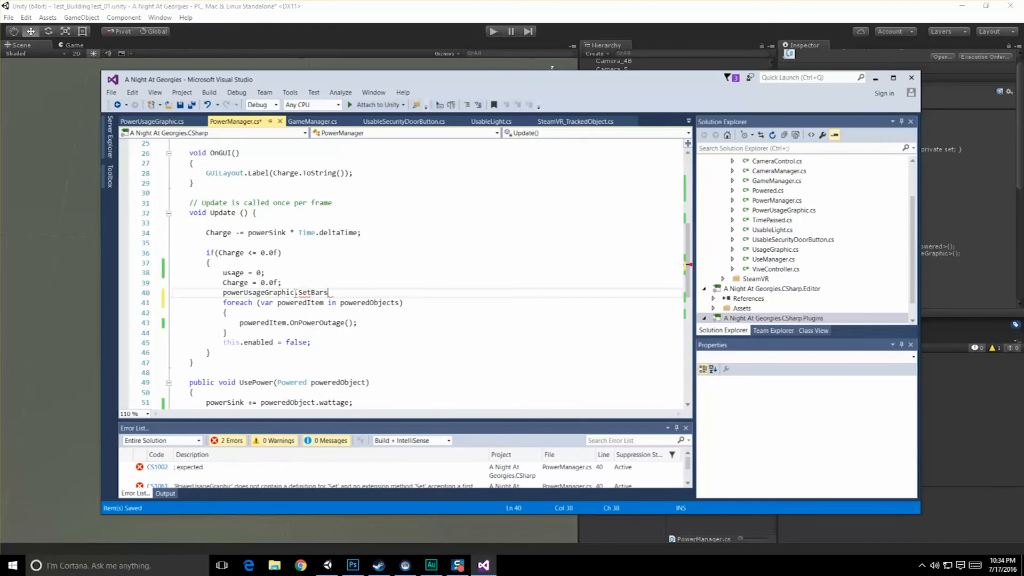
type("(0);")
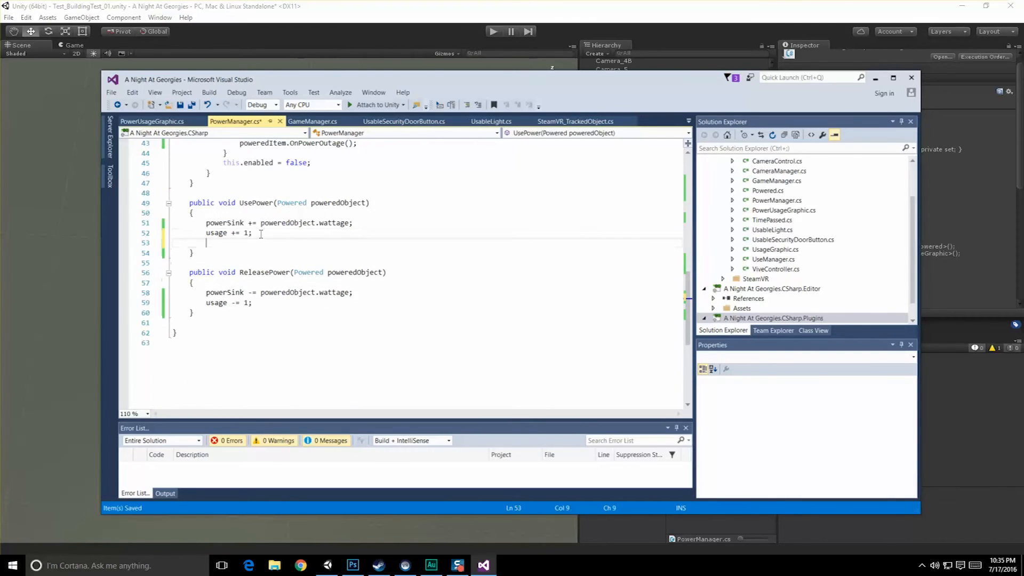
type("powerUsageGraphic(us")
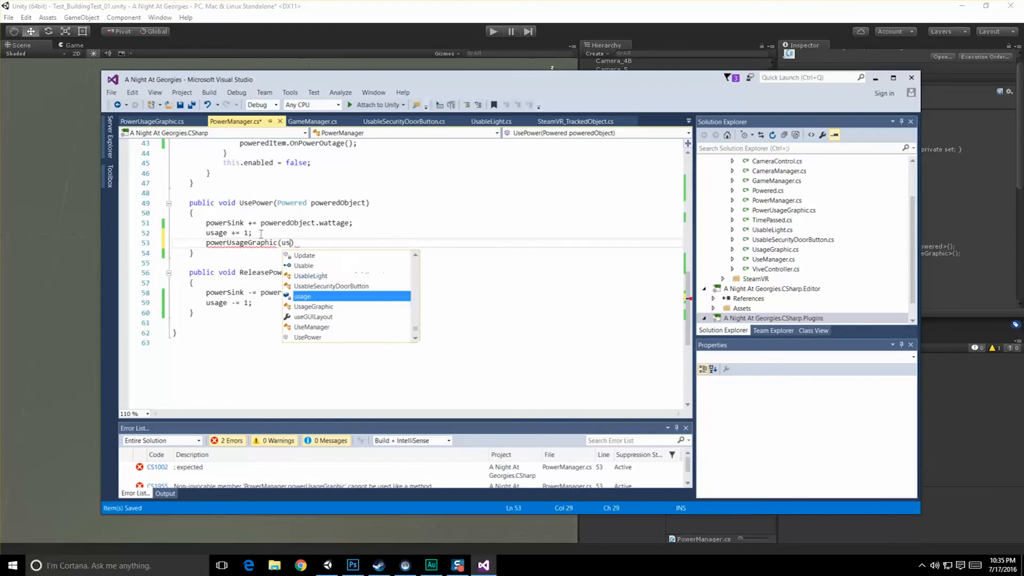
type("age);")
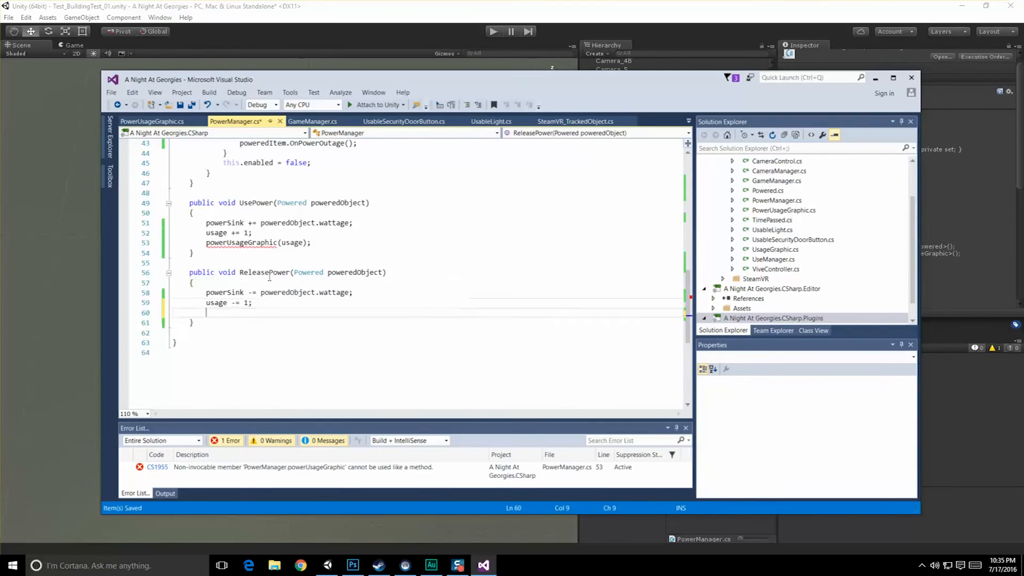
Step: Call powerUsageGraphic.SetBars(usage) in ReleasePower and return to Unity to test
type("powerUsageGraphic.")
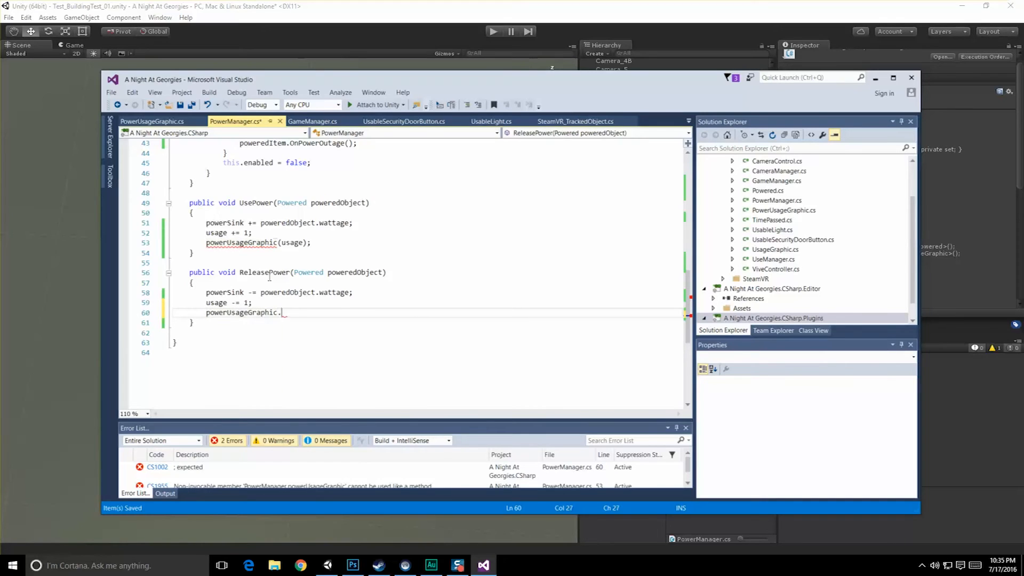
type("SetBars(u")
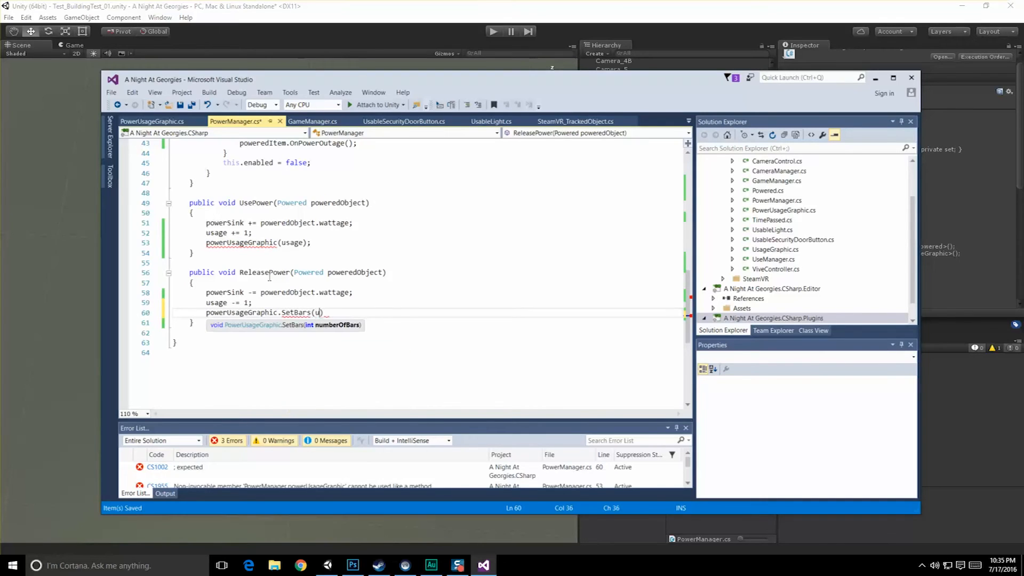
type("sage);")
left_click(274, 242)
type(".SetBars")
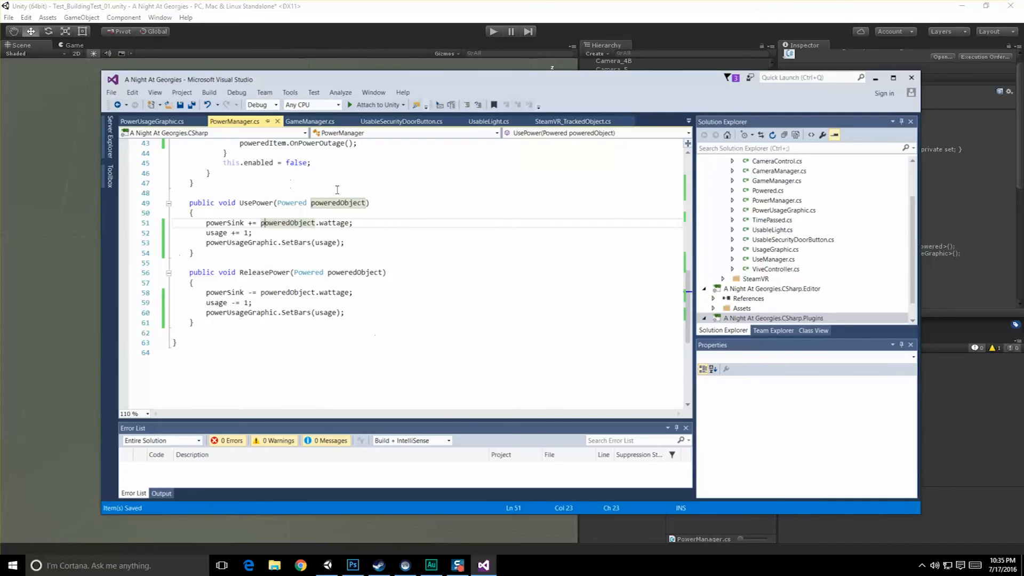
left_click(153, 122)
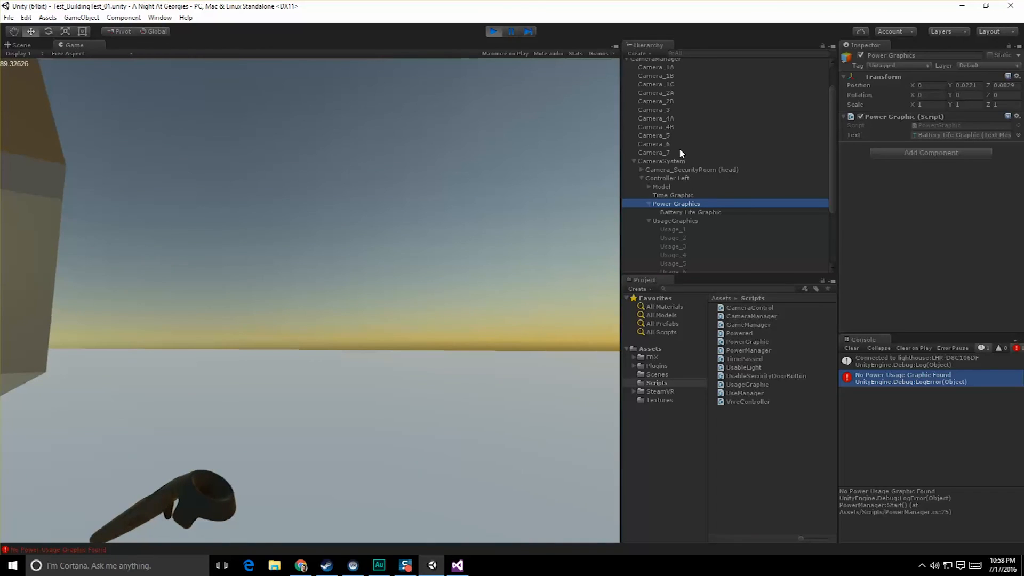
Step: Select Controller Left after the No Power Usage Graphic Found error and reopen the code
left_click(667, 178)
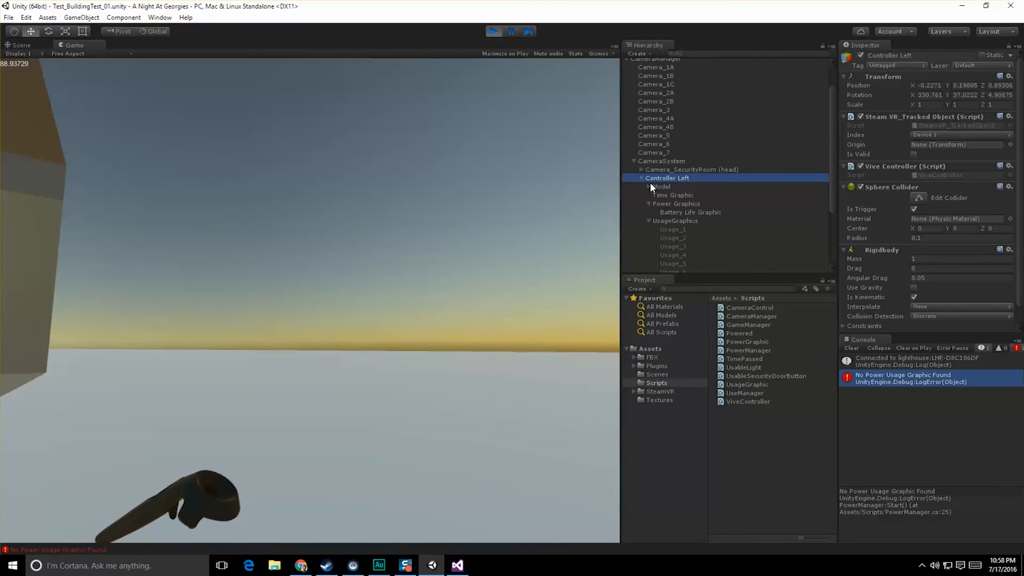
left_click(456, 565)
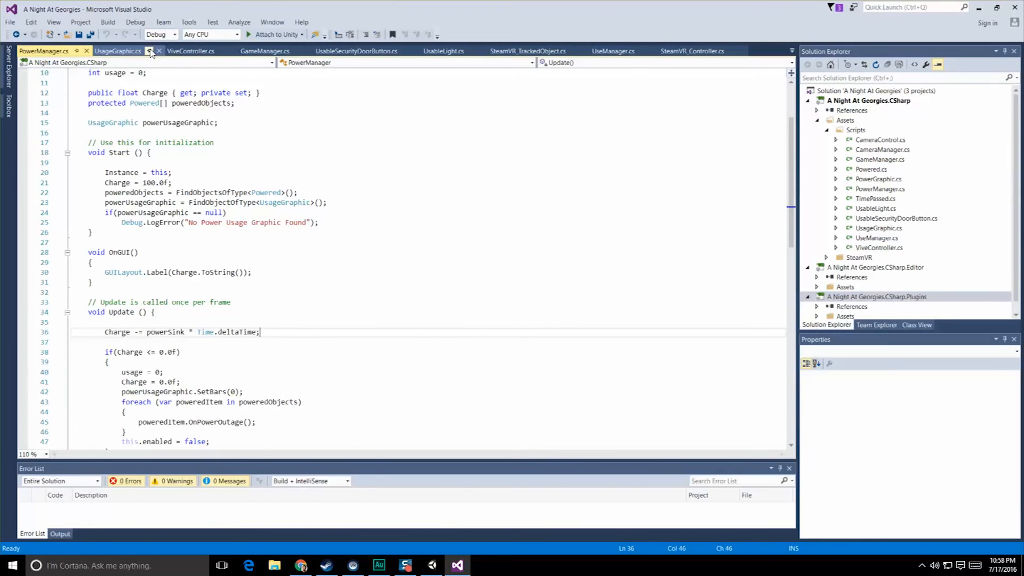
Step: Compare with UsageGraphic.cs, make powerUsageGraphic public and remove the Start lookup and error log
left_click(117, 51)
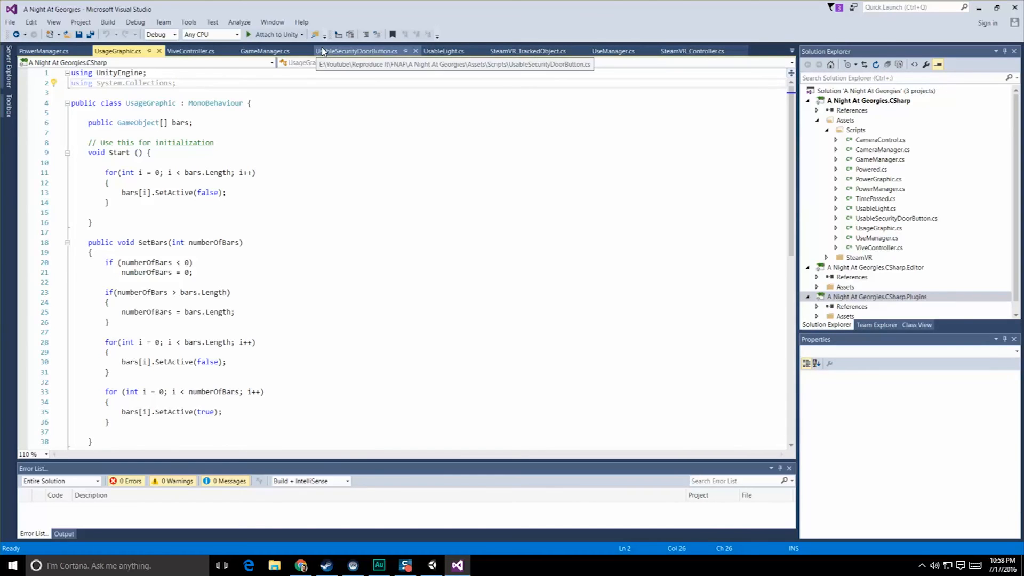
left_click(43, 51)
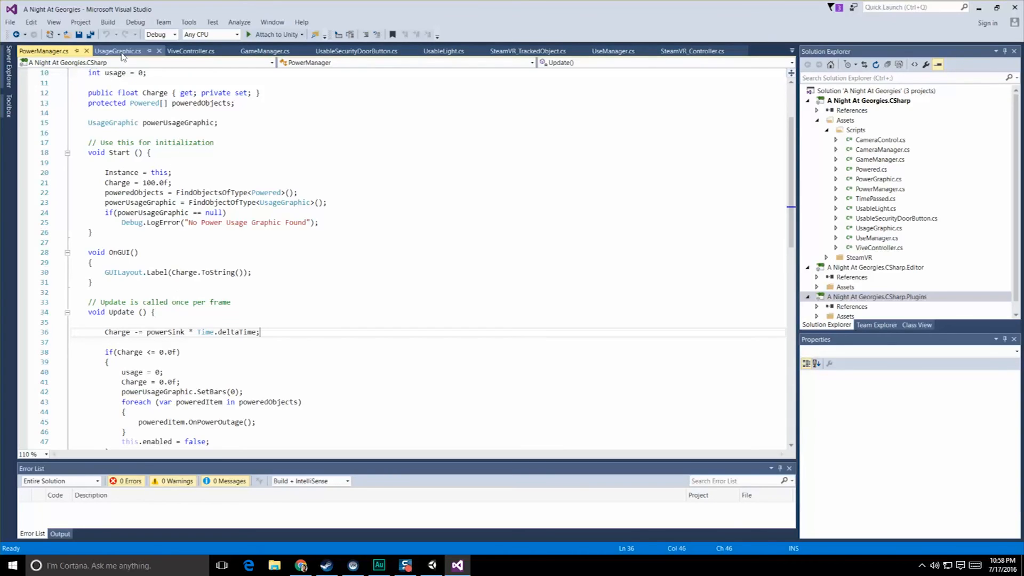
left_click(117, 51)
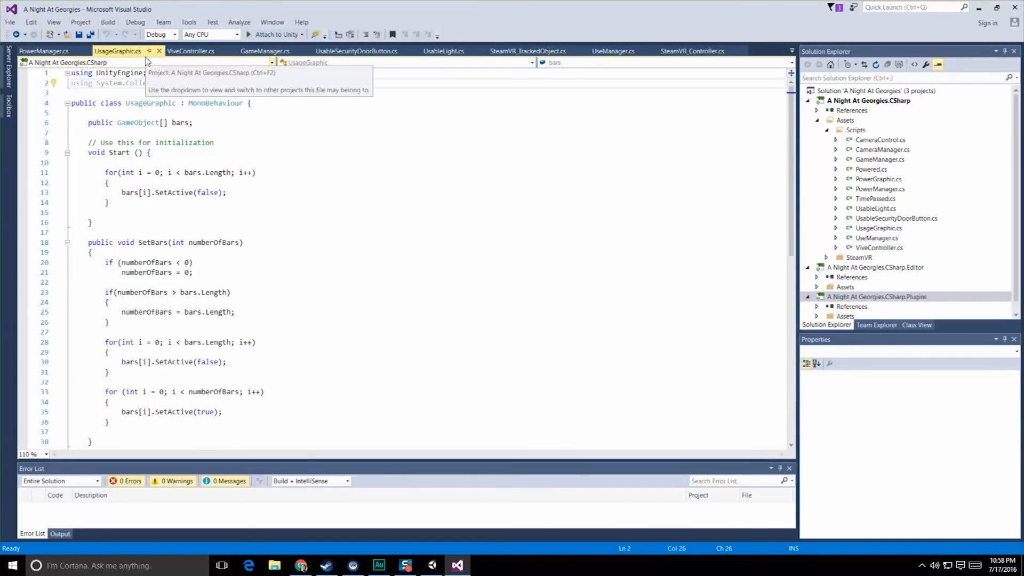
left_click(43, 51)
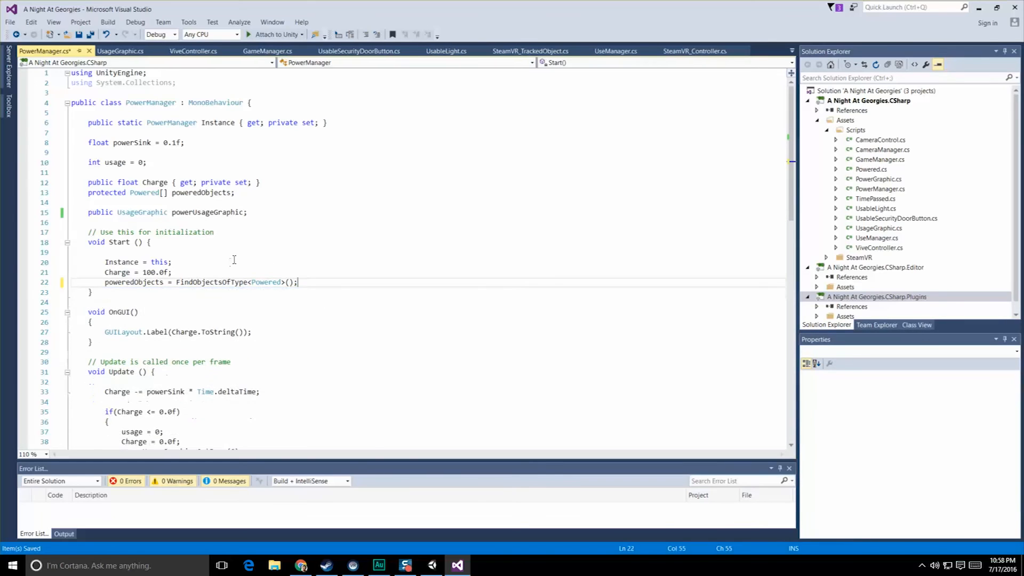
left_click(172, 271)
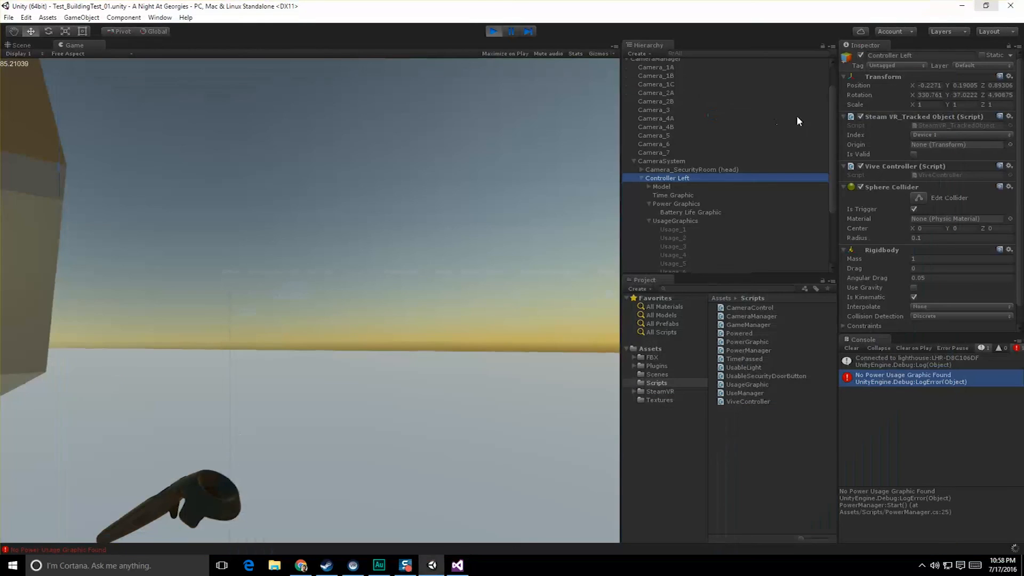
Step: Expand CameraSystem and Controller Left in the Hierarchy to reach UsageGraphics and the Power Manager
left_click(661, 161)
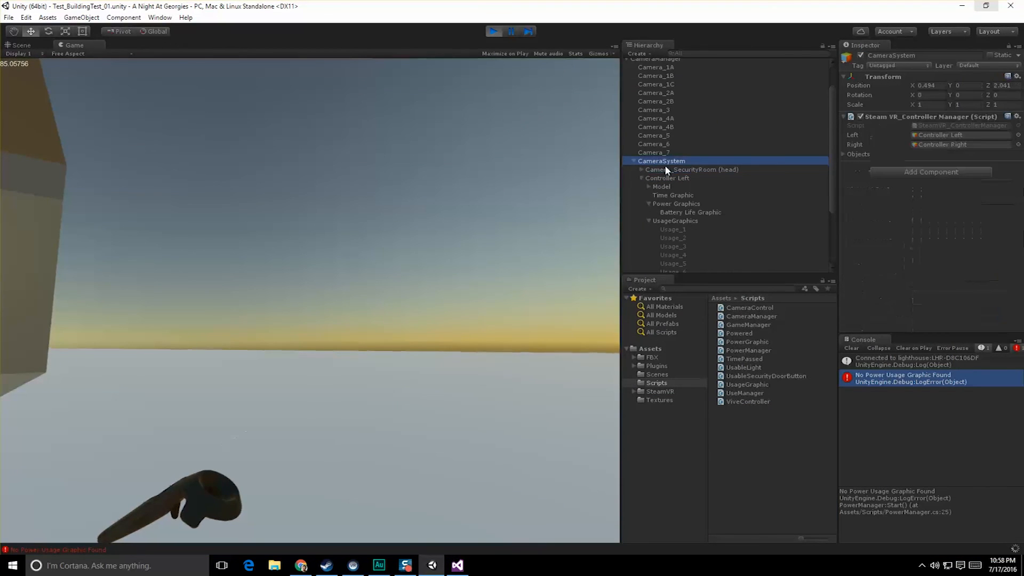
left_click(690, 169)
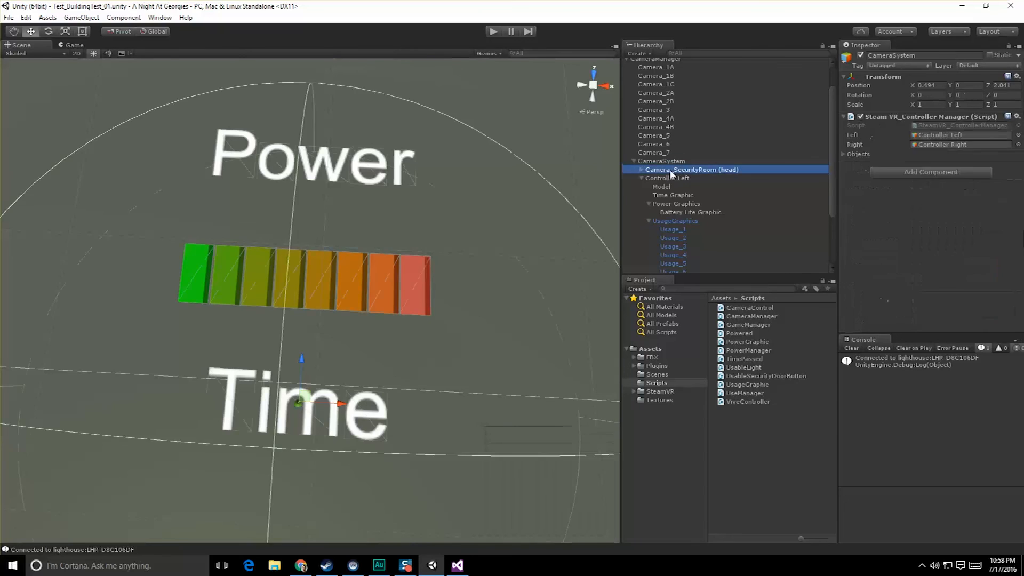
left_click(661, 161)
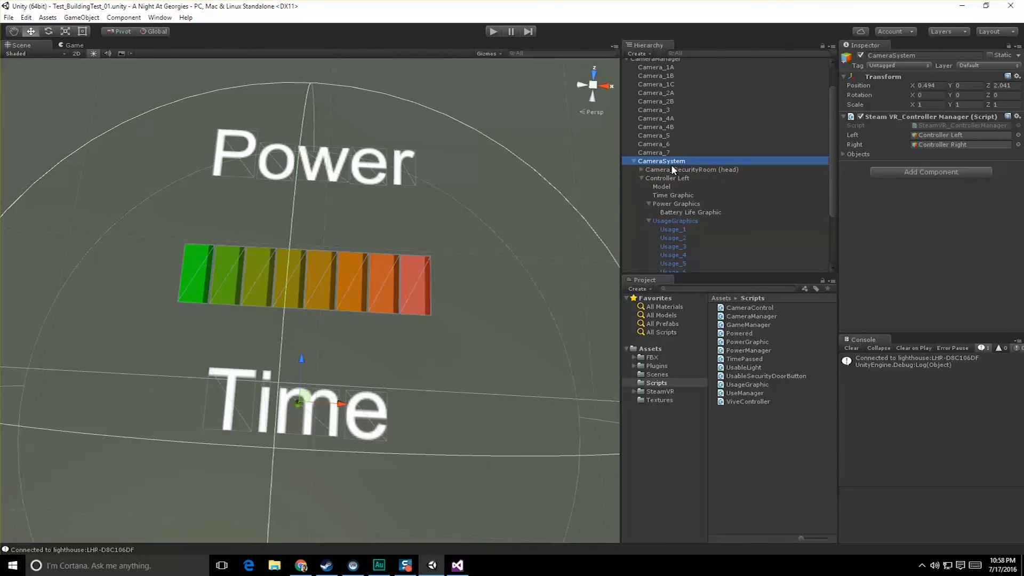
left_click(668, 178)
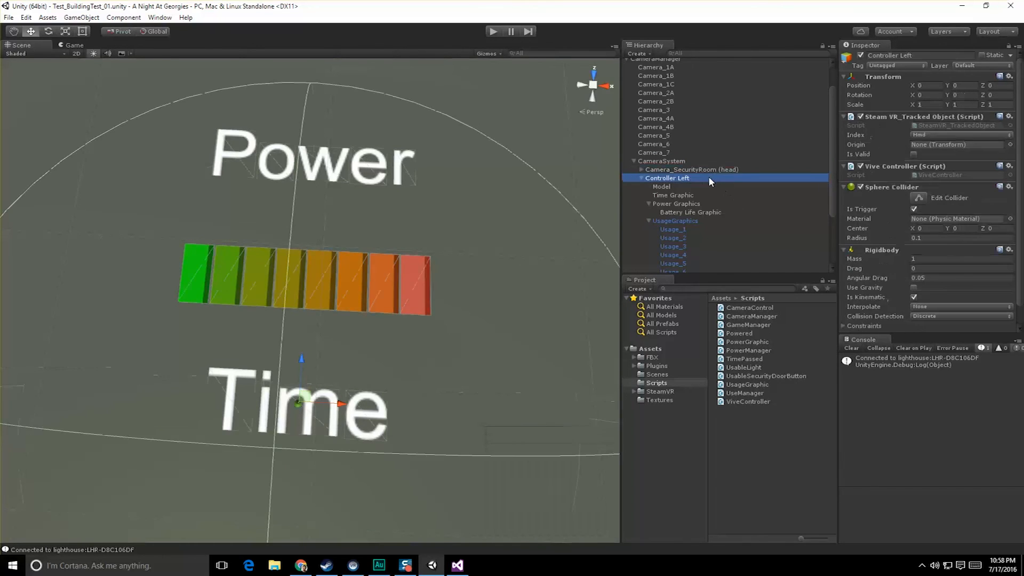
left_click(661, 161)
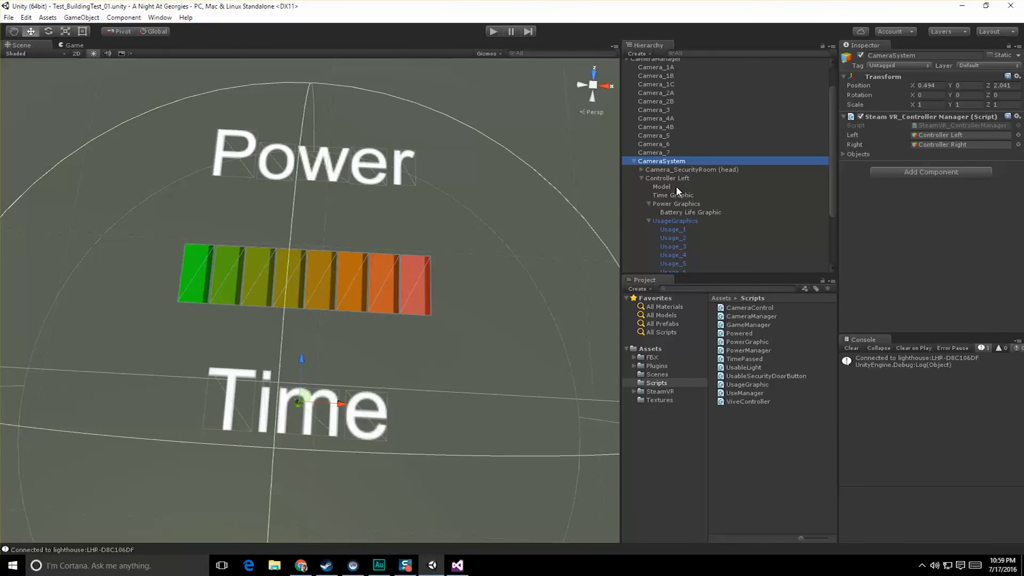
left_click(673, 220)
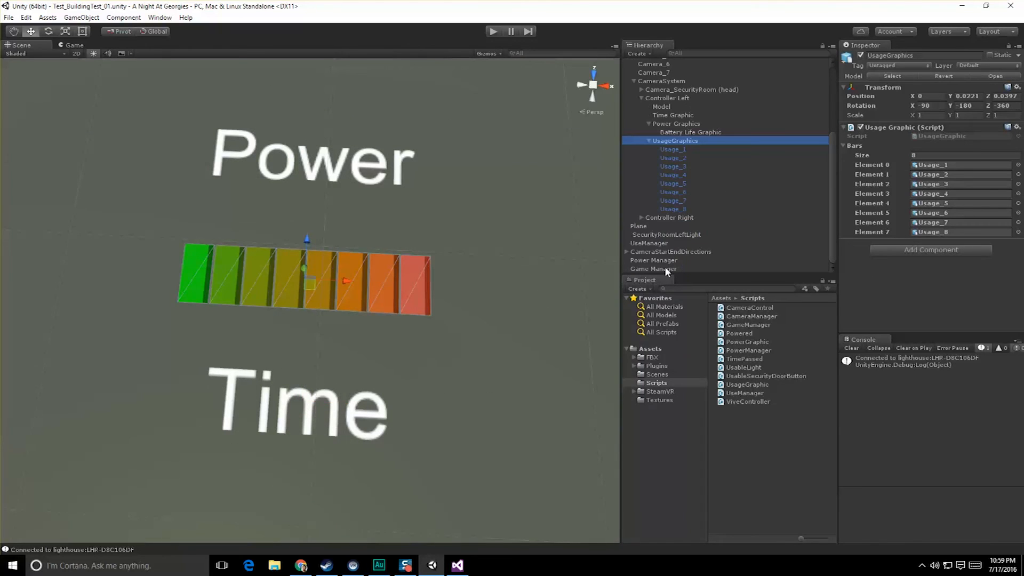
left_click(653, 260)
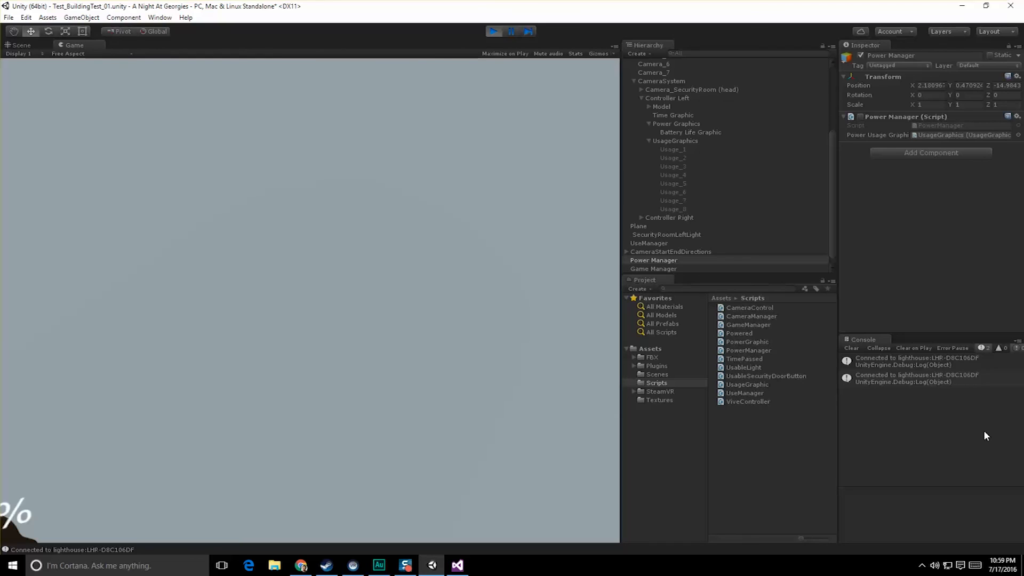
mouse_move(693, 126)
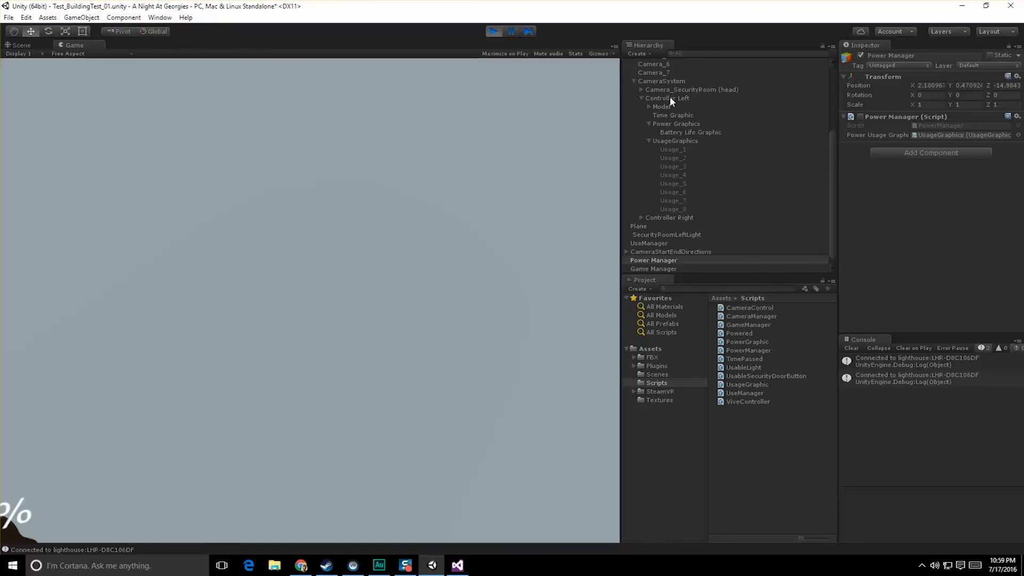
left_click(456, 565)
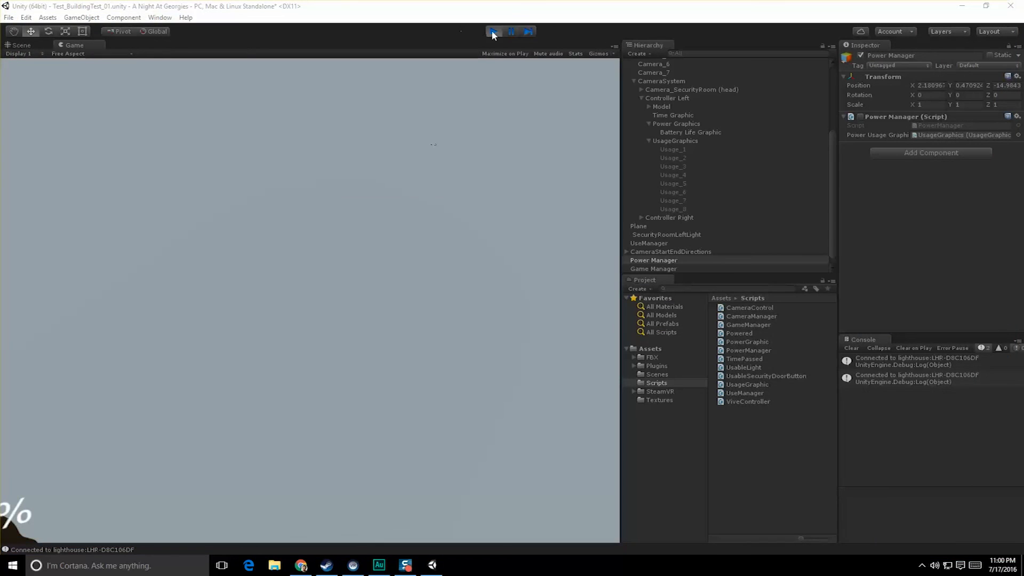
Step: End Play mode, collapse CameraSystem and select the usage-bar graphic in the Scene view
left_click(492, 31)
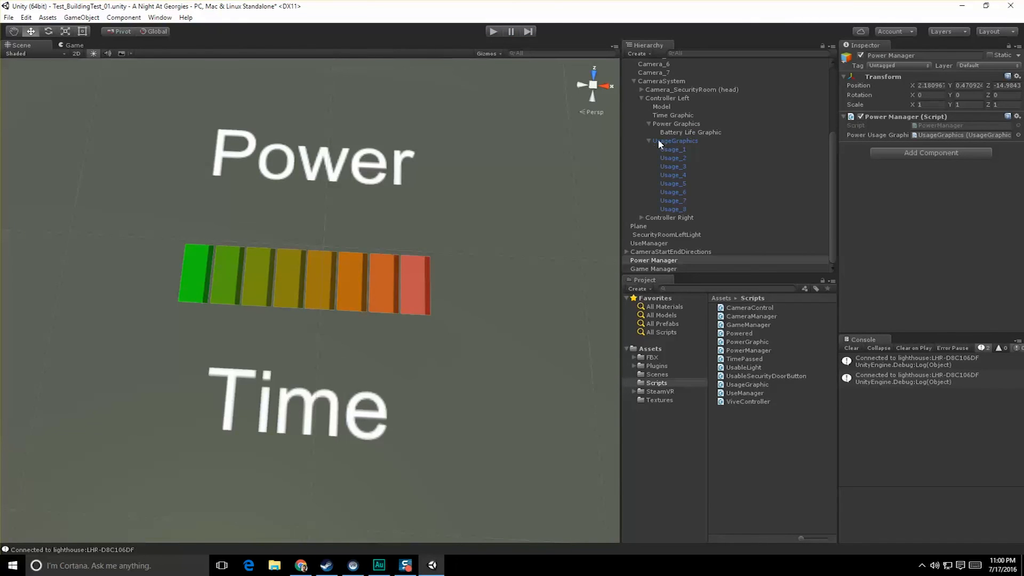
left_click(676, 141)
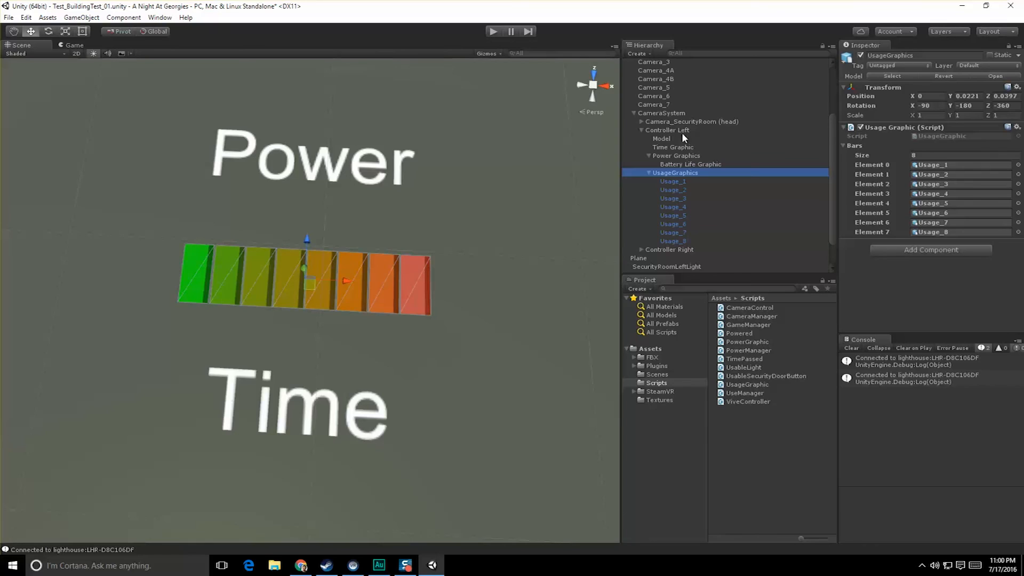
left_click(667, 208)
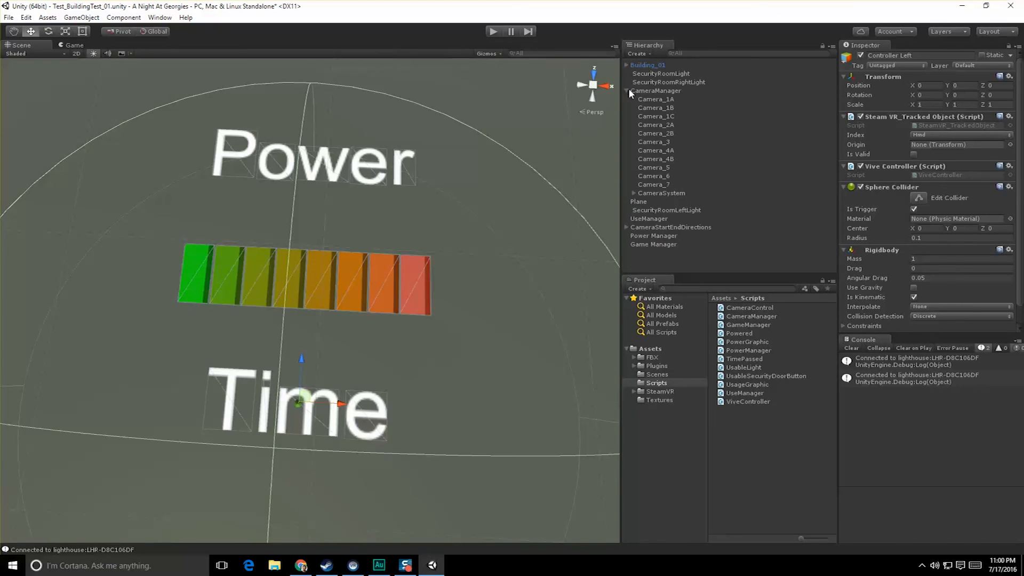
mouse_move(431, 269)
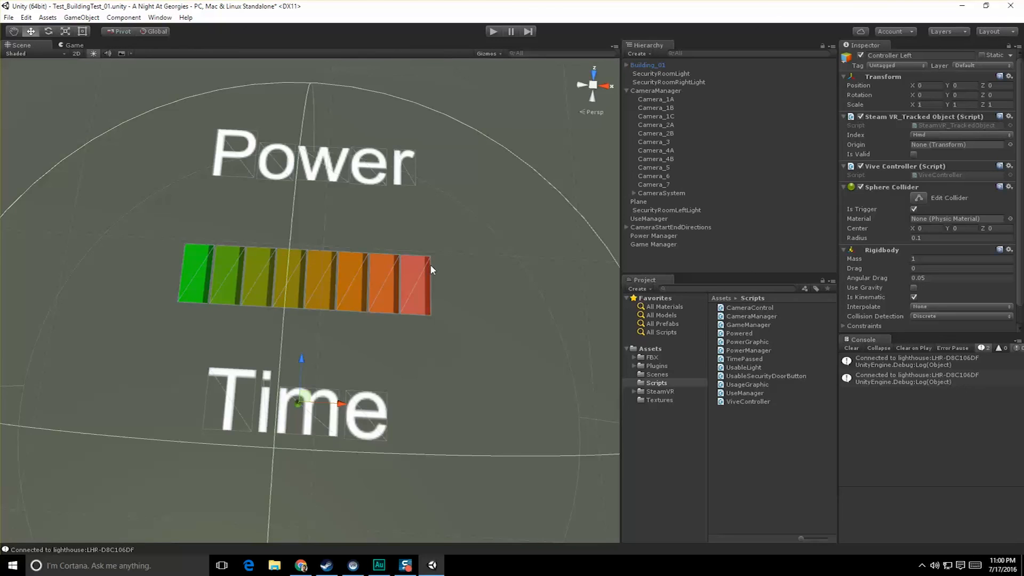
left_click(647, 65)
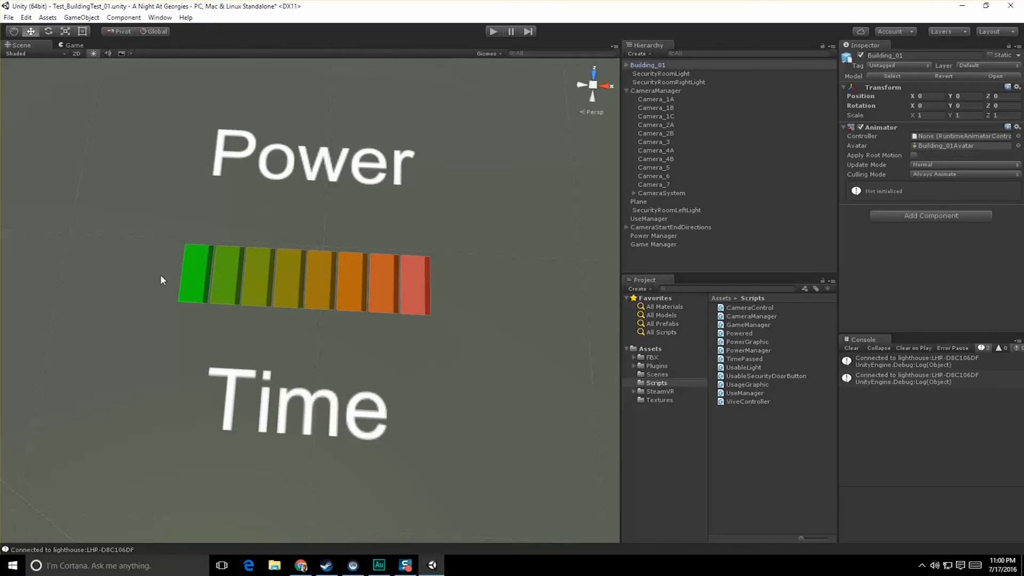
mouse_move(718, 164)
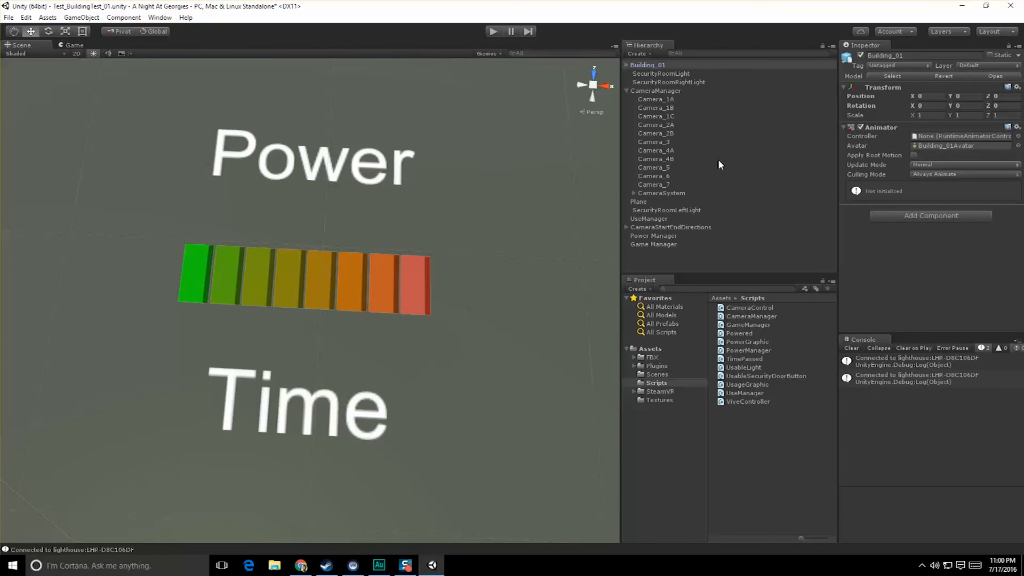
mouse_move(334, 186)
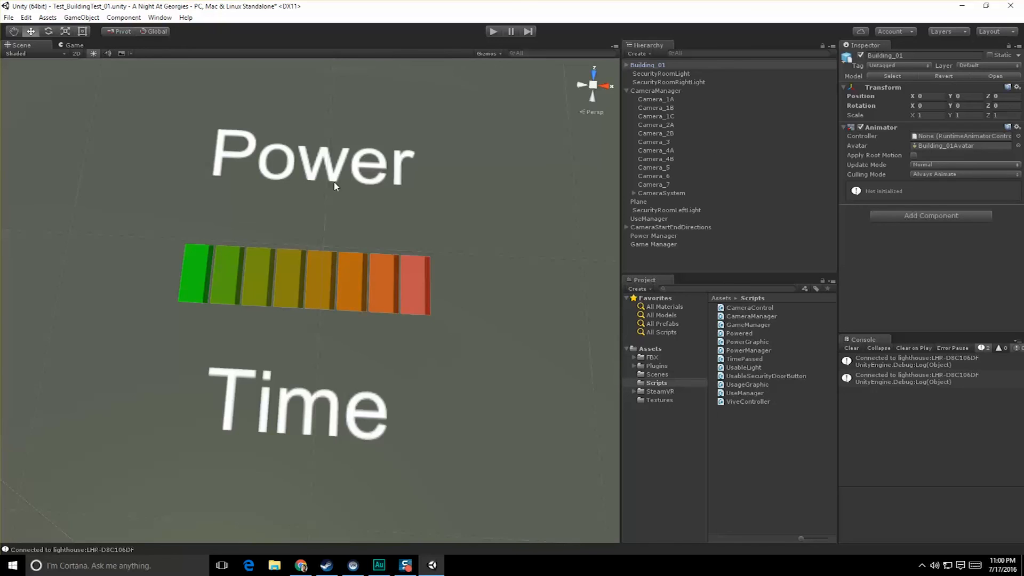
mouse_move(424, 271)
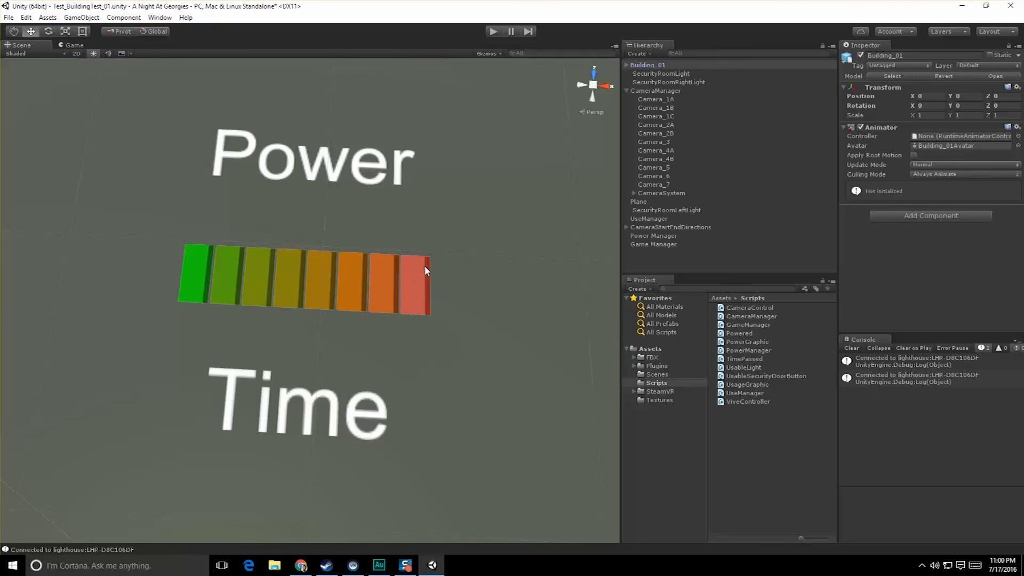